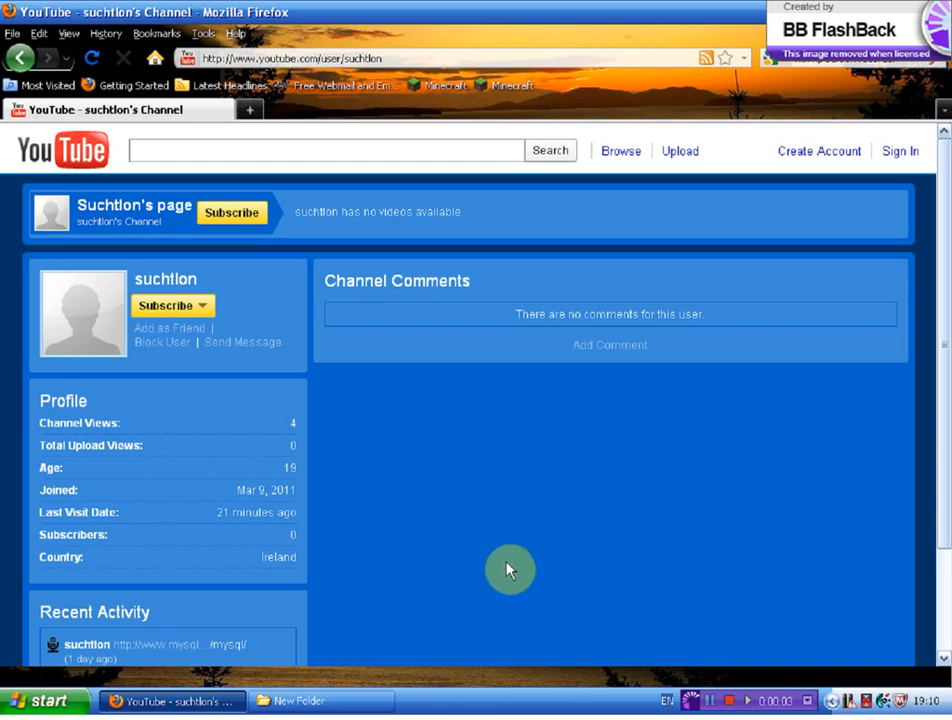
mouse_move(528, 564)
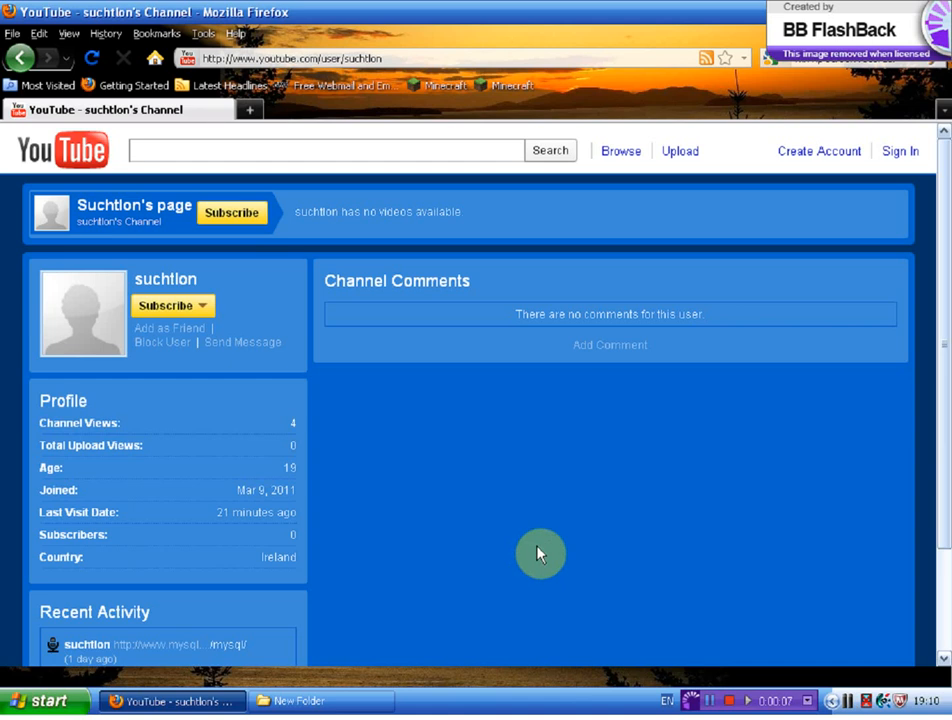
mouse_move(386, 504)
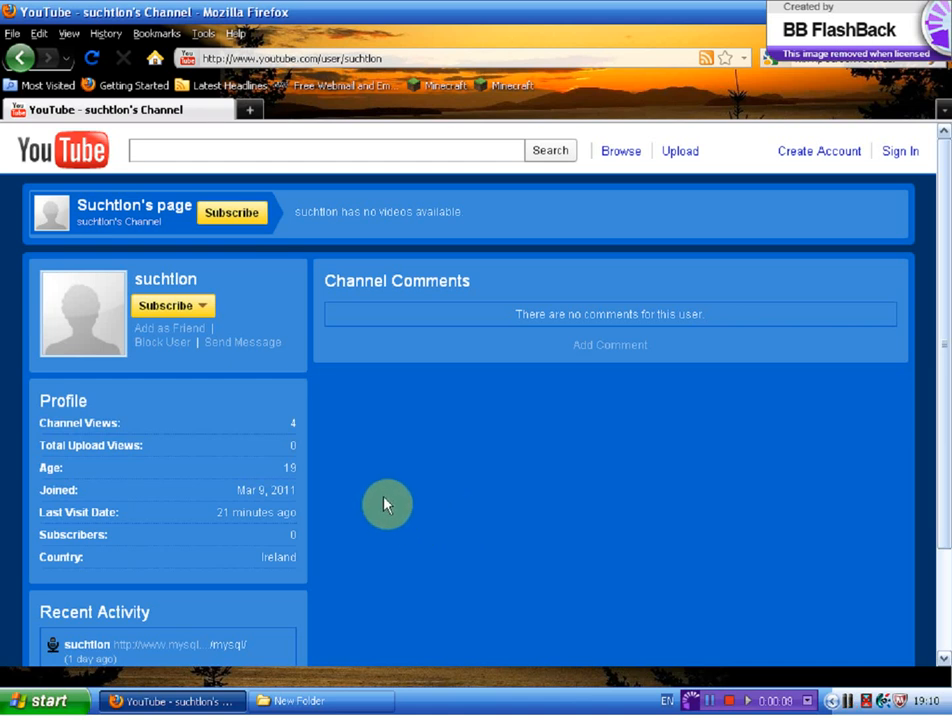
Step: Launch cmd from Start > Run and run ipconfig to show IP 192.168.1.1 and gateway 192.168.1.254
left_click(42, 700)
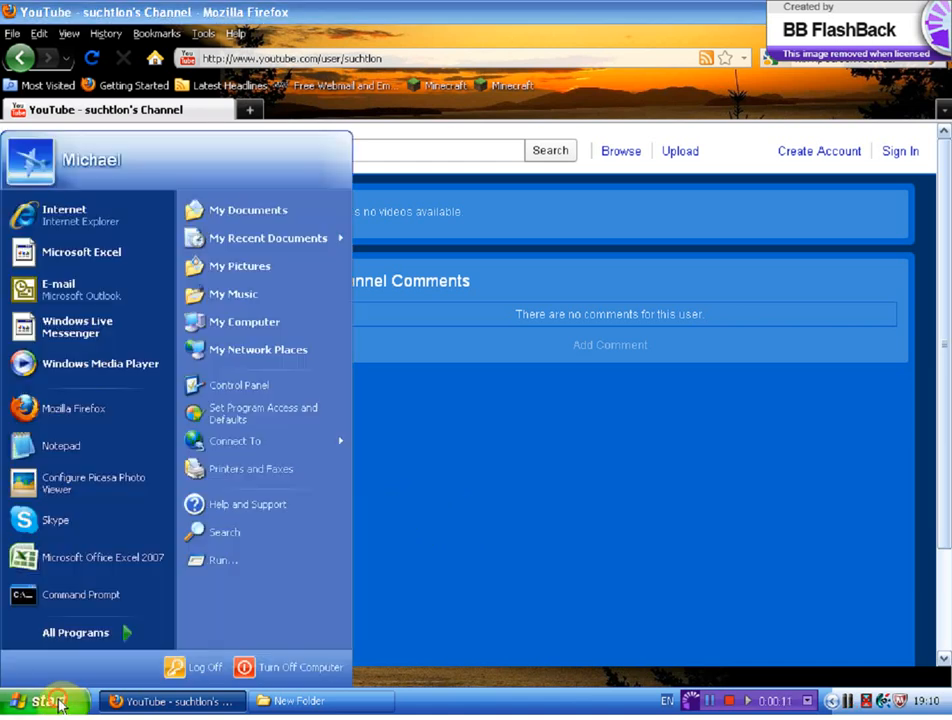
mouse_move(236, 560)
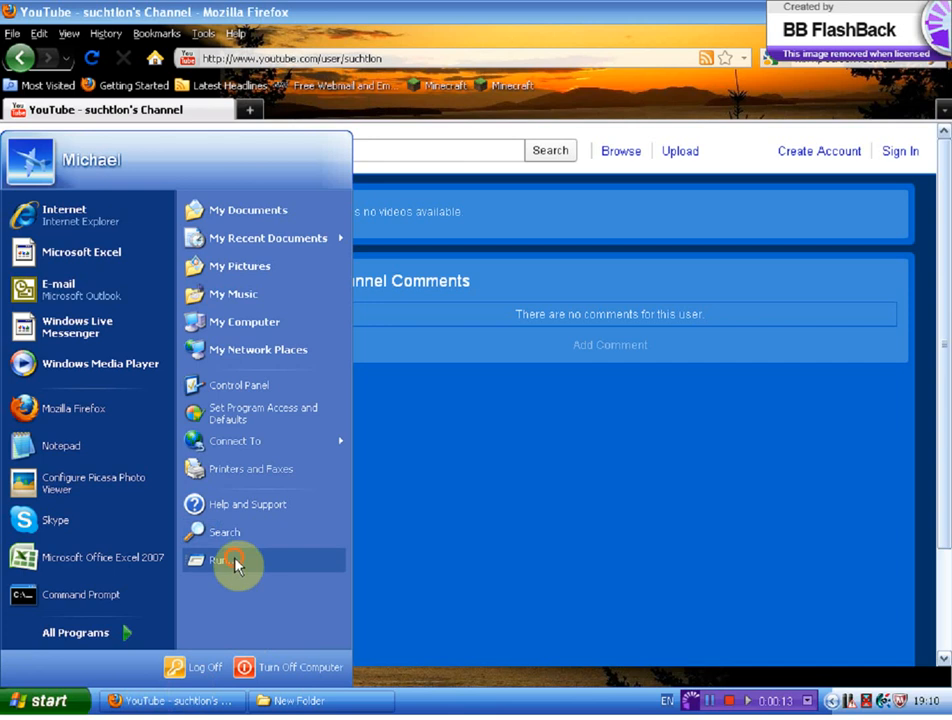
left_click(222, 560)
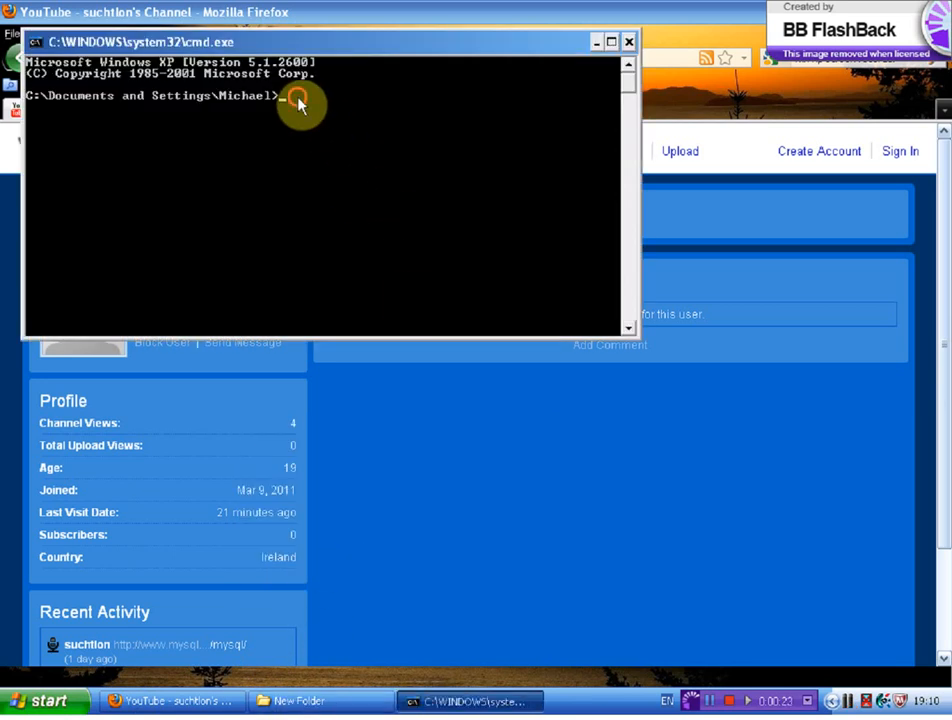
type("ip")
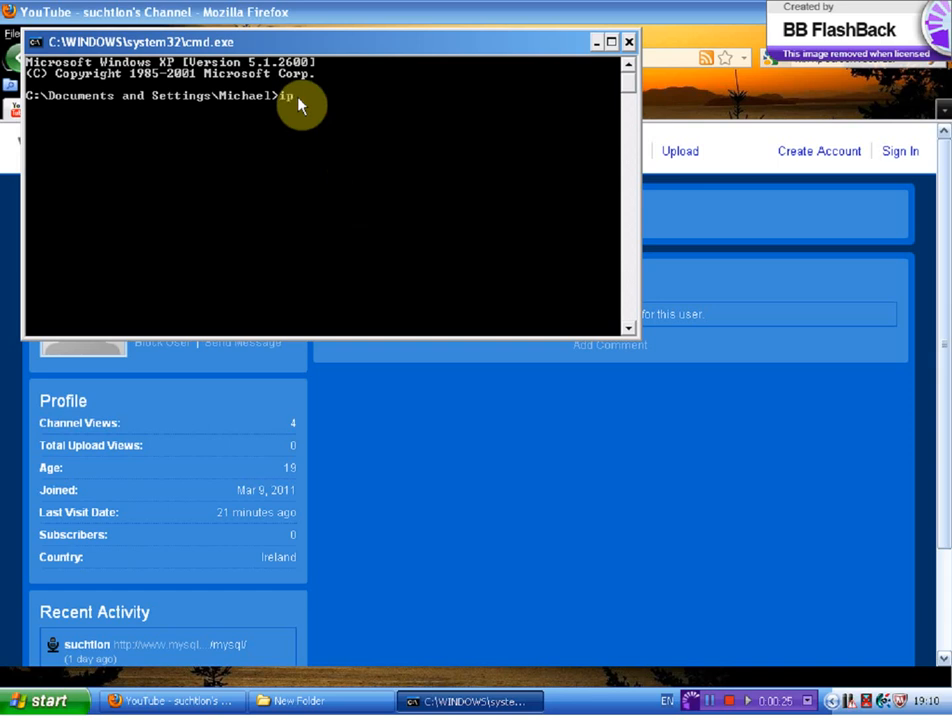
type("config")
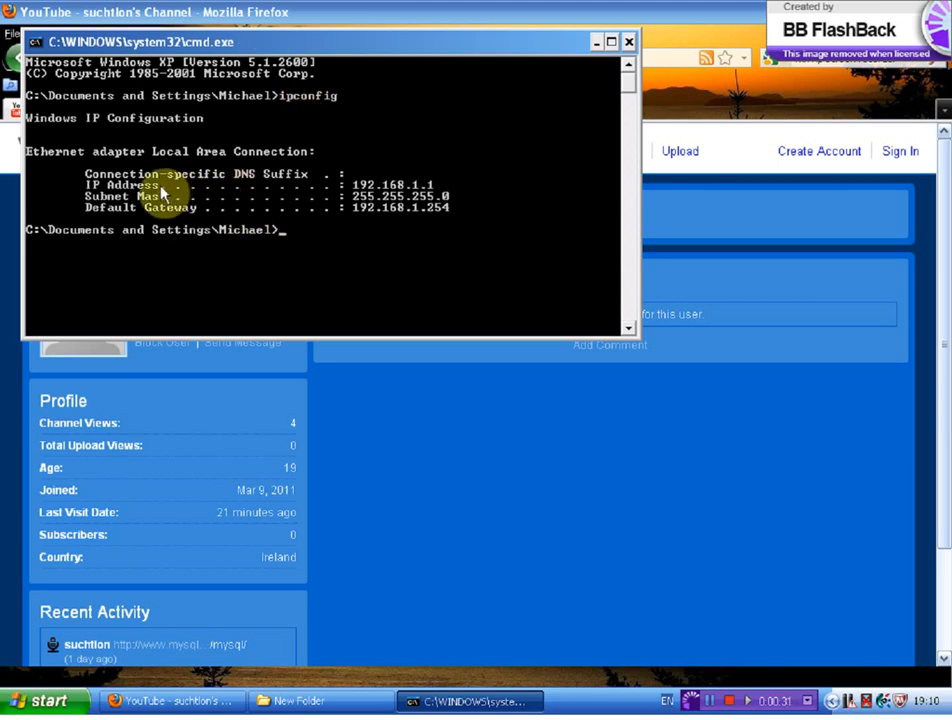
mouse_move(344, 190)
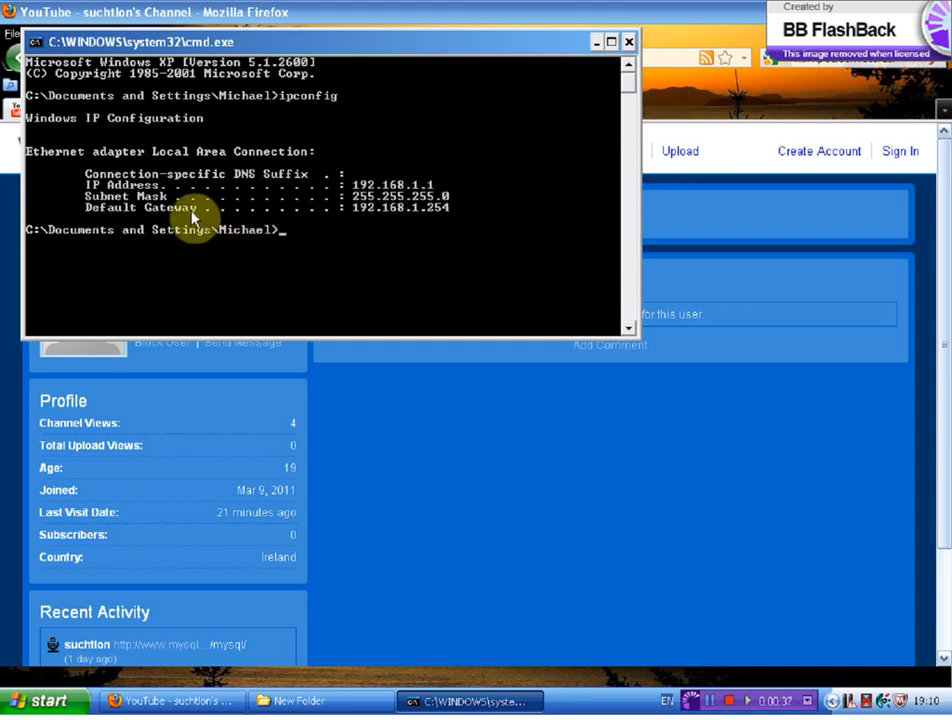
mouse_move(570, 476)
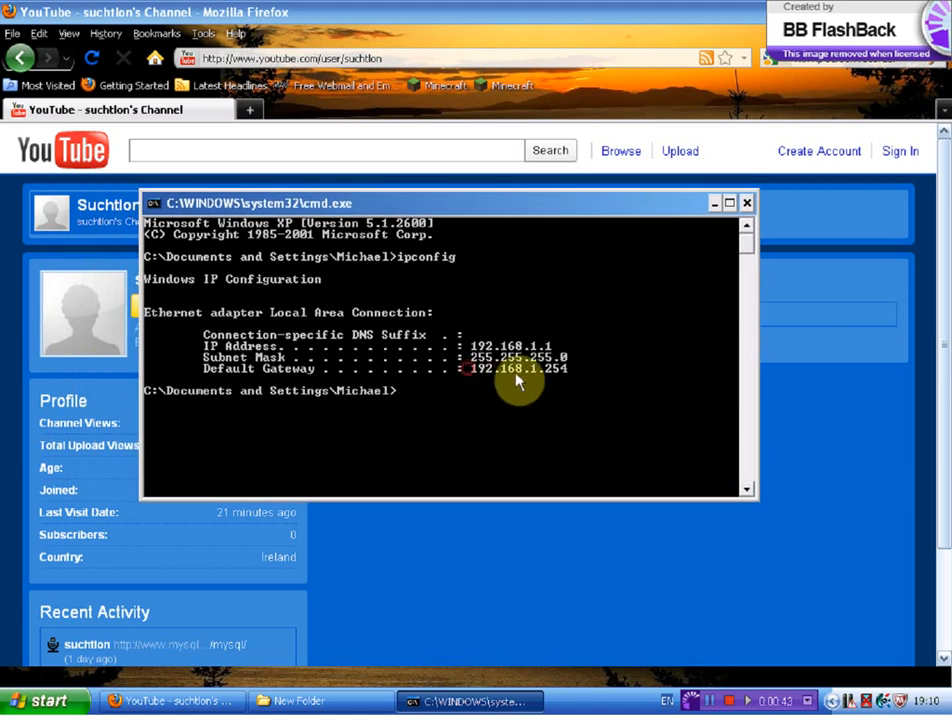
mouse_move(636, 480)
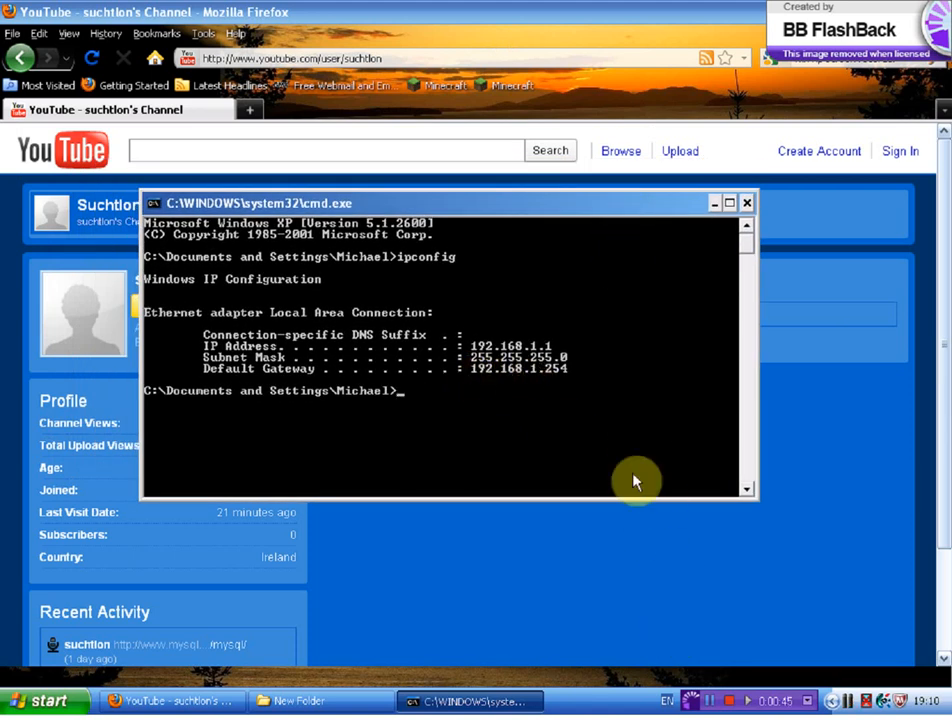
mouse_move(704, 704)
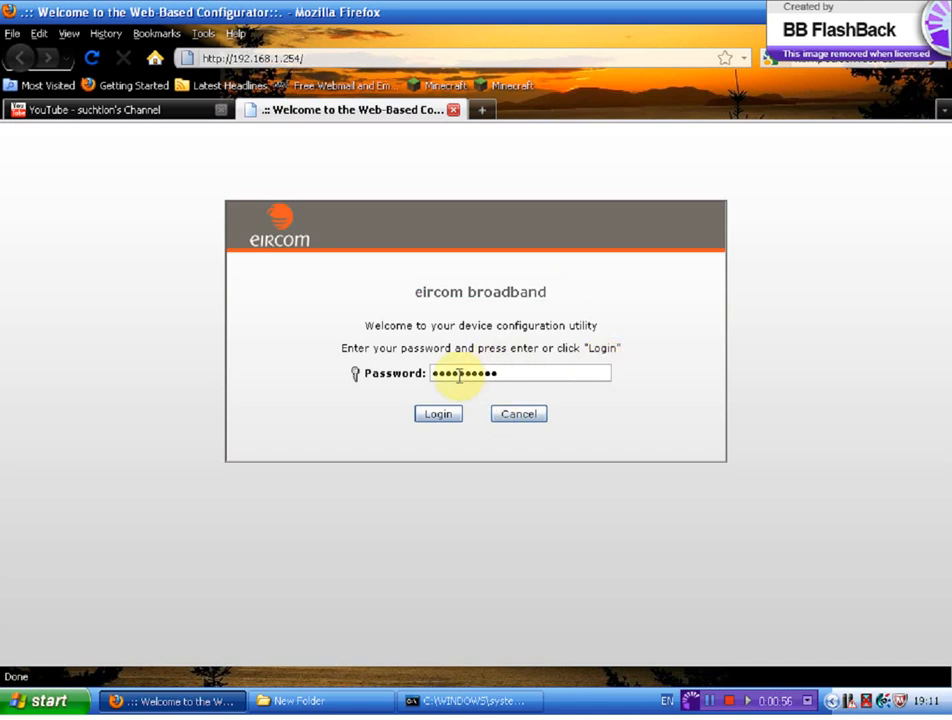
Step: Log in to the eircom router at 192.168.1.254 with the router password
left_click(436, 414)
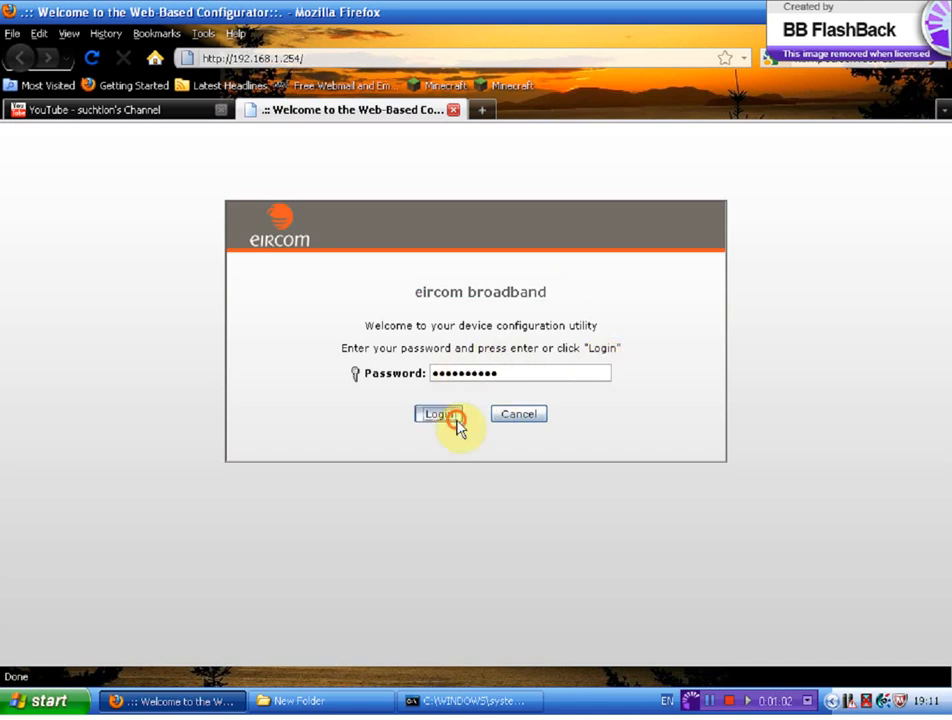
left_click(436, 414)
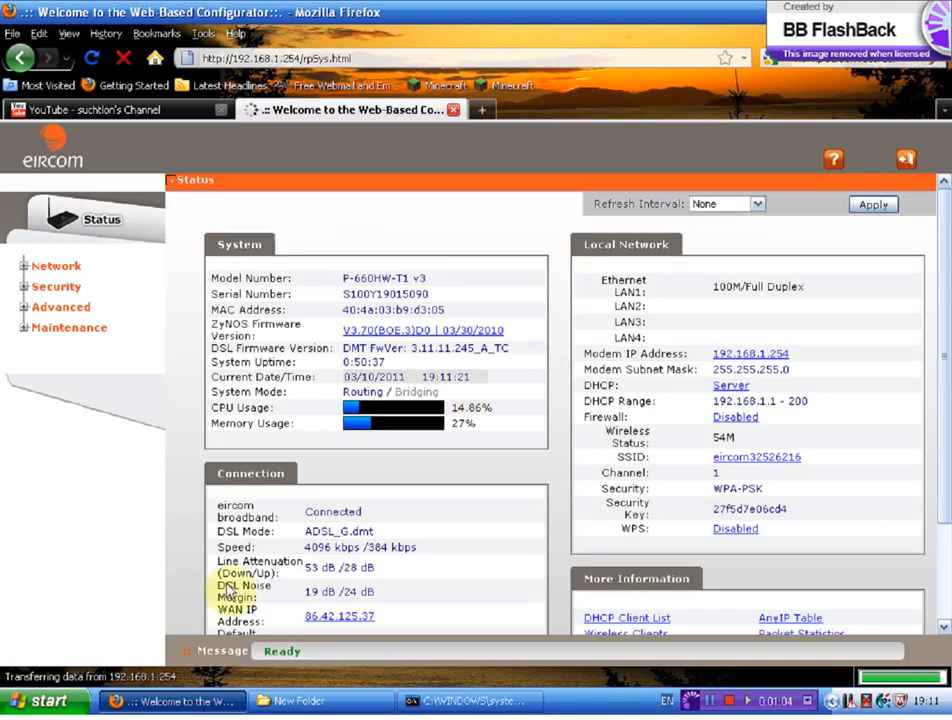
mouse_move(756, 344)
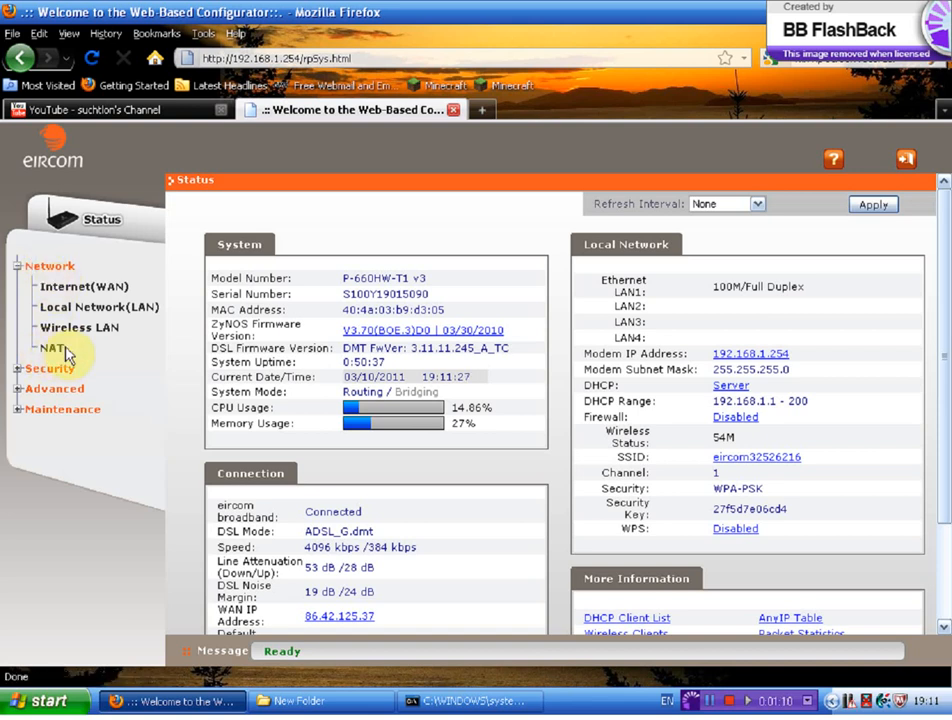
mouse_move(44, 350)
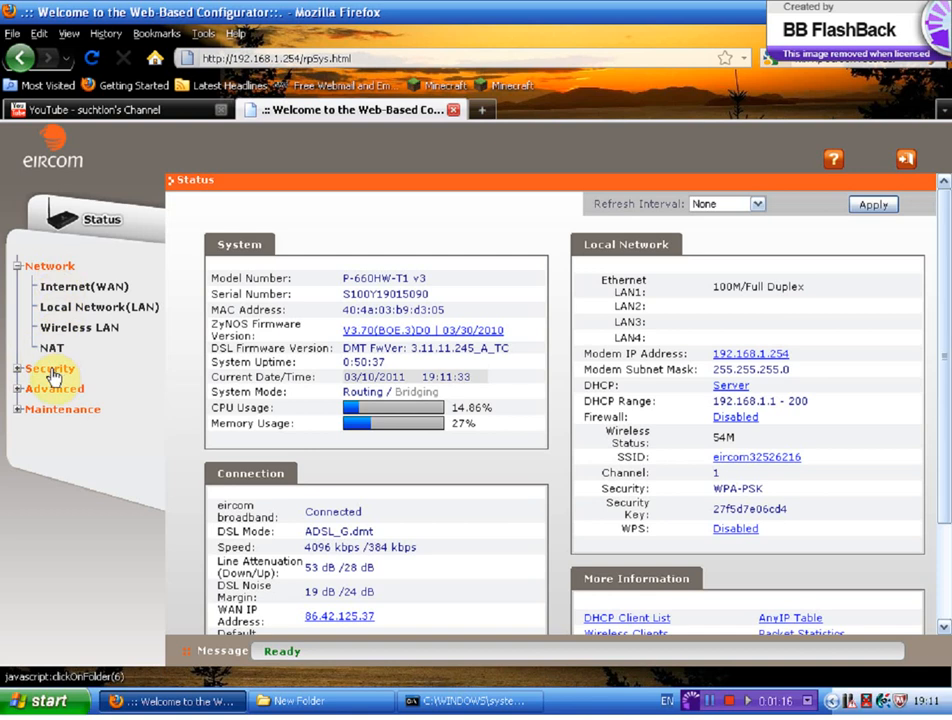
Step: Show the NAT port forwarding rules listing the Minecraft rule for port 25565 to 192.168.1.2
left_click(52, 348)
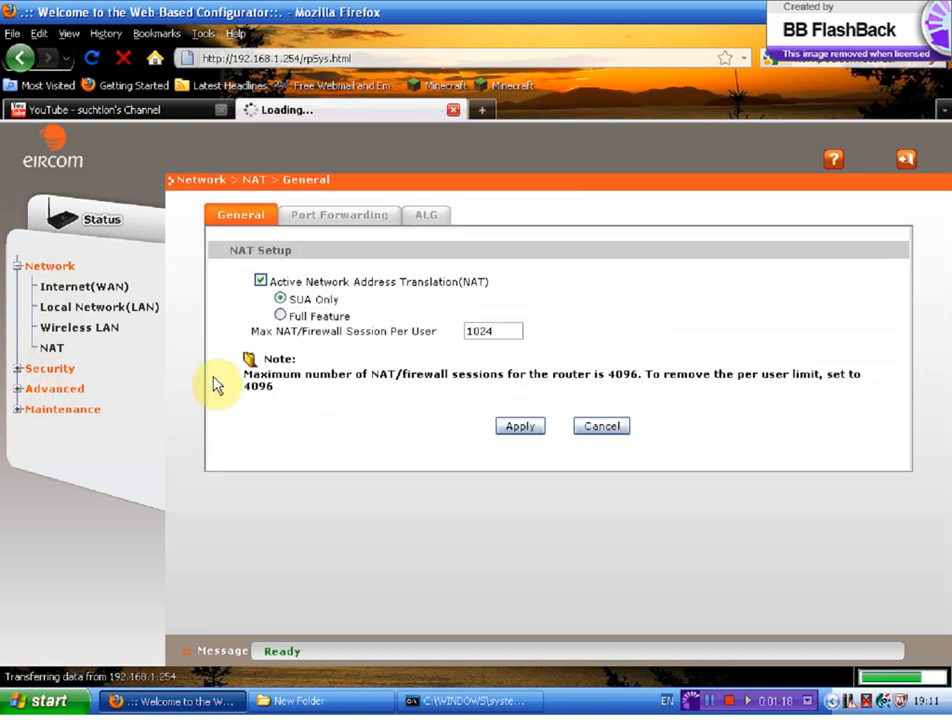
left_click(340, 216)
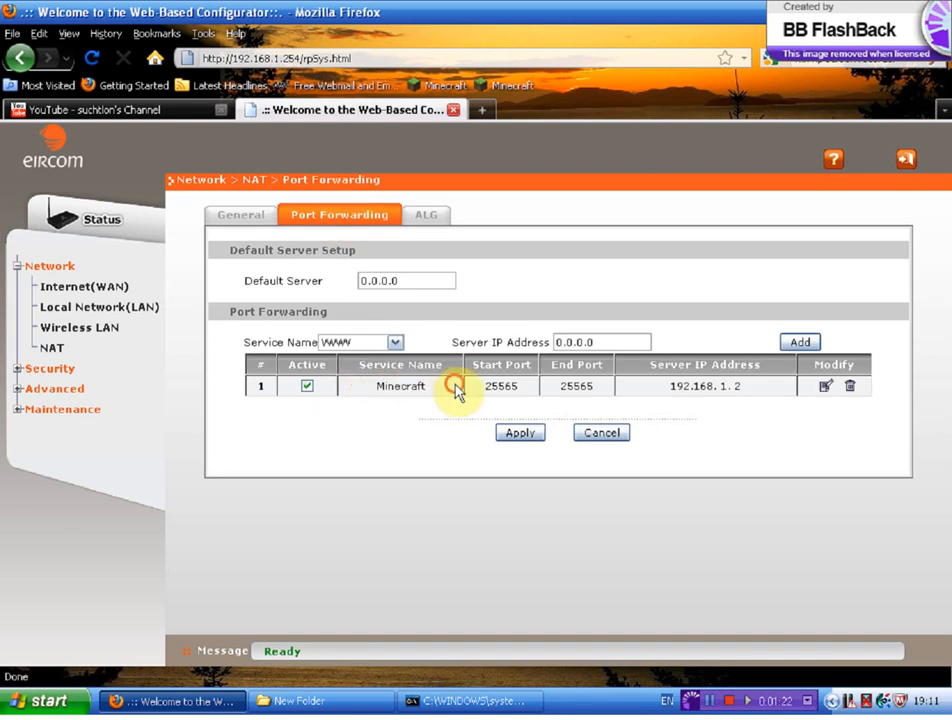
mouse_move(276, 312)
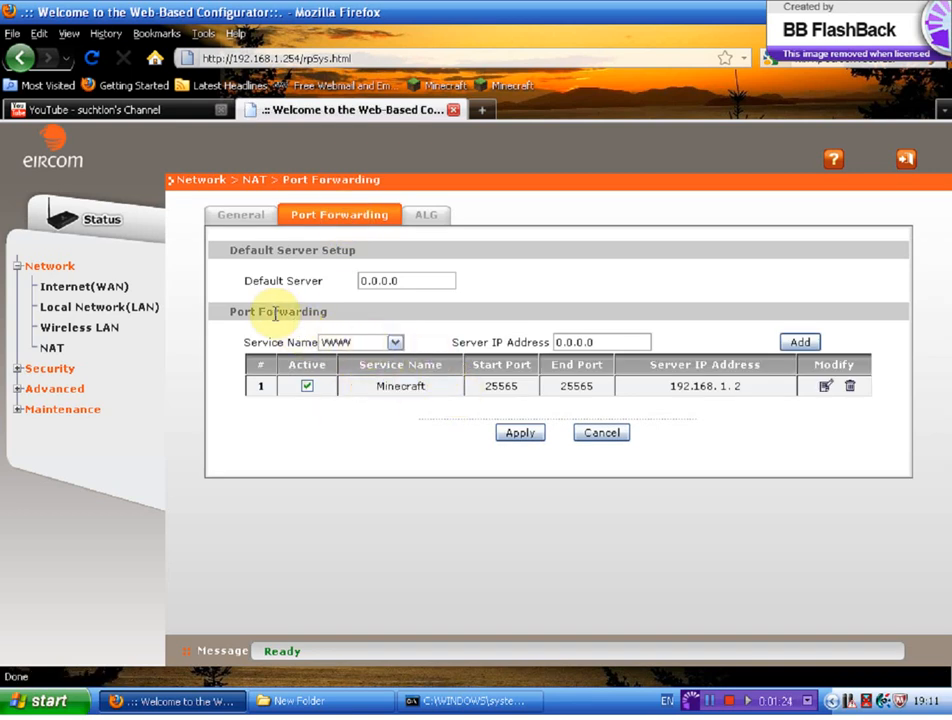
left_click(394, 342)
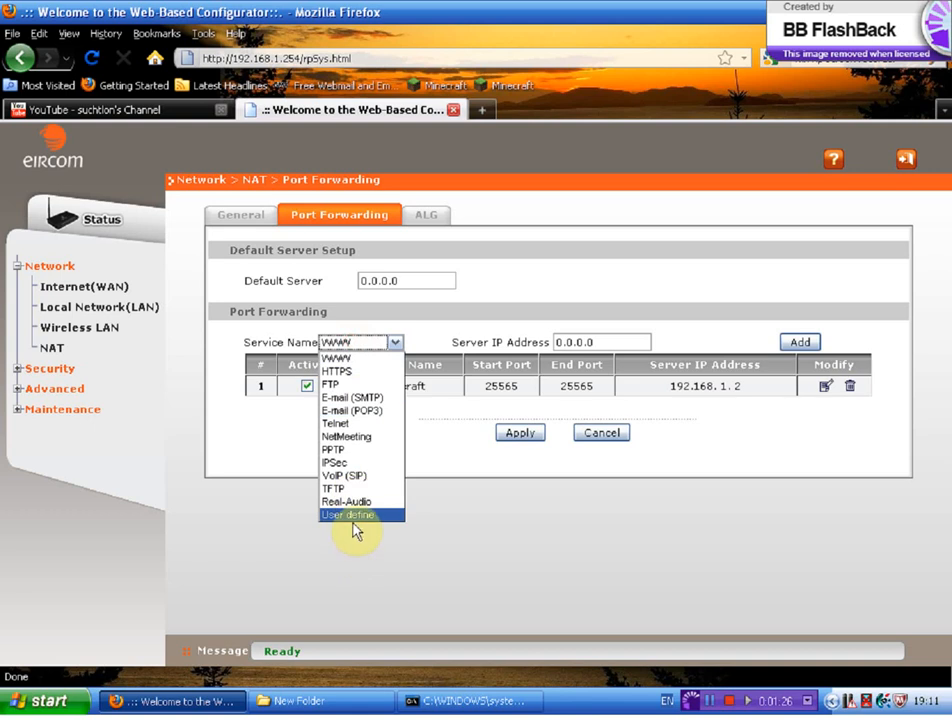
left_click(348, 514)
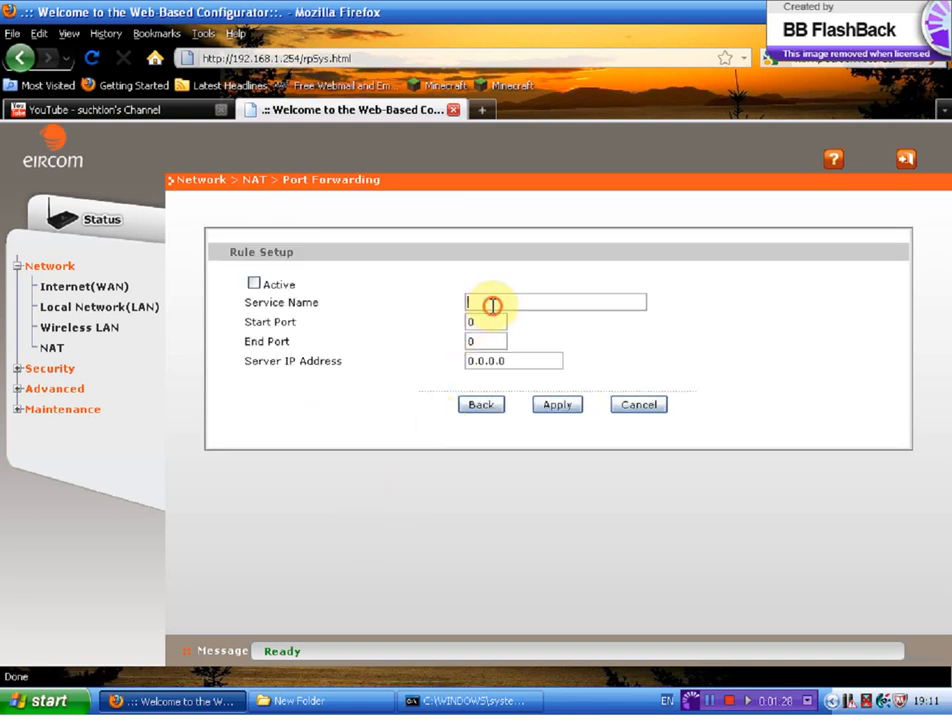
type("m")
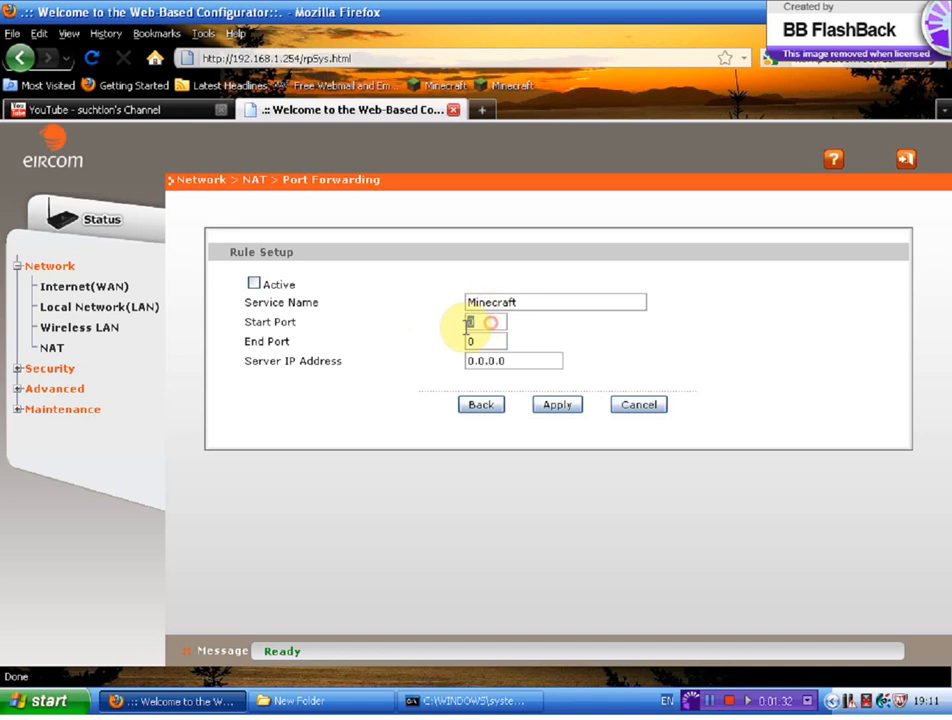
type("2")
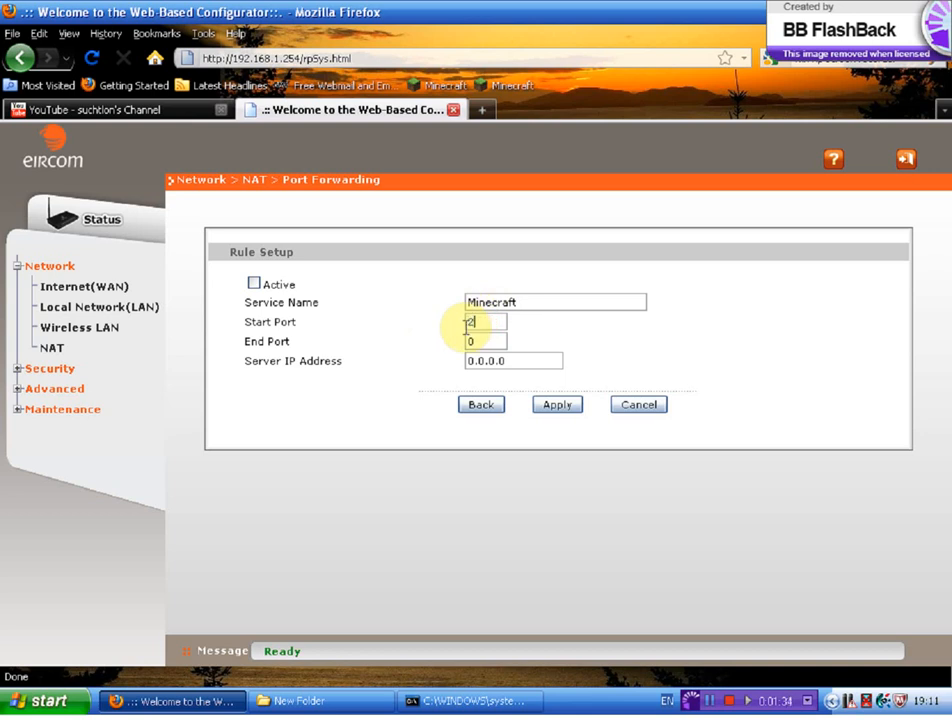
type("25565")
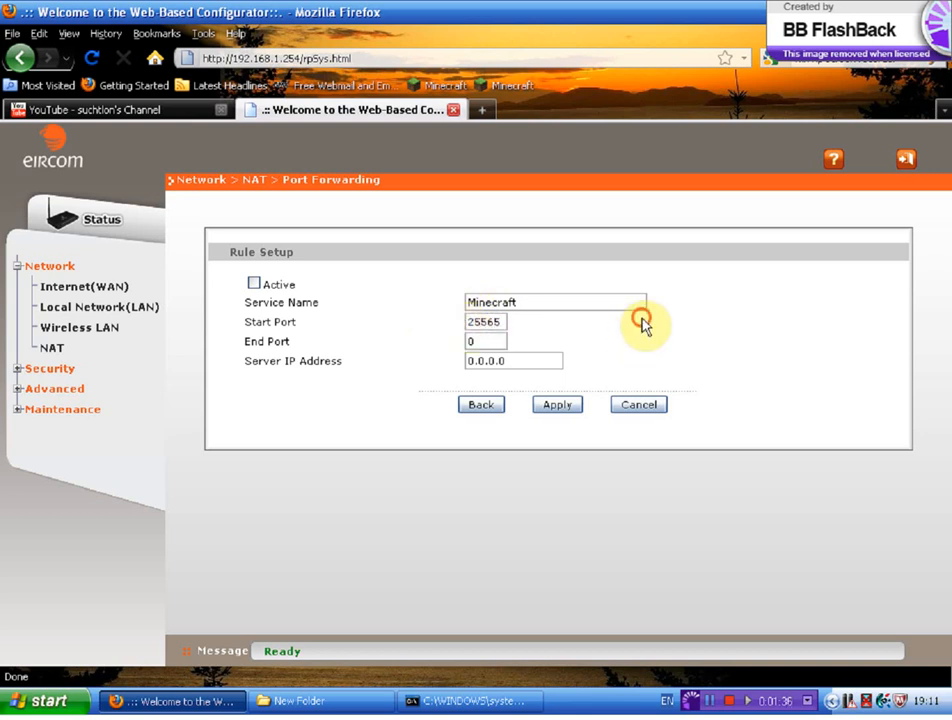
left_click(484, 340)
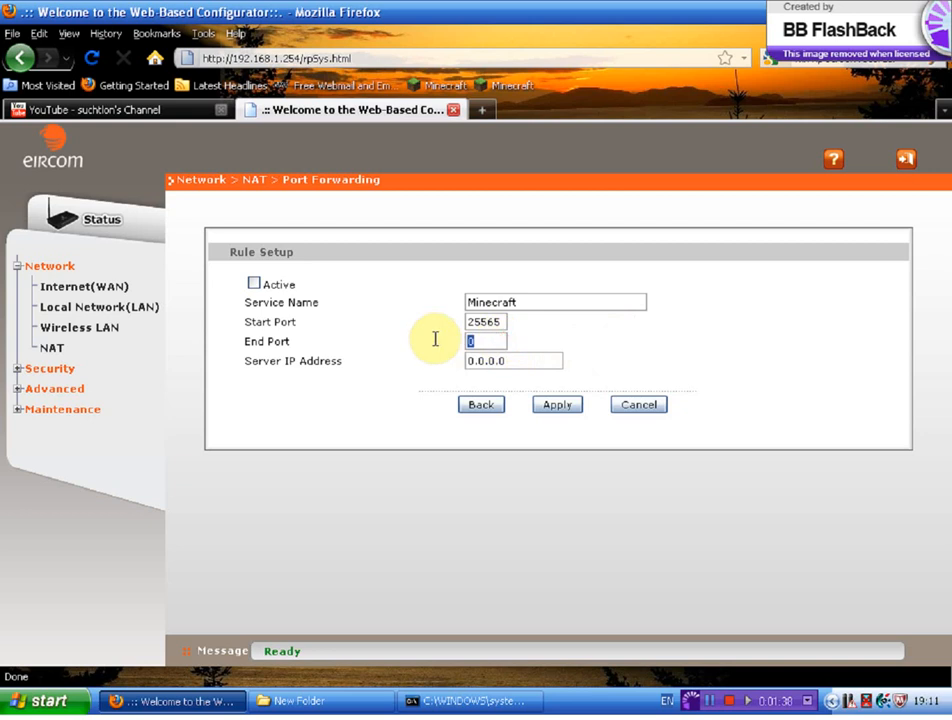
type("25565")
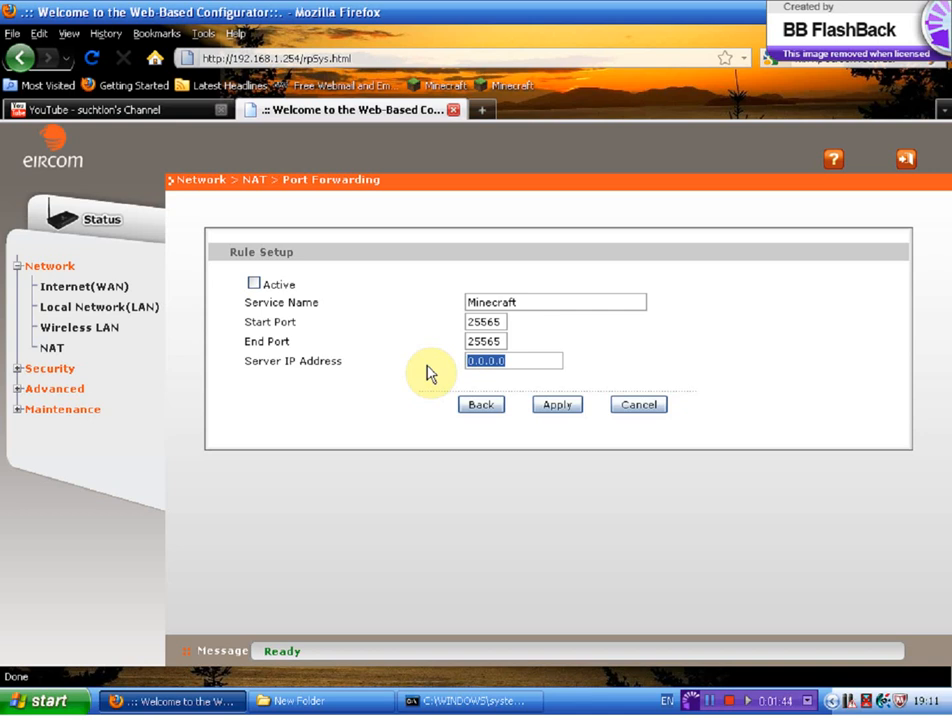
type("19")
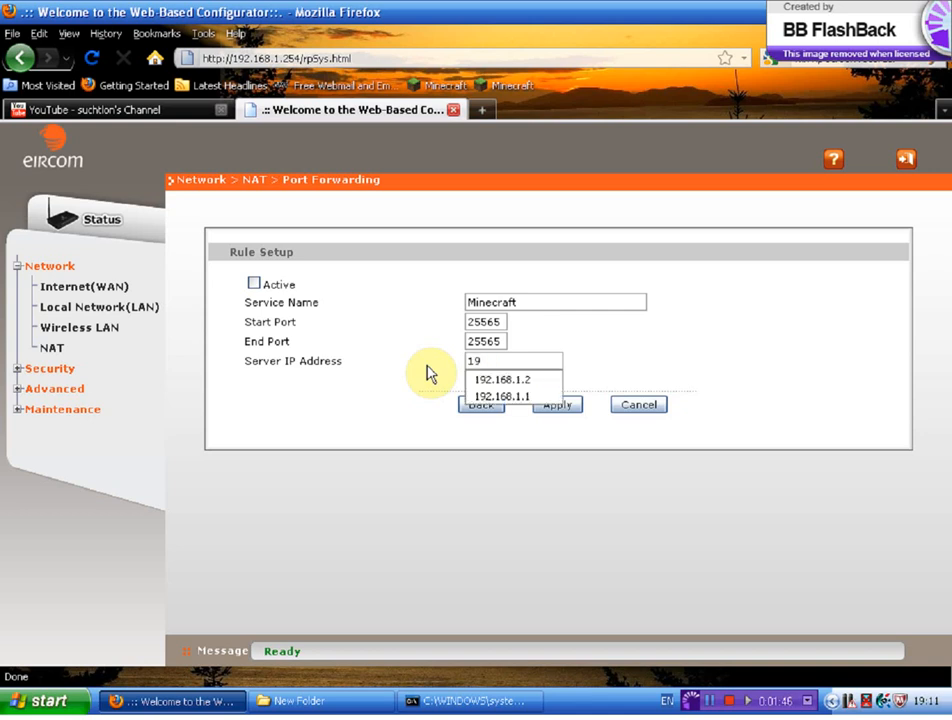
left_click(500, 380)
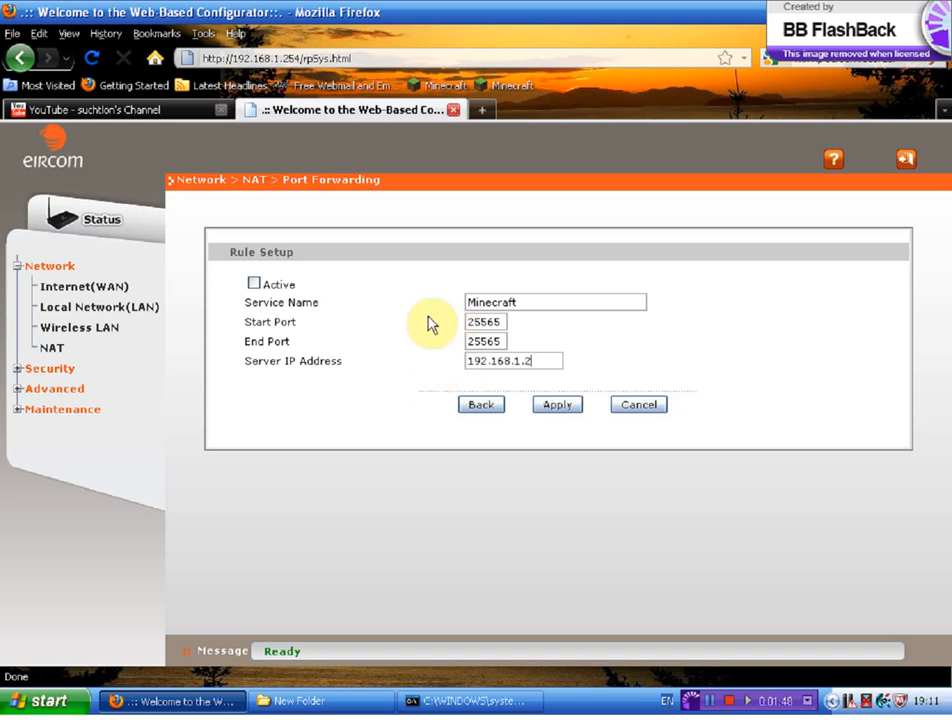
left_click(252, 284)
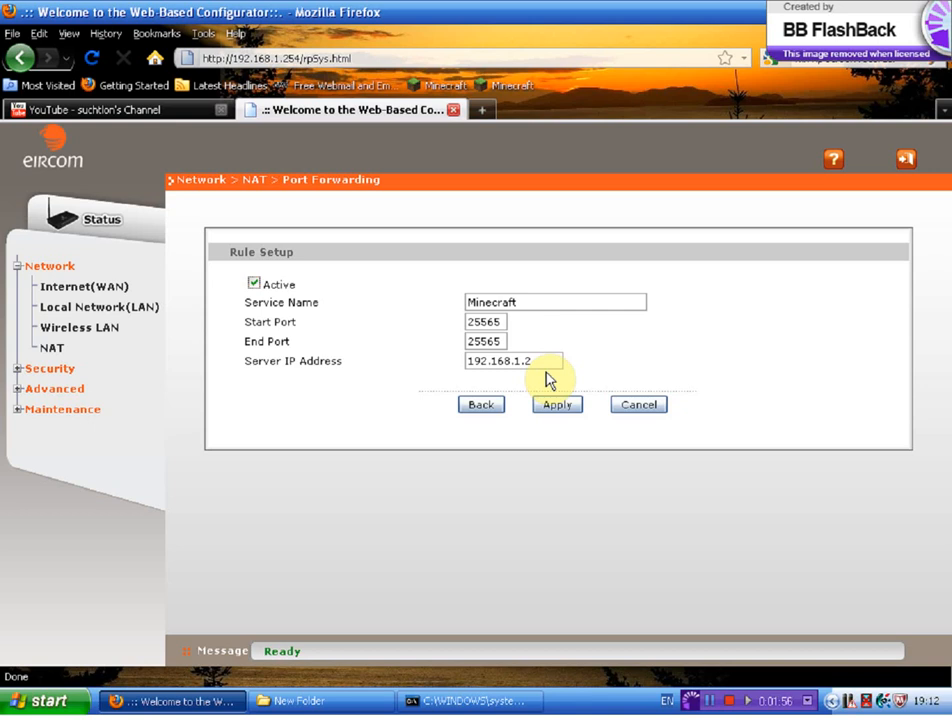
mouse_move(528, 394)
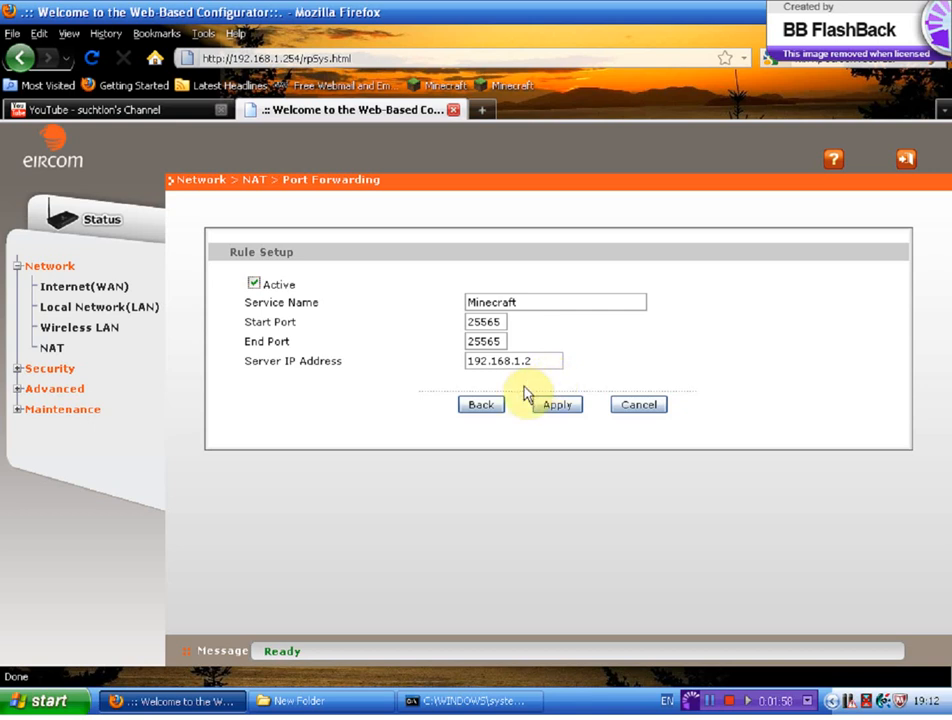
mouse_move(442, 392)
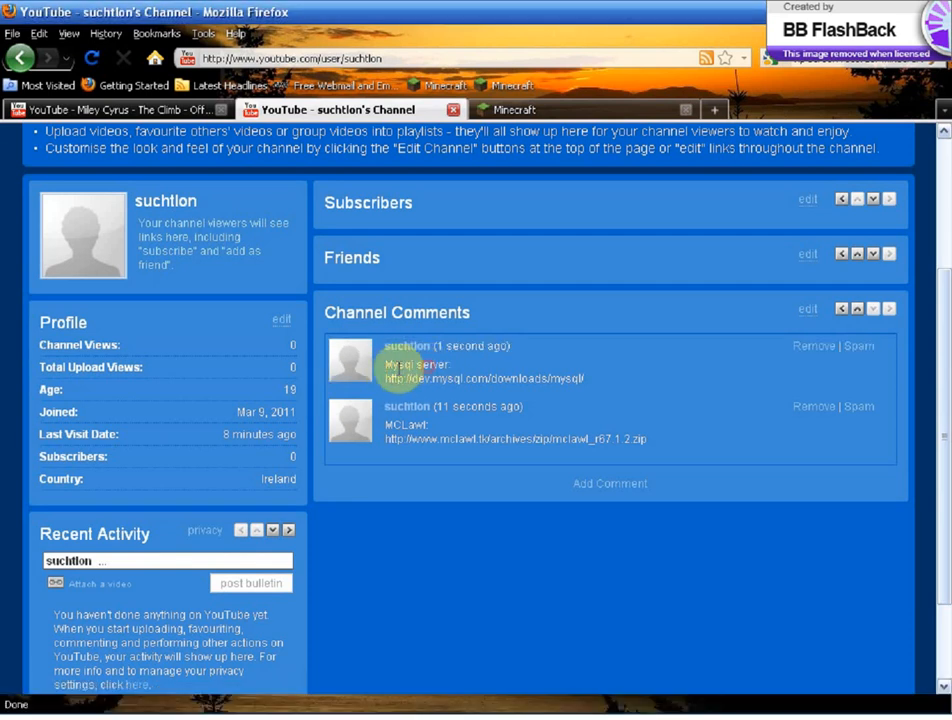
Step: Follow the mysql.com link from the YouTube comment to the Community Server 5.5.9 Windows downloads
left_click(484, 378)
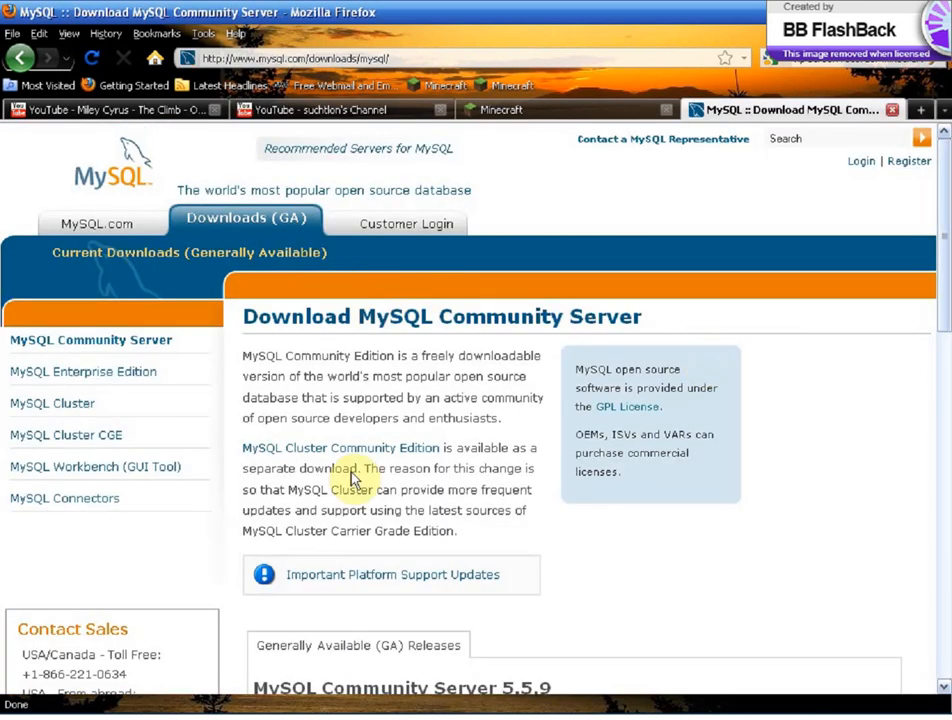
scroll("down", 3)
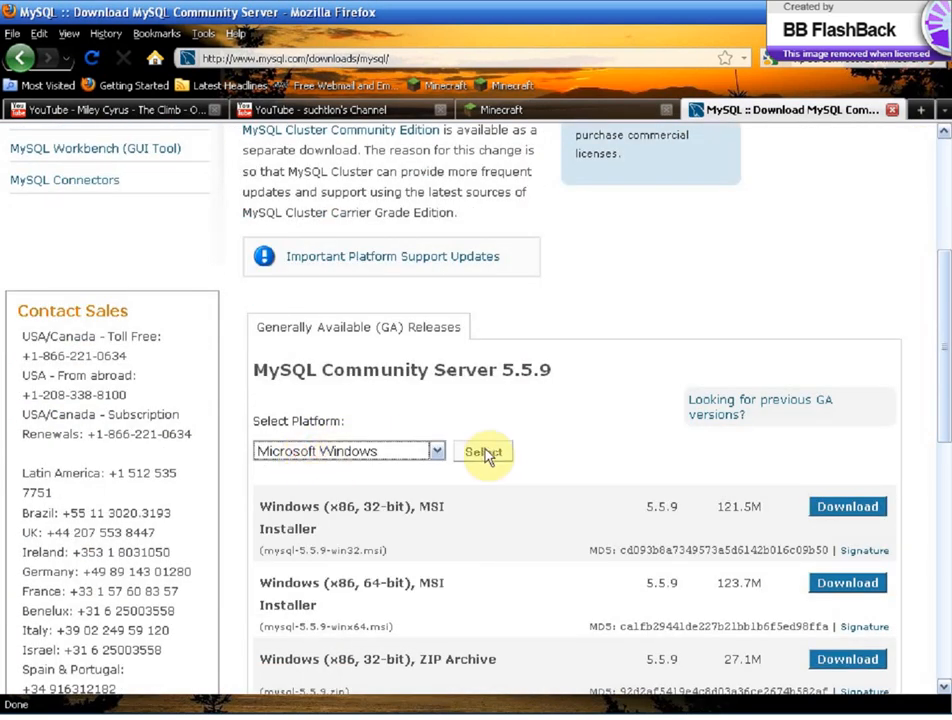
scroll("down", 3)
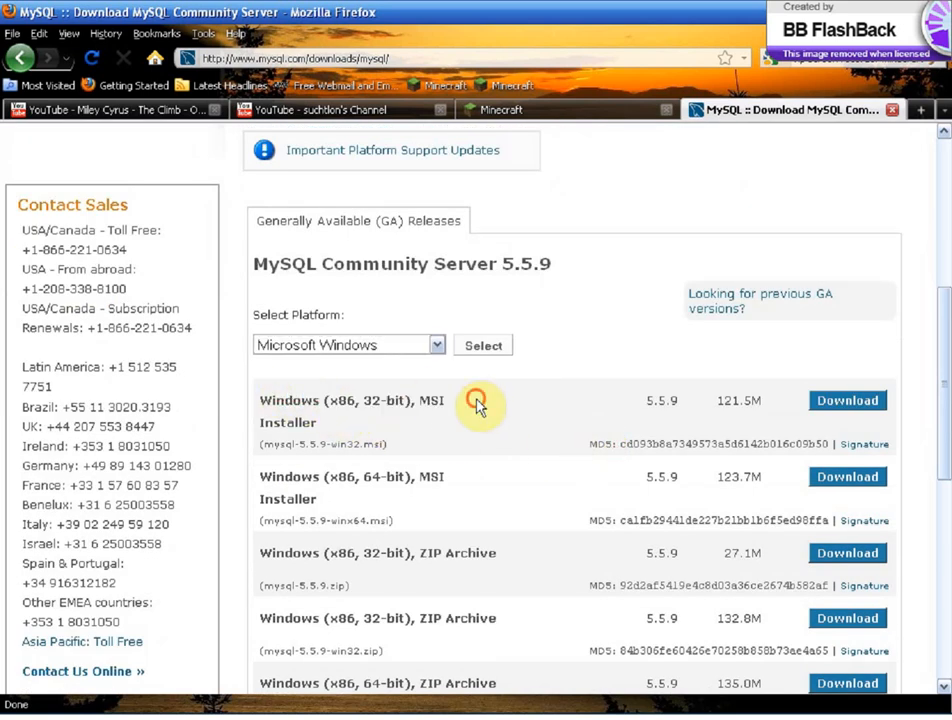
mouse_move(468, 456)
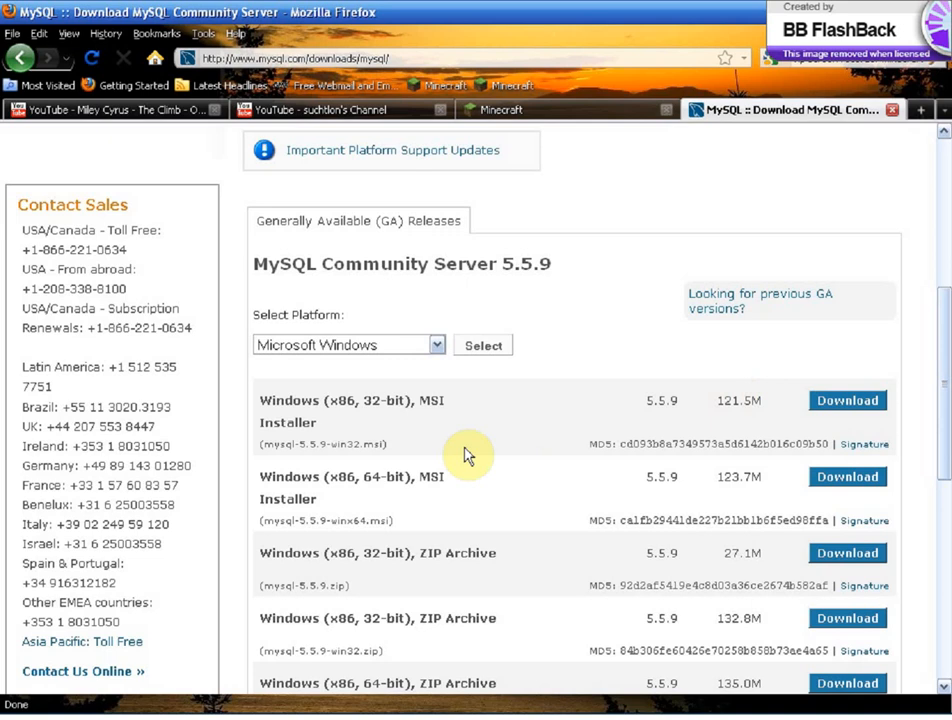
mouse_move(372, 404)
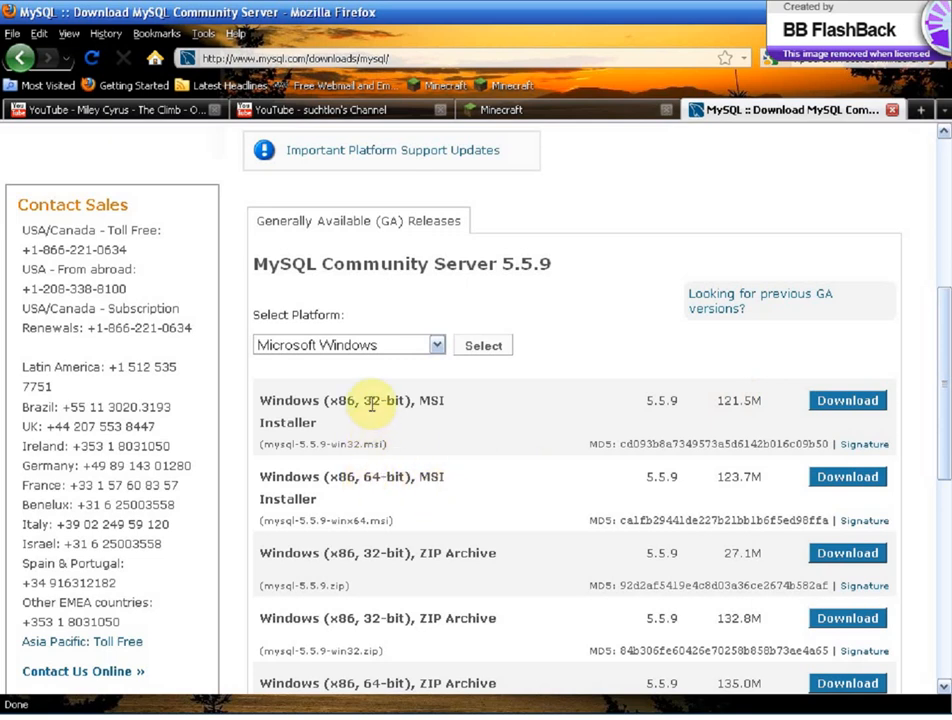
mouse_move(372, 422)
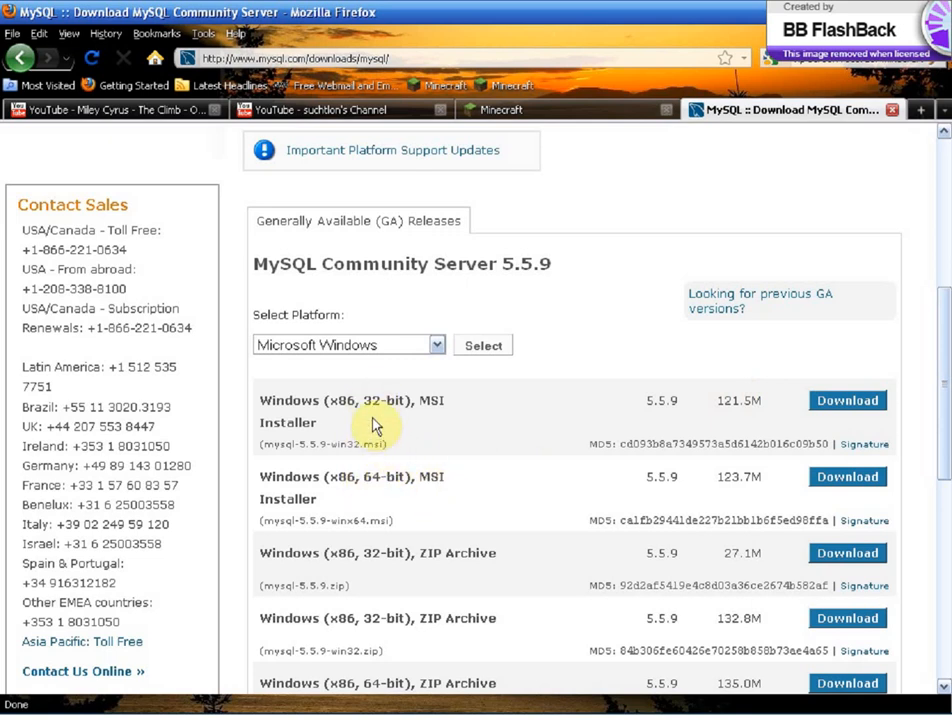
mouse_move(810, 410)
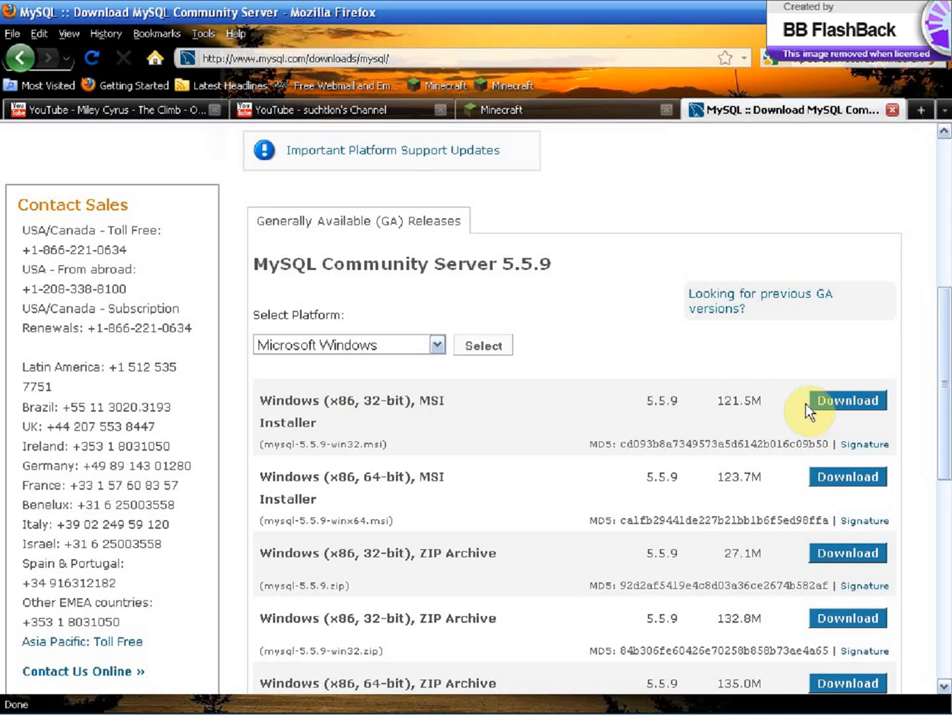
Step: Download mysql-5.5.9-win32.msi (32-bit MSI) from an HTTP mirror, skipping the login
left_click(848, 400)
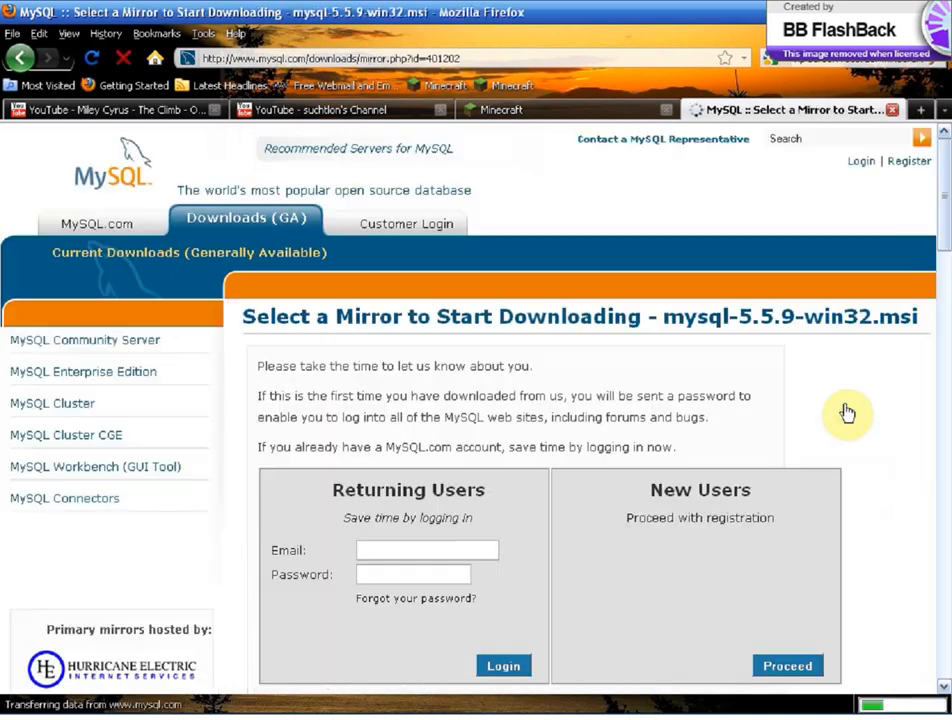
scroll("down", 3)
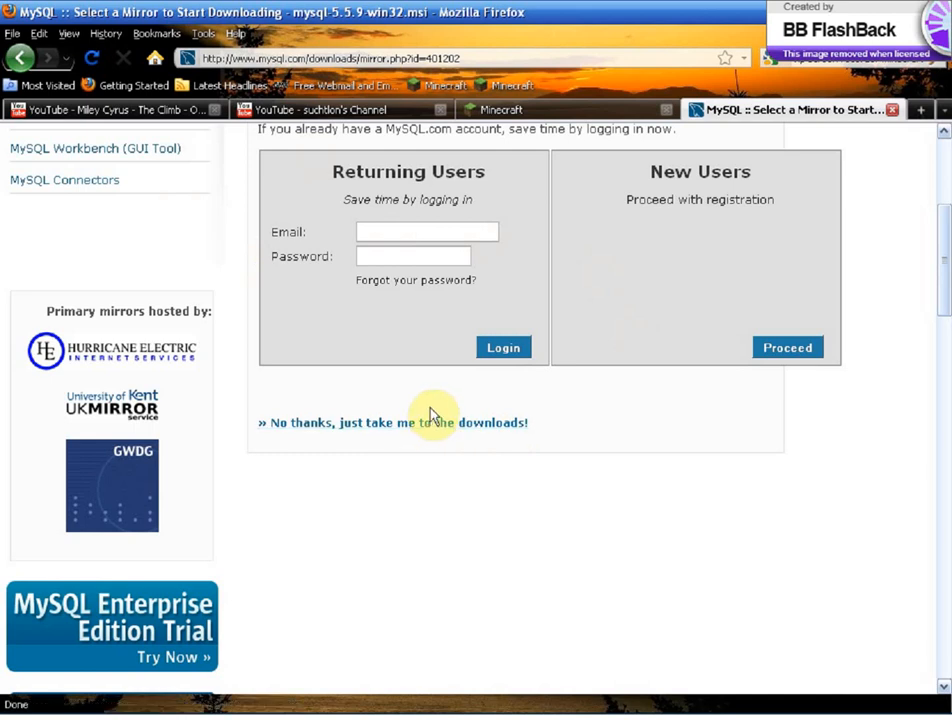
left_click(392, 422)
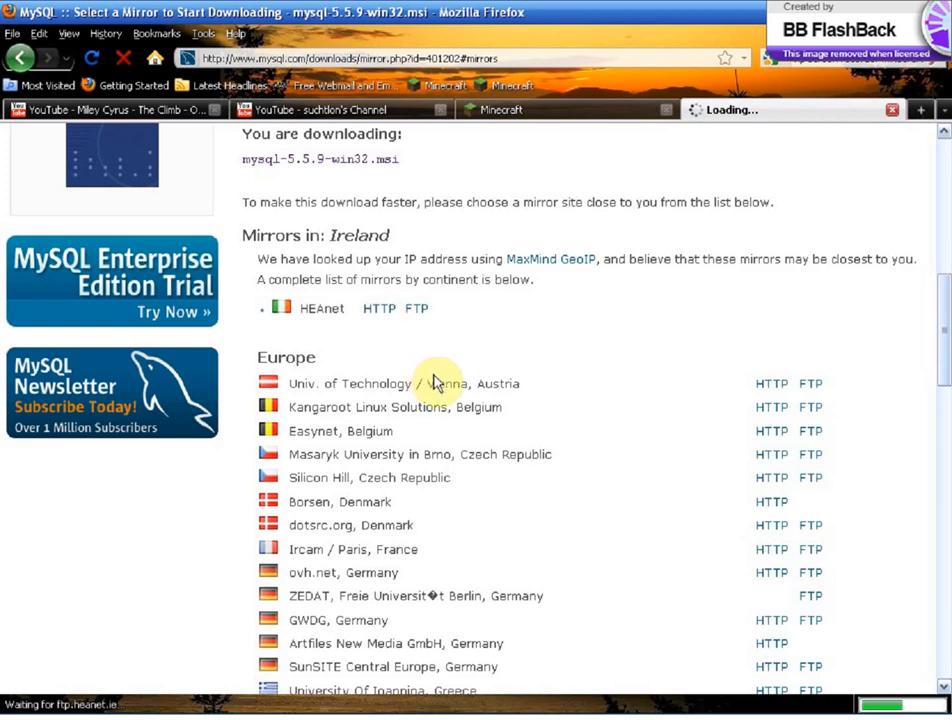
left_click(378, 308)
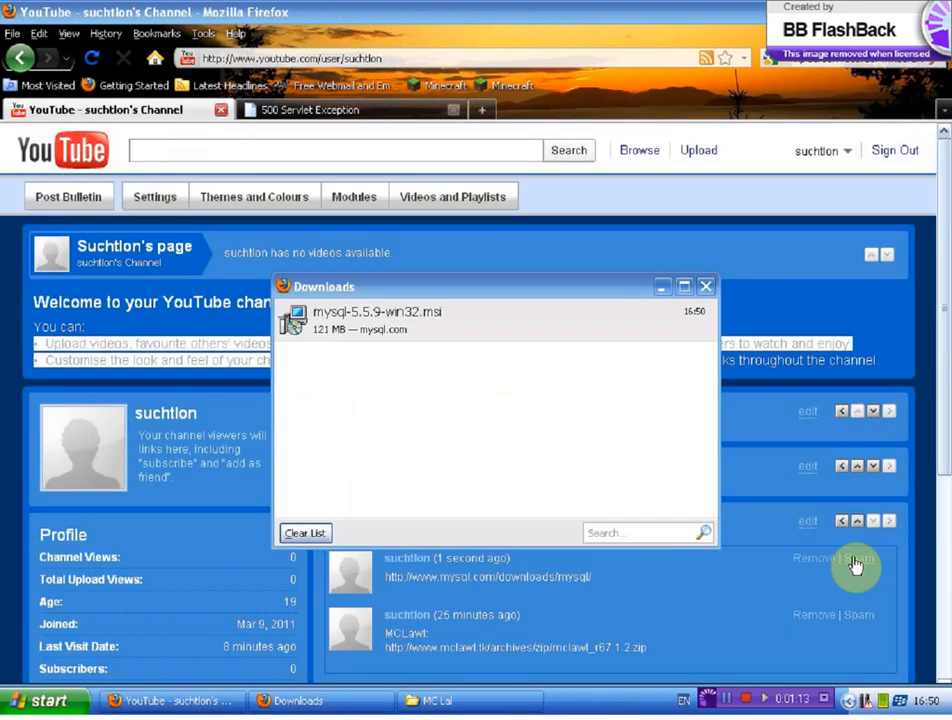
mouse_move(420, 340)
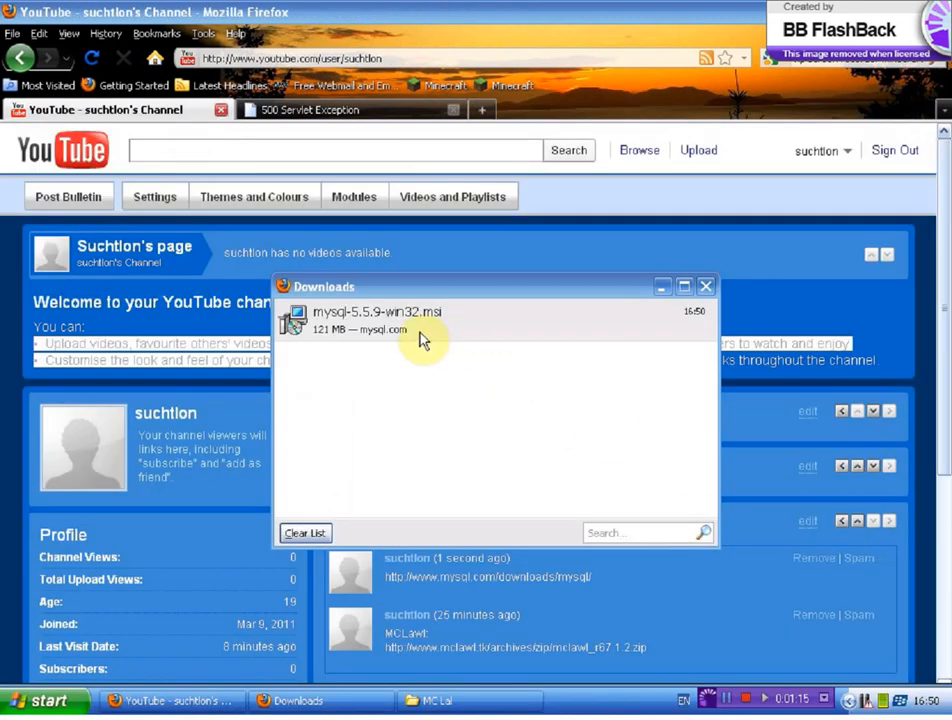
Step: Run mysql-5.5.9-win32.msi, install MySQL Server 5.5 with Typical features and launch the configuration wizard
double_click(378, 320)
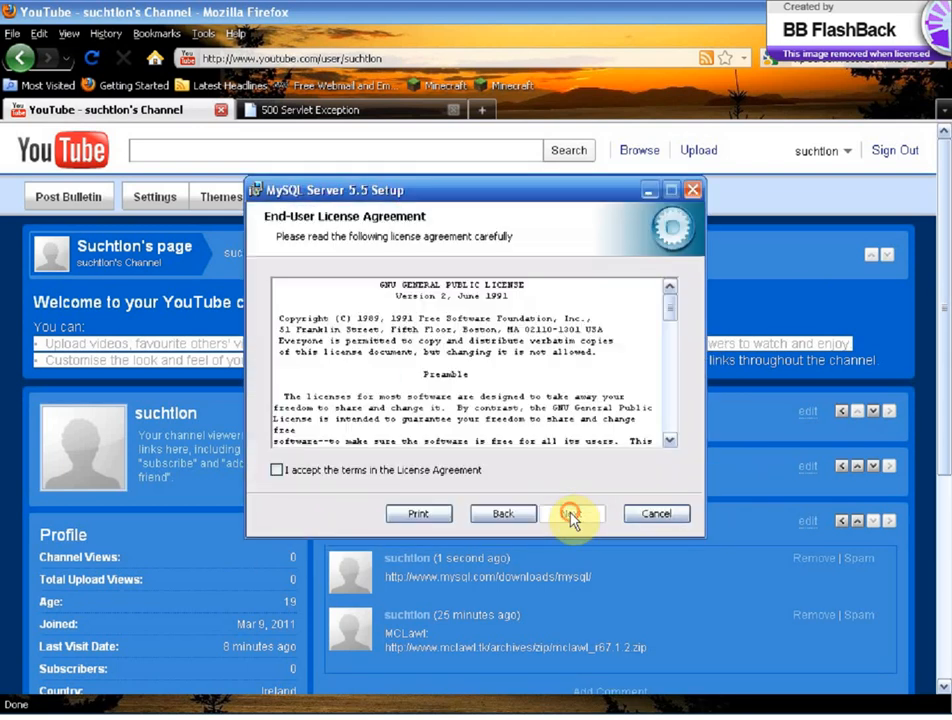
left_click(572, 512)
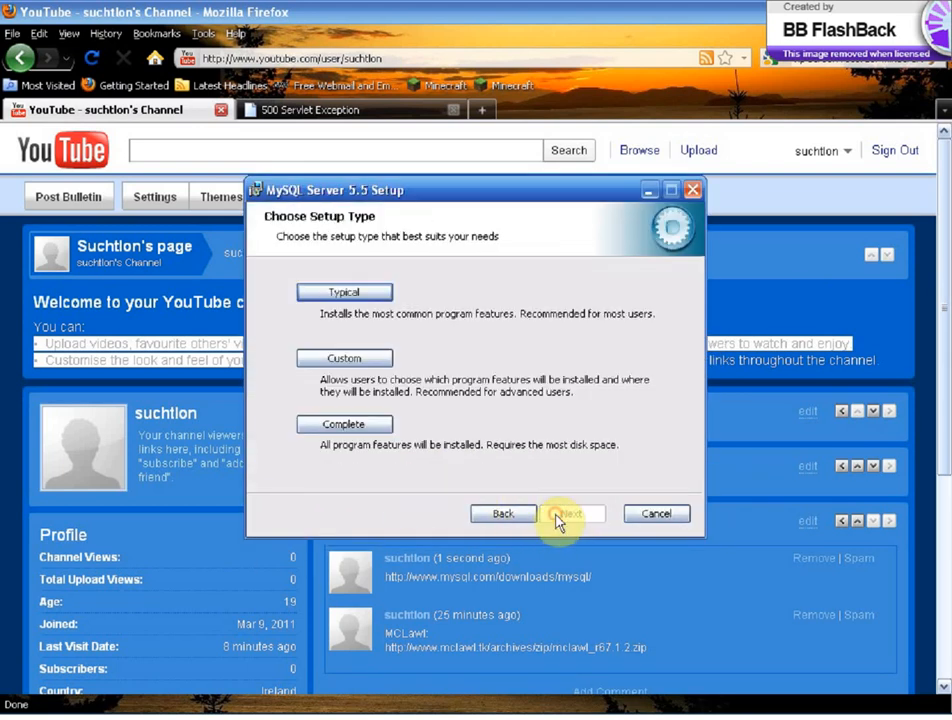
left_click(572, 512)
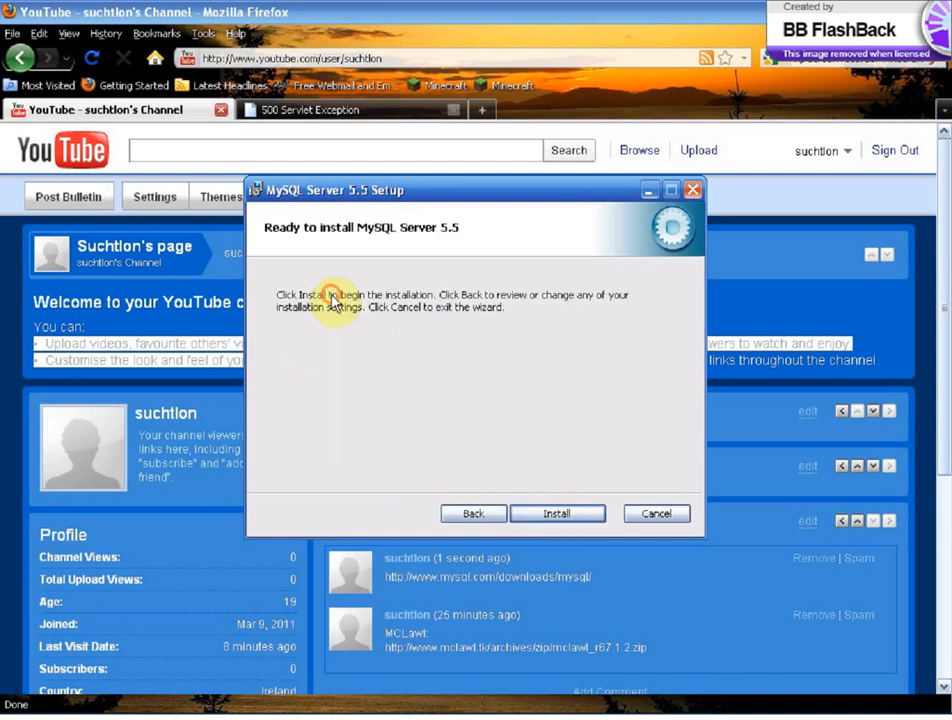
left_click(556, 512)
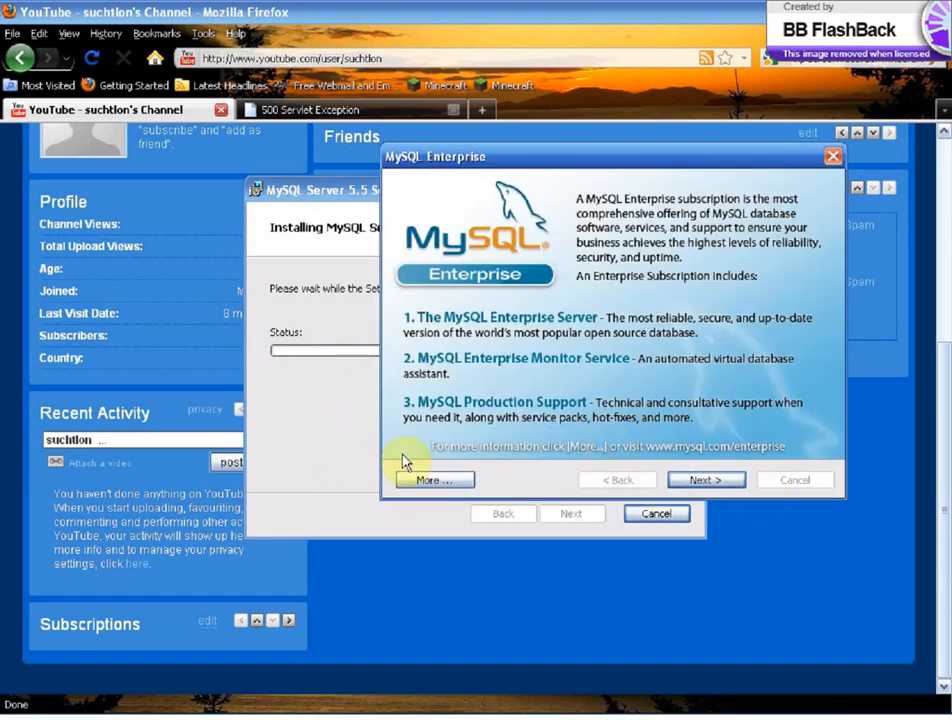
mouse_move(706, 480)
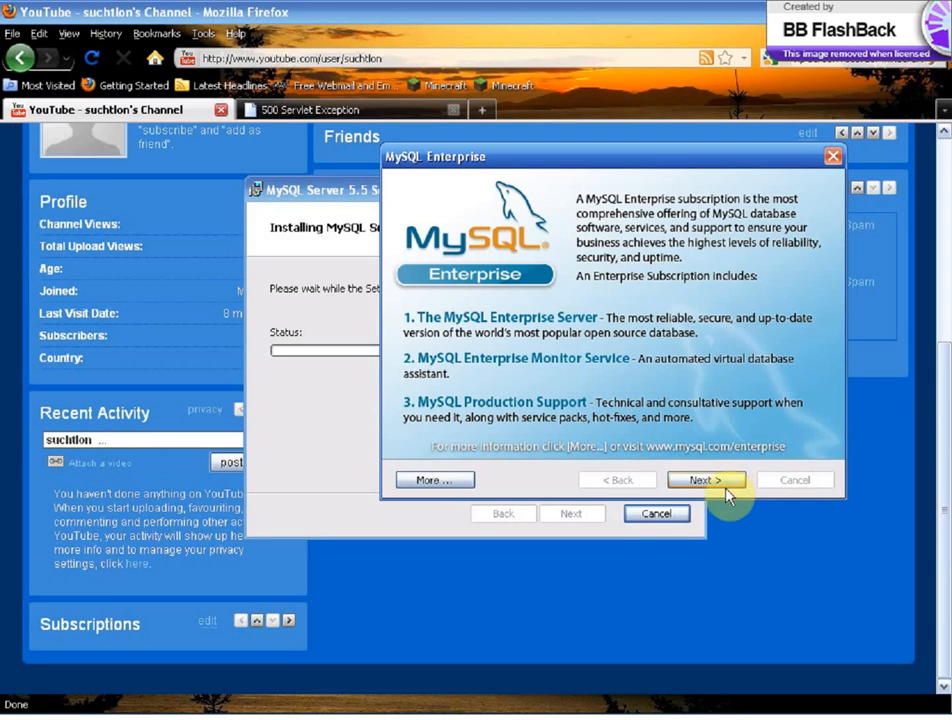
left_click(706, 480)
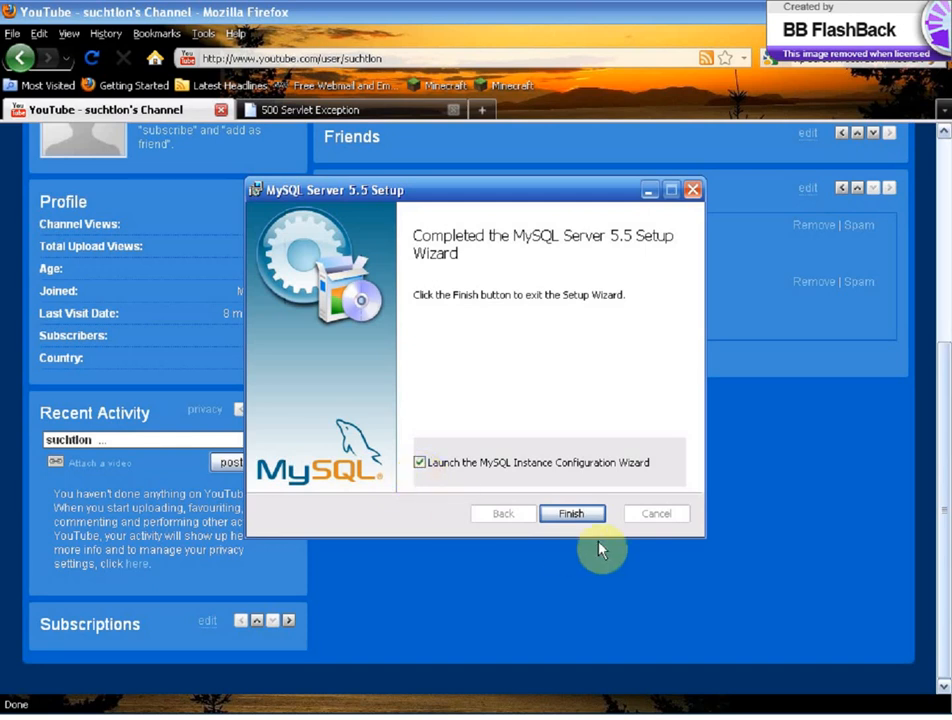
left_click(572, 512)
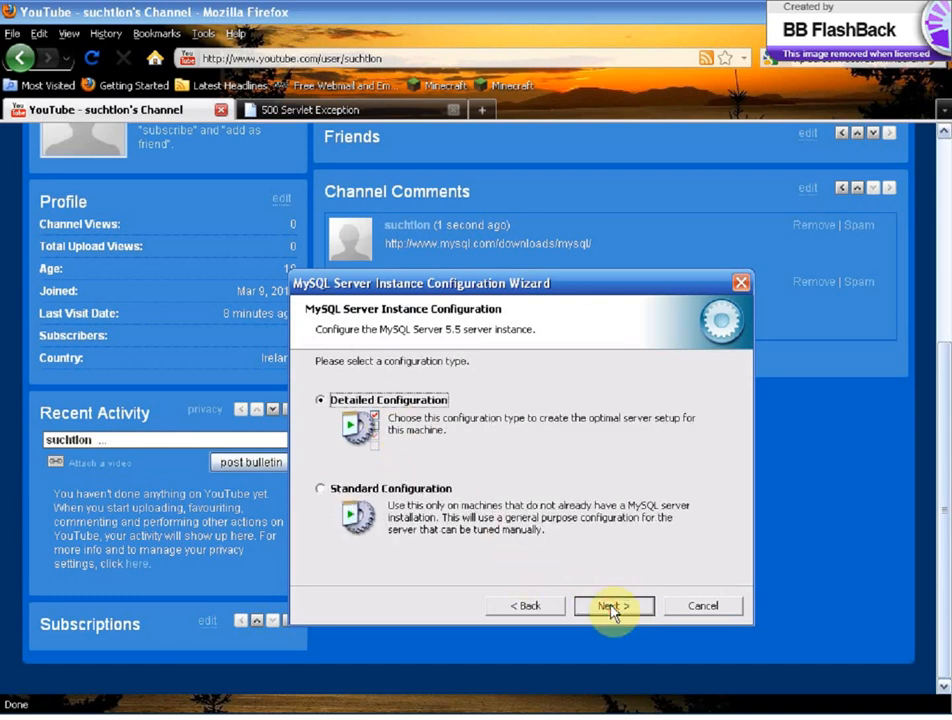
Step: Apply a Detailed Configuration in the instance wizard, writing the config file and restarting the service
left_click(320, 488)
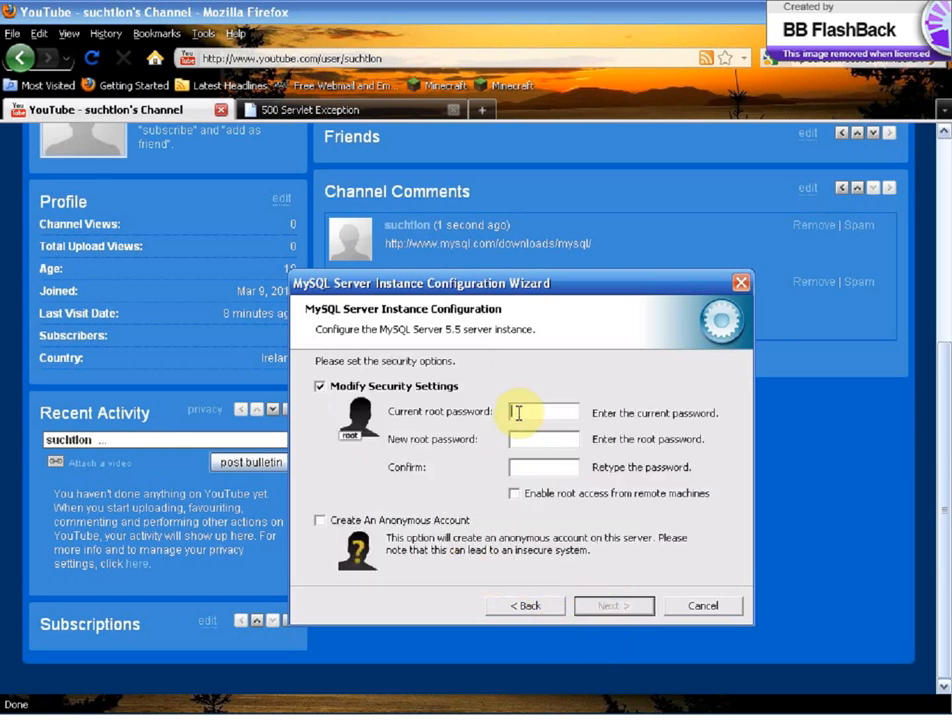
mouse_move(428, 446)
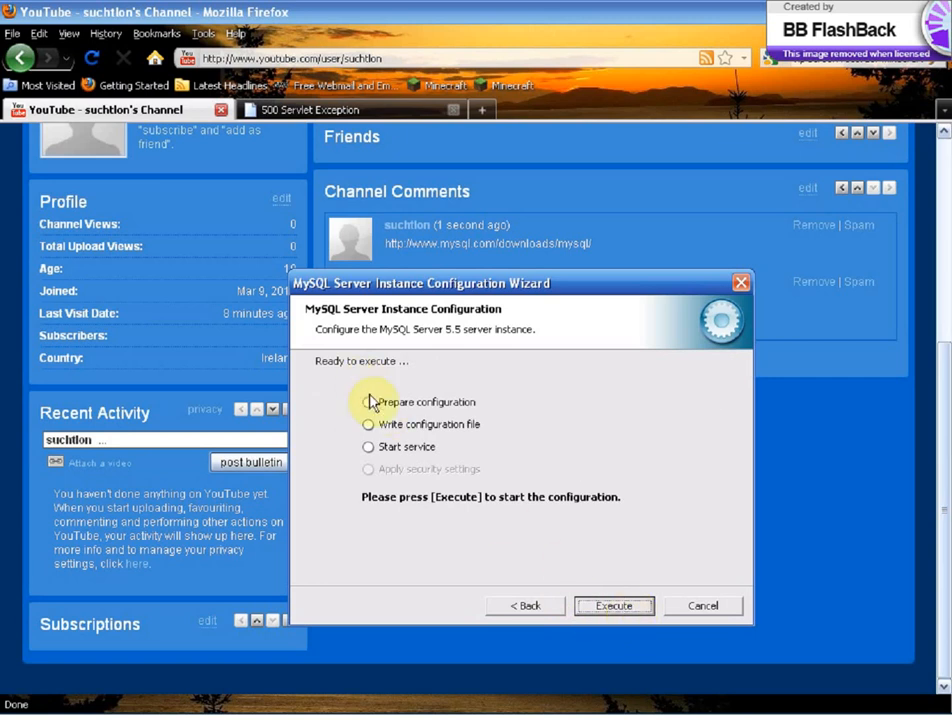
left_click(612, 606)
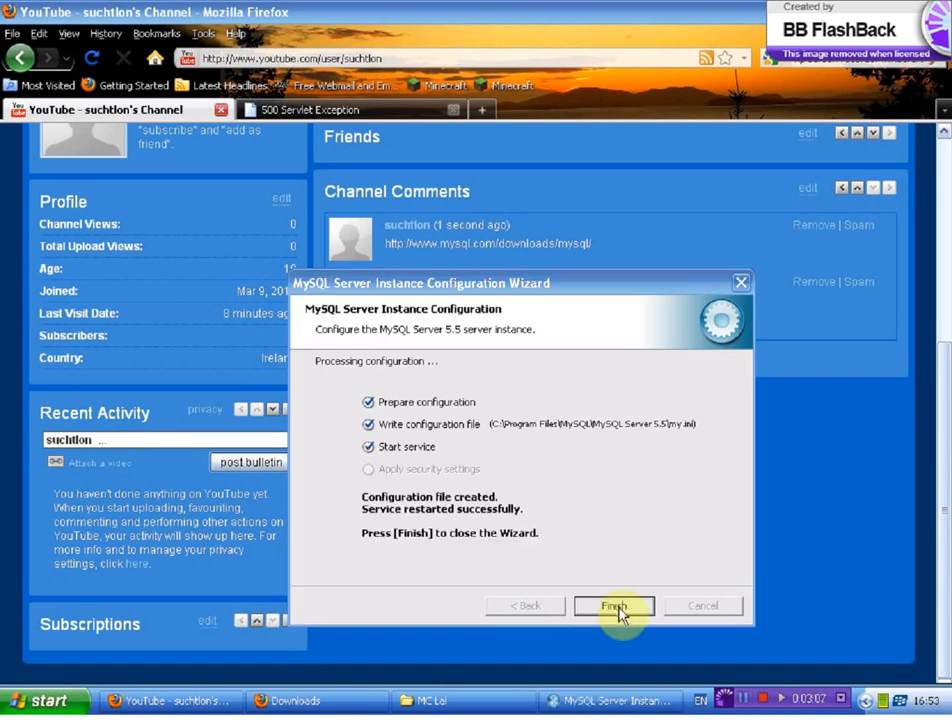
left_click(612, 606)
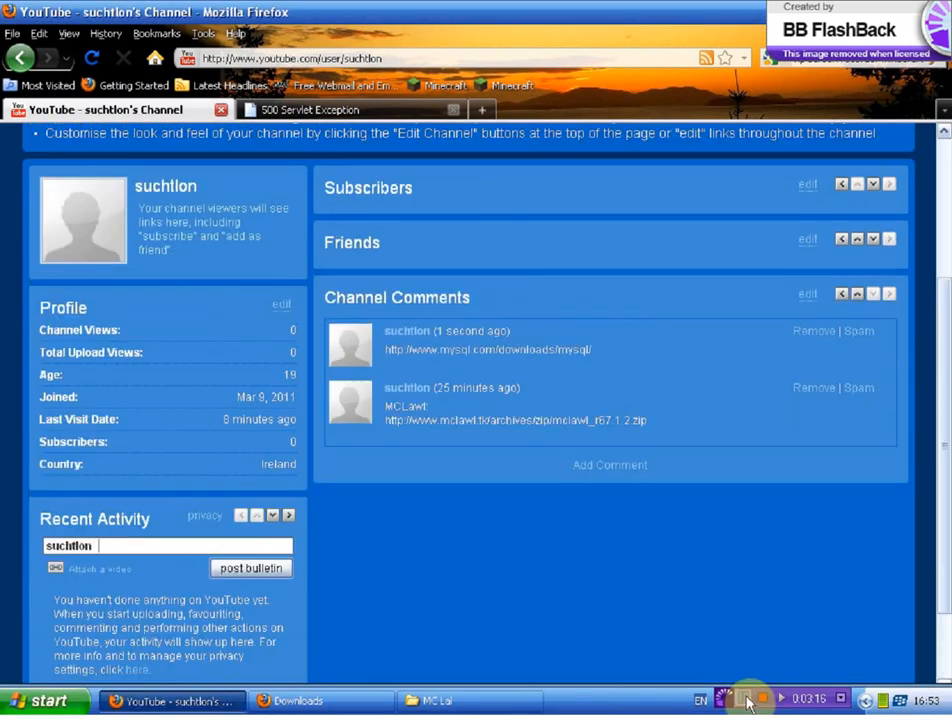
mouse_move(662, 418)
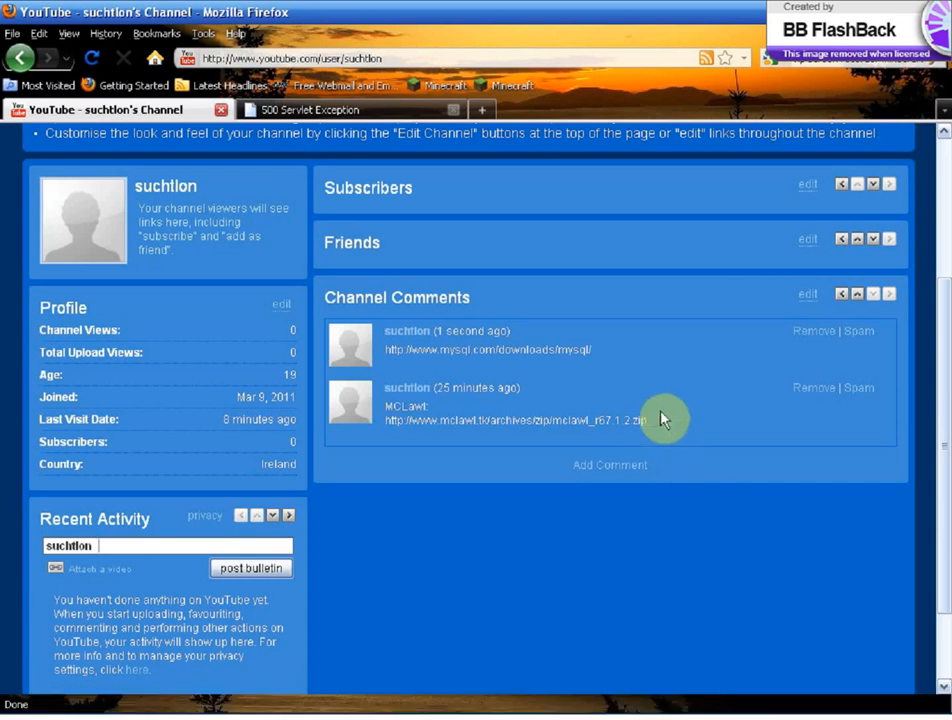
Step: Download MCLawl v67.1.2 via the Download link on the MCLawl homepage
left_click(510, 420)
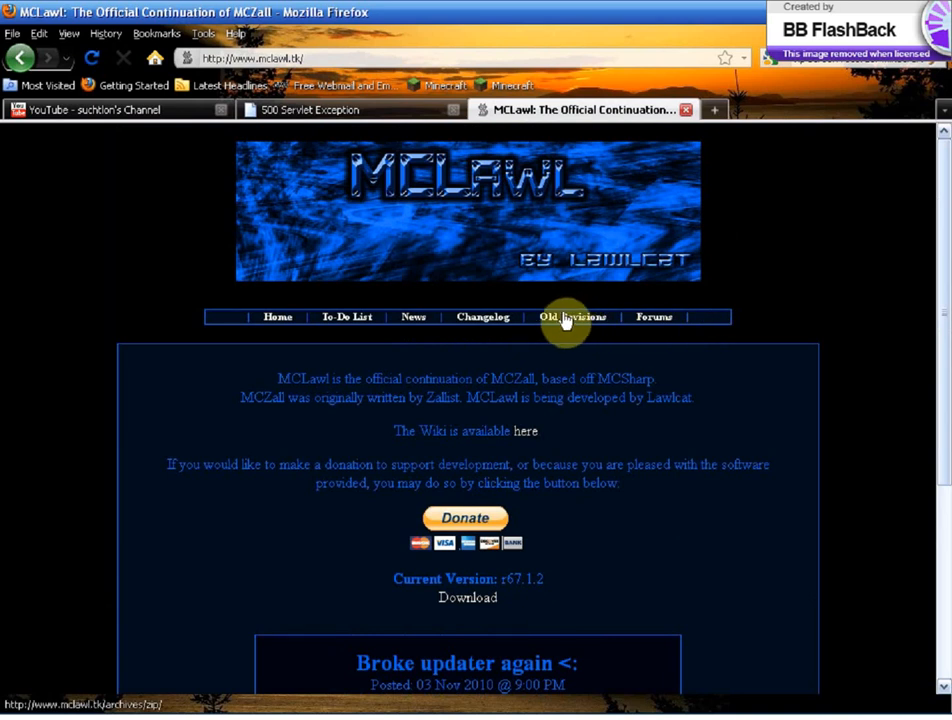
scroll("down", 3)
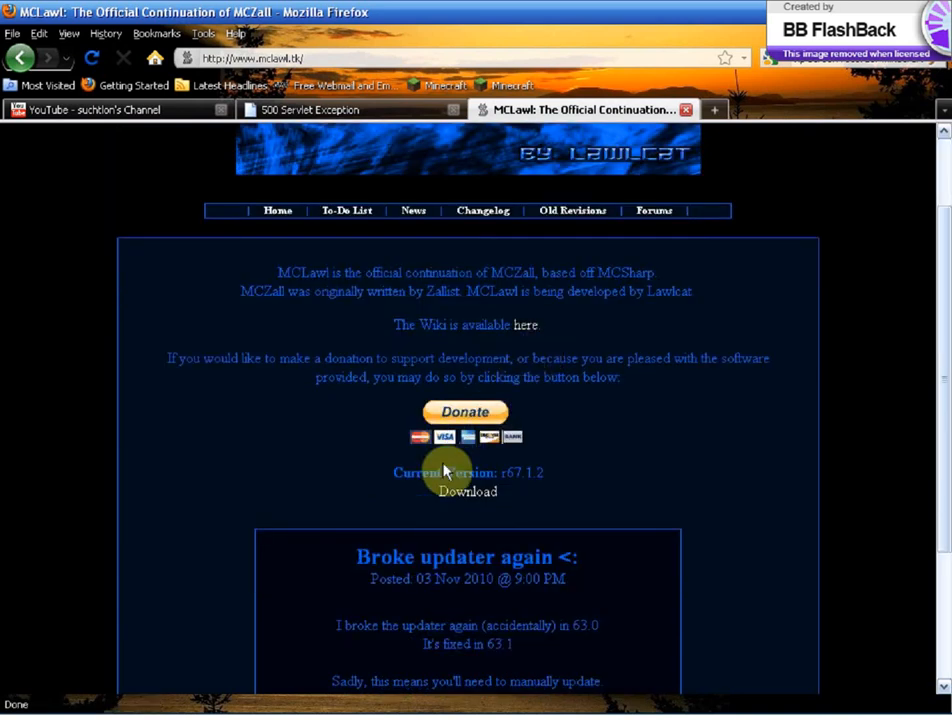
left_click(468, 492)
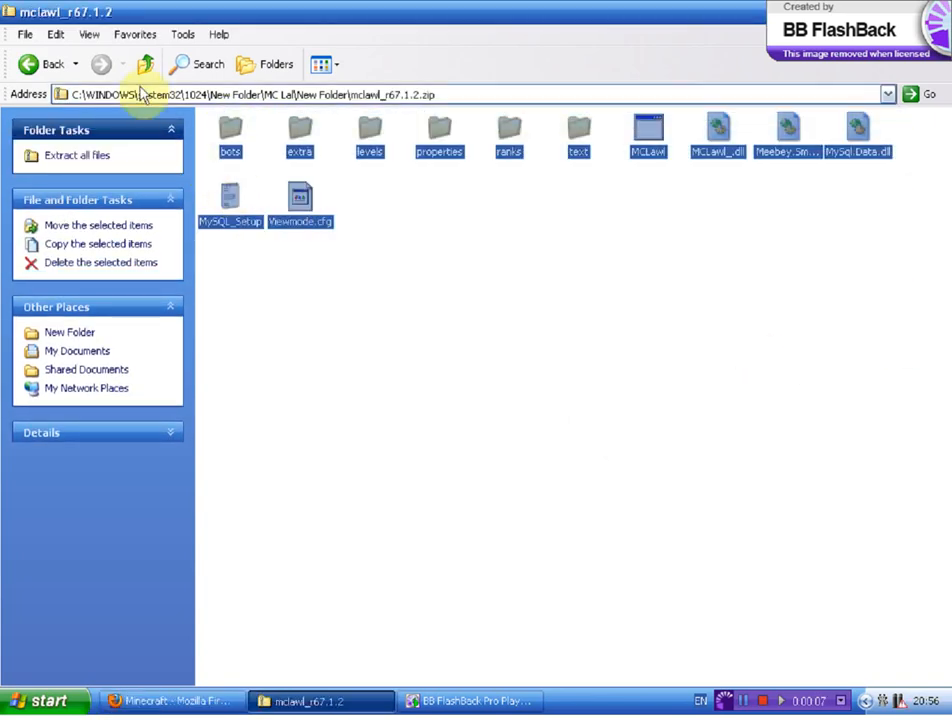
Step: Paste the copied MCLawl server files into the empty New Folder
right_click(450, 300)
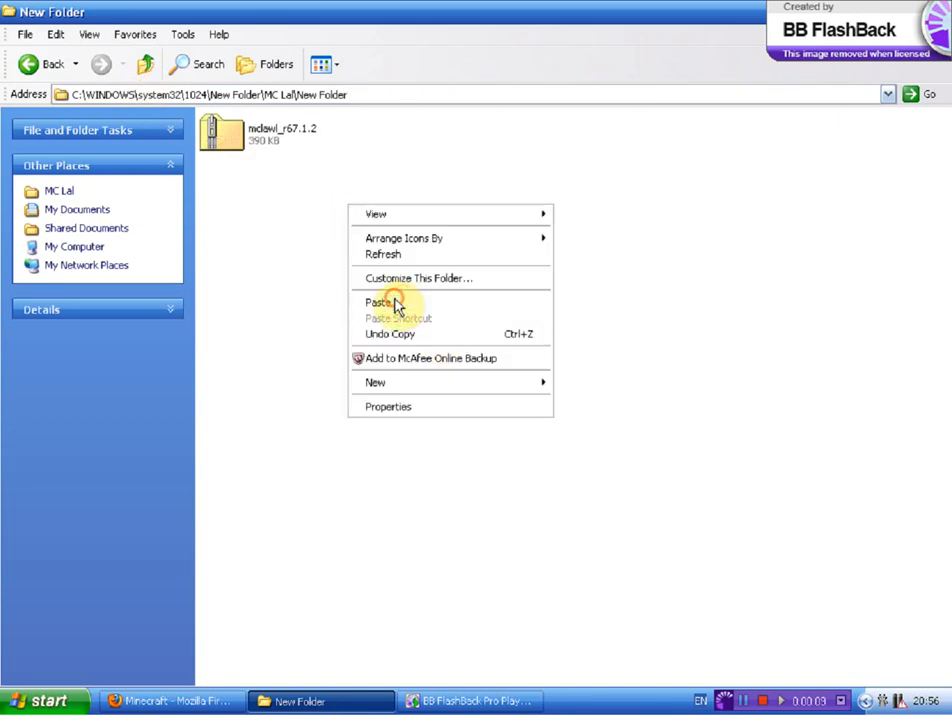
left_click(378, 302)
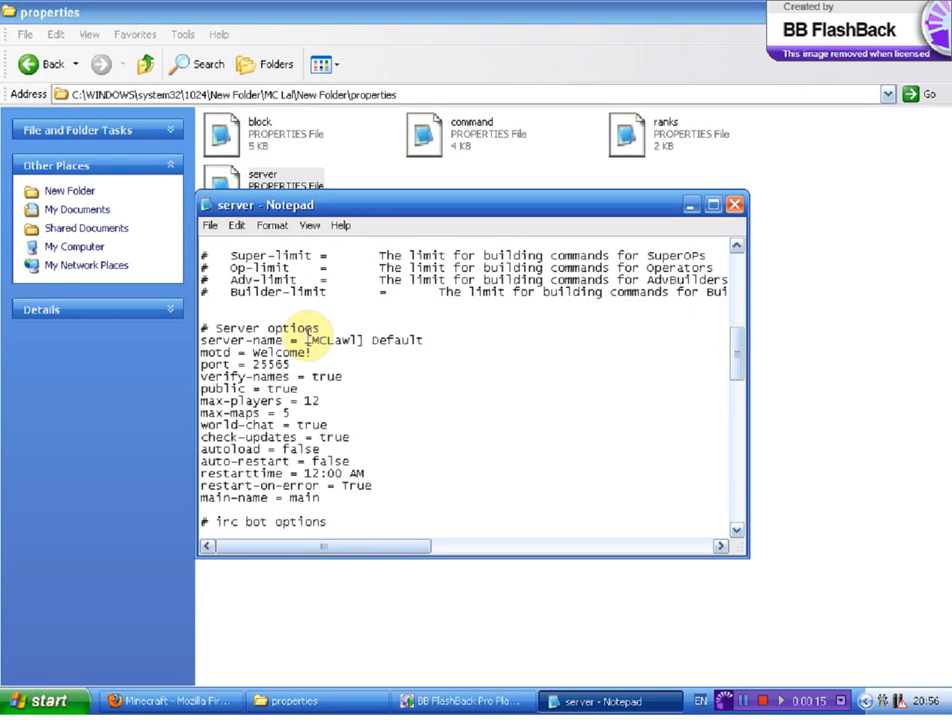
Step: Set backup-location to backup in server.properties
scroll("down", 3)
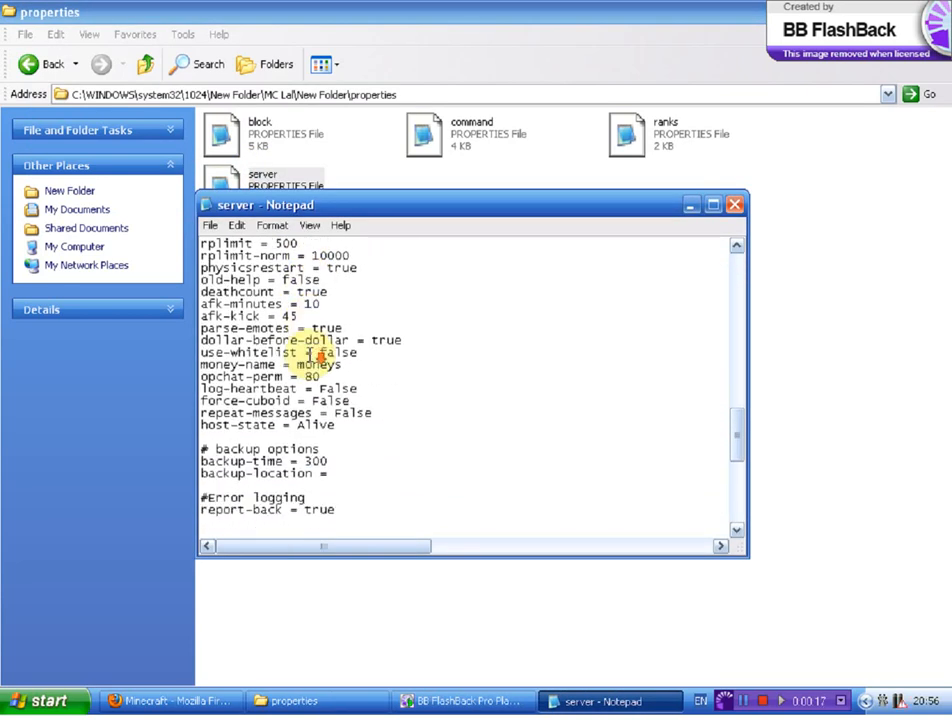
scroll("down", 3)
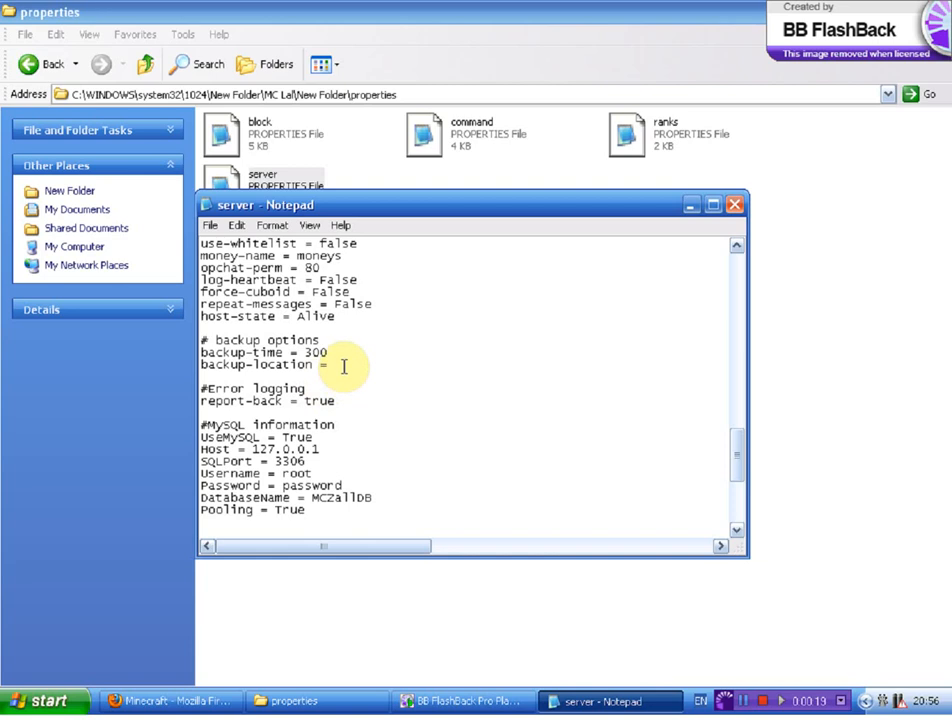
type("bac")
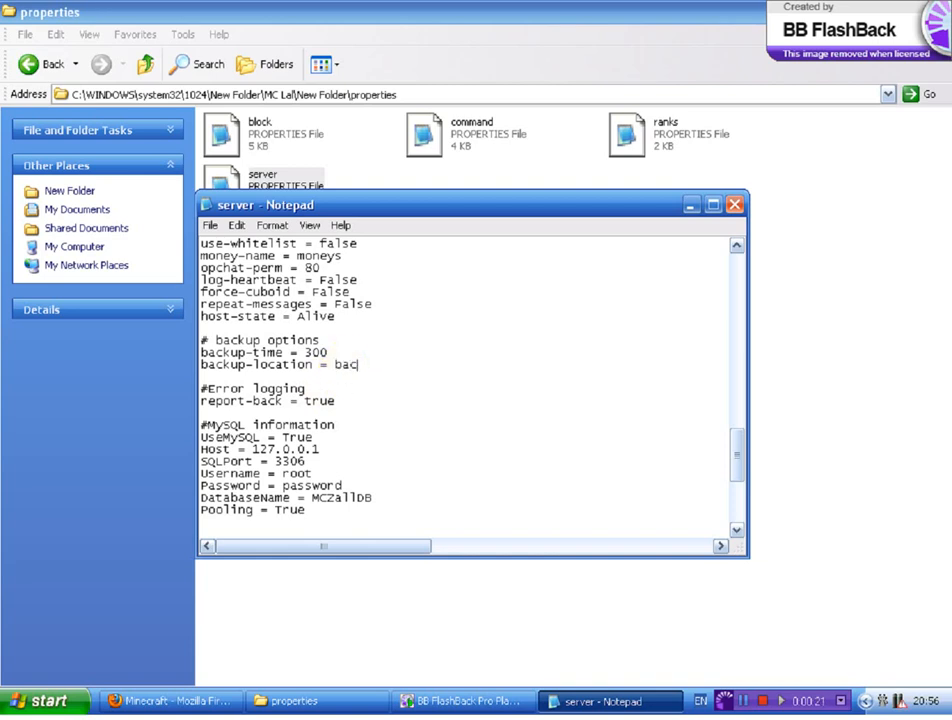
type("kup")
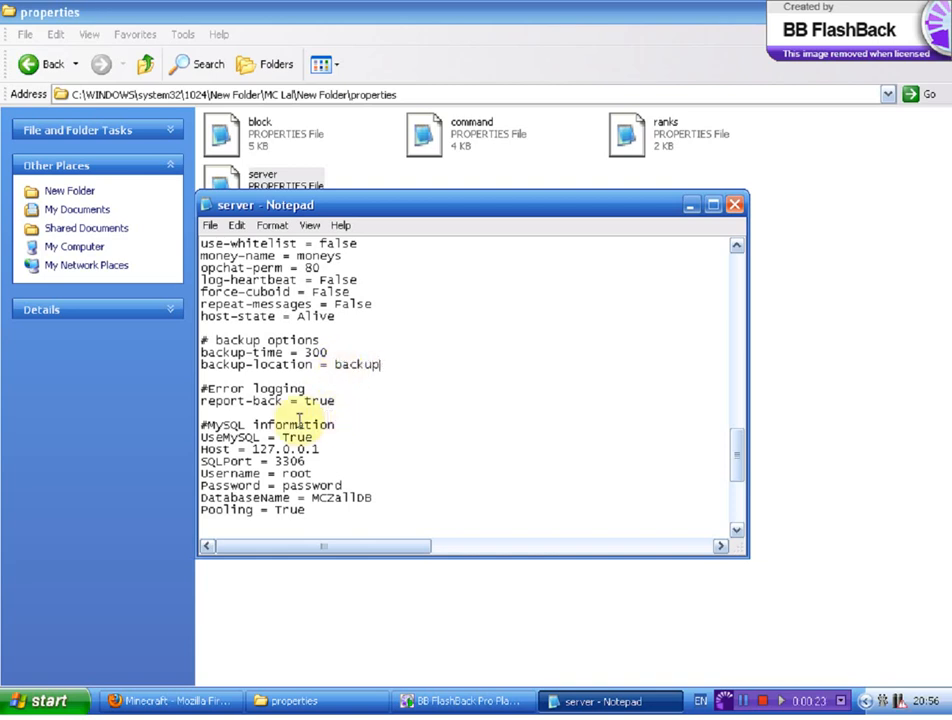
scroll("down", 3)
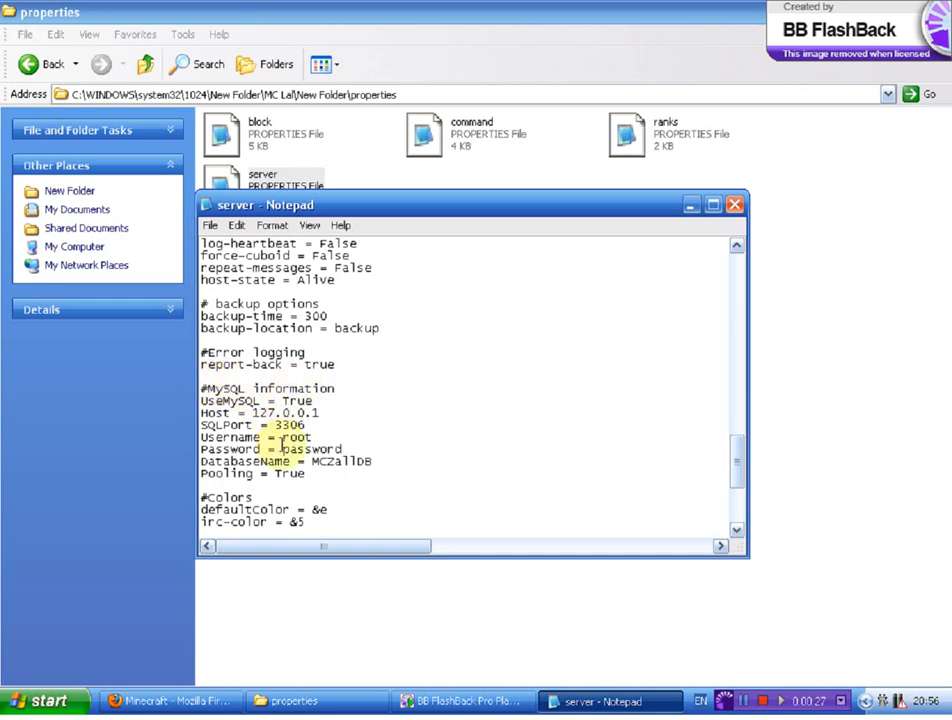
Step: Check the MySQL root username and password values, then save server.properties on closing
double_click(296, 436)
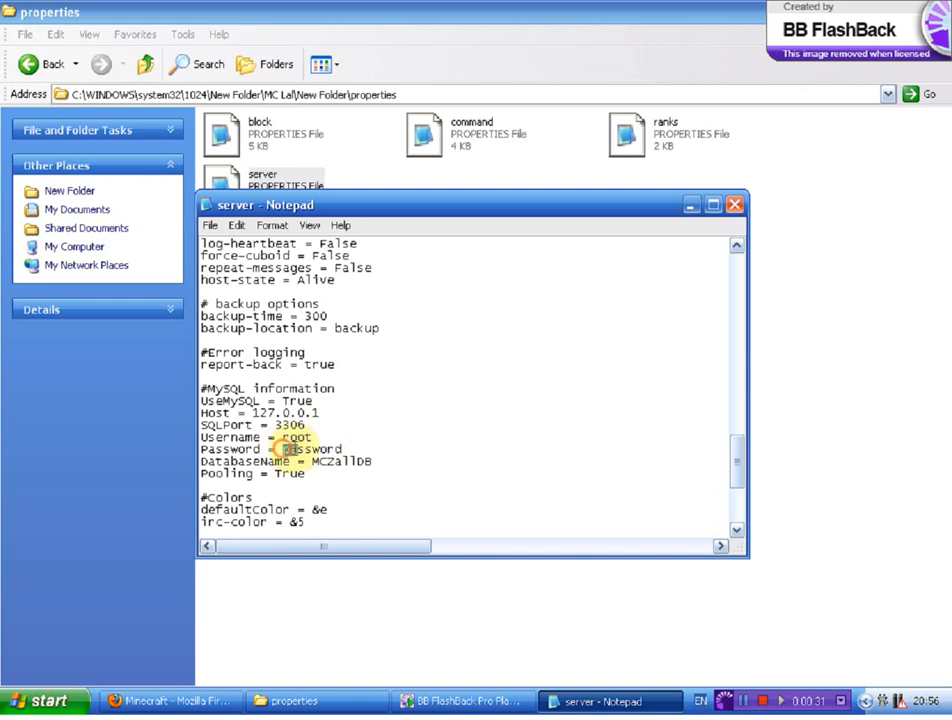
double_click(312, 448)
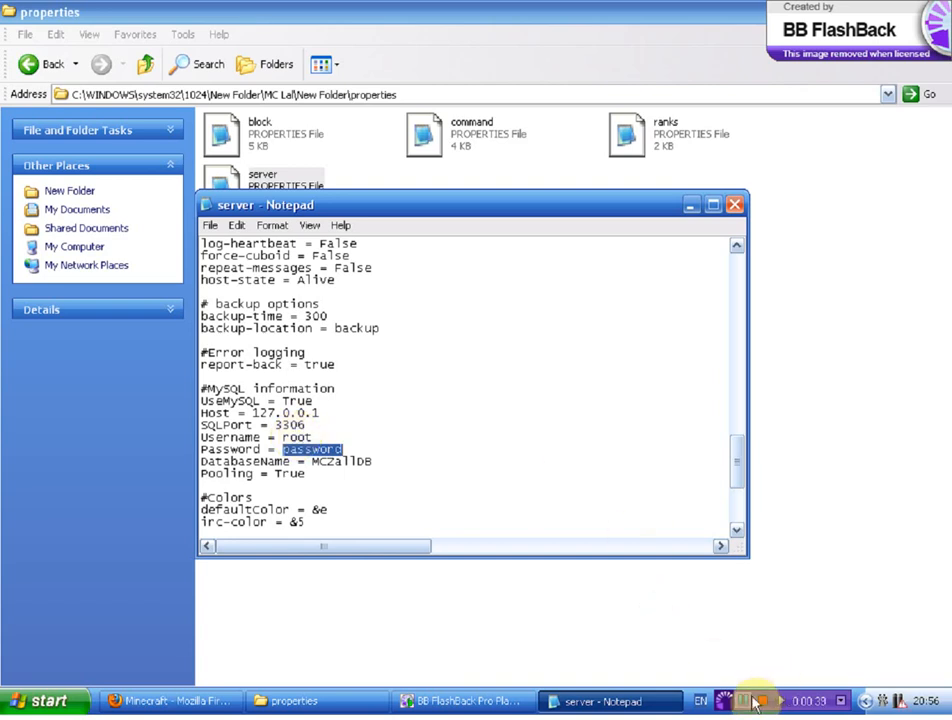
left_click(736, 204)
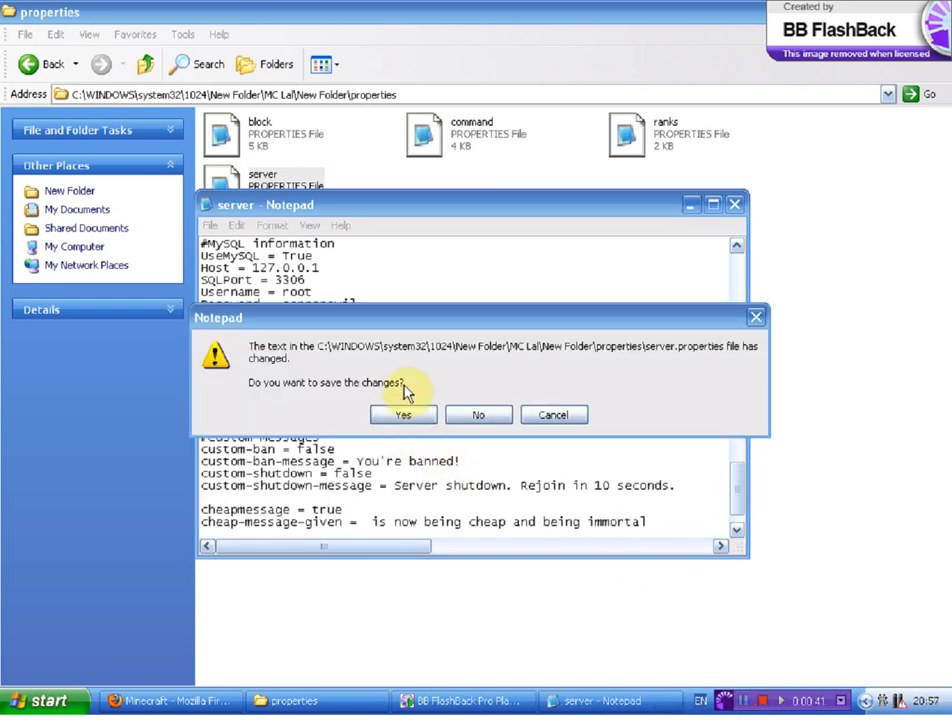
left_click(404, 414)
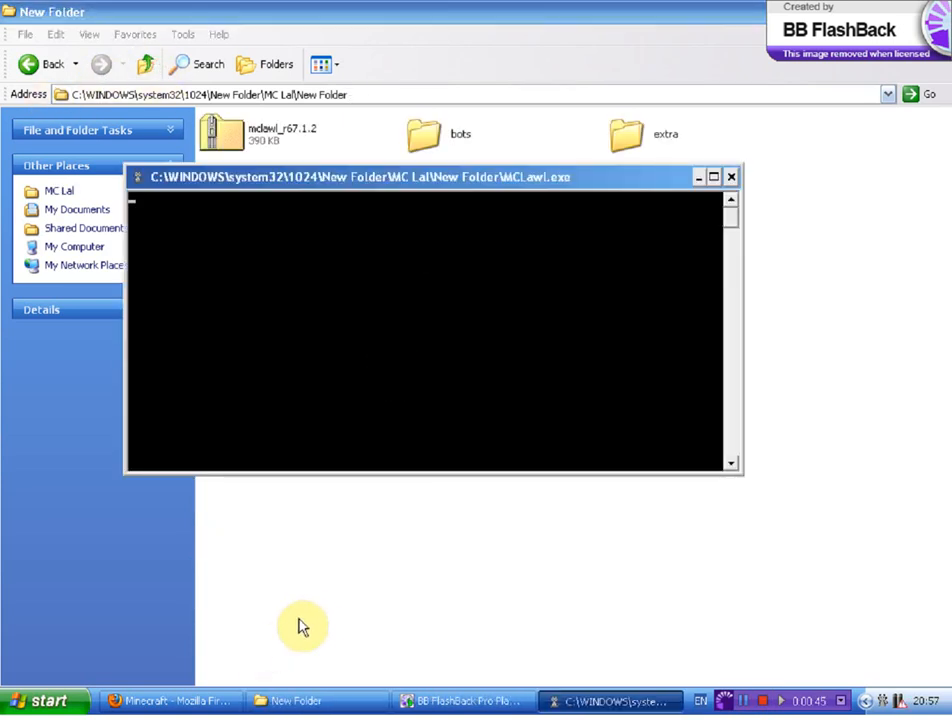
Step: Launch MCLawl.exe and bring up the server properties
left_click(732, 176)
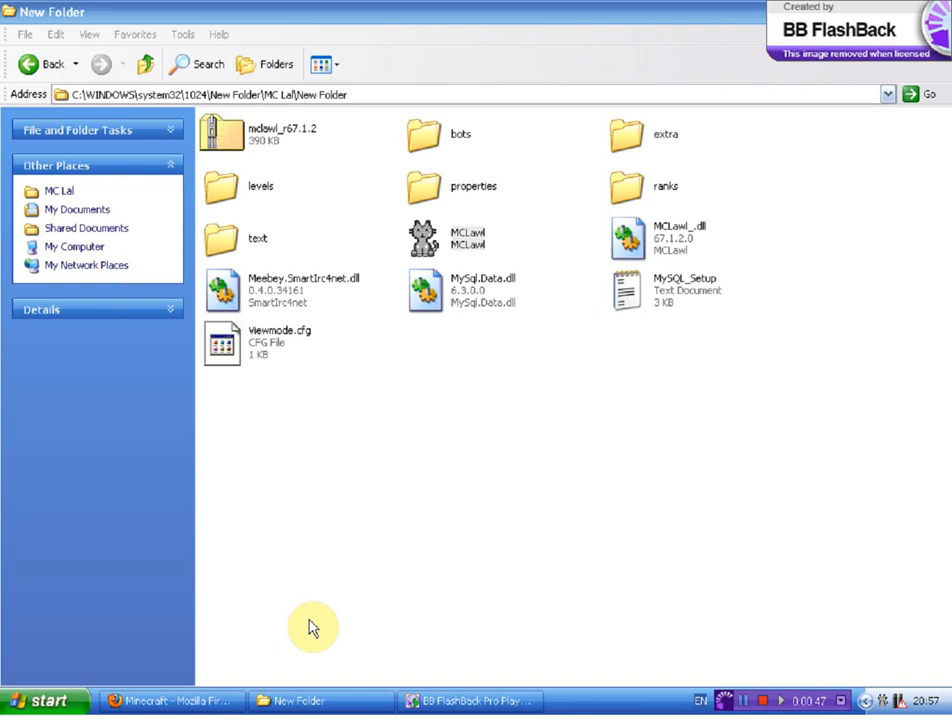
double_click(468, 238)
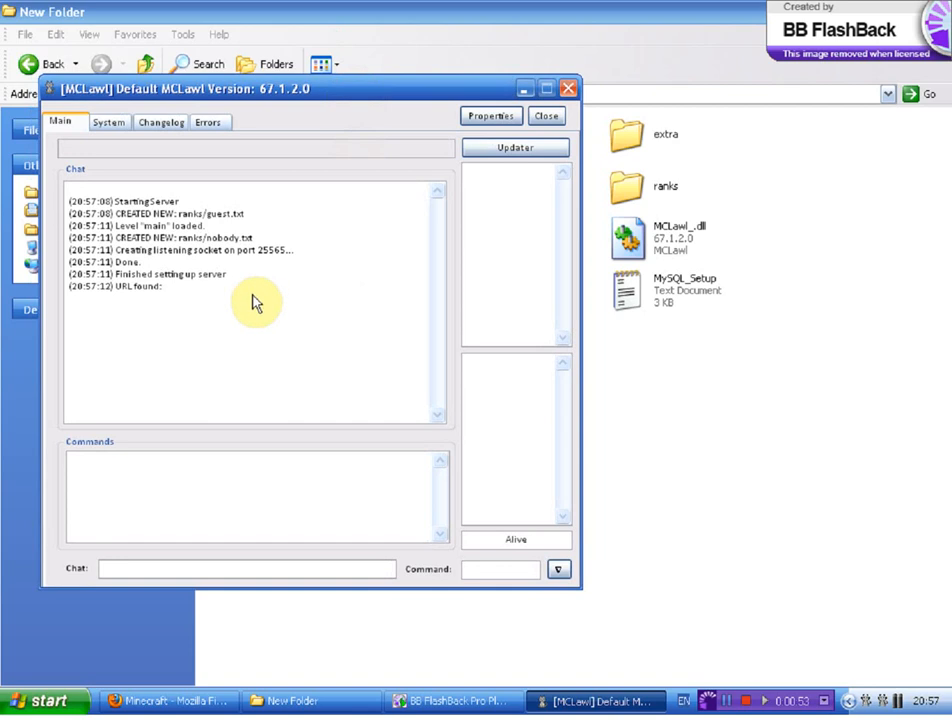
mouse_move(304, 236)
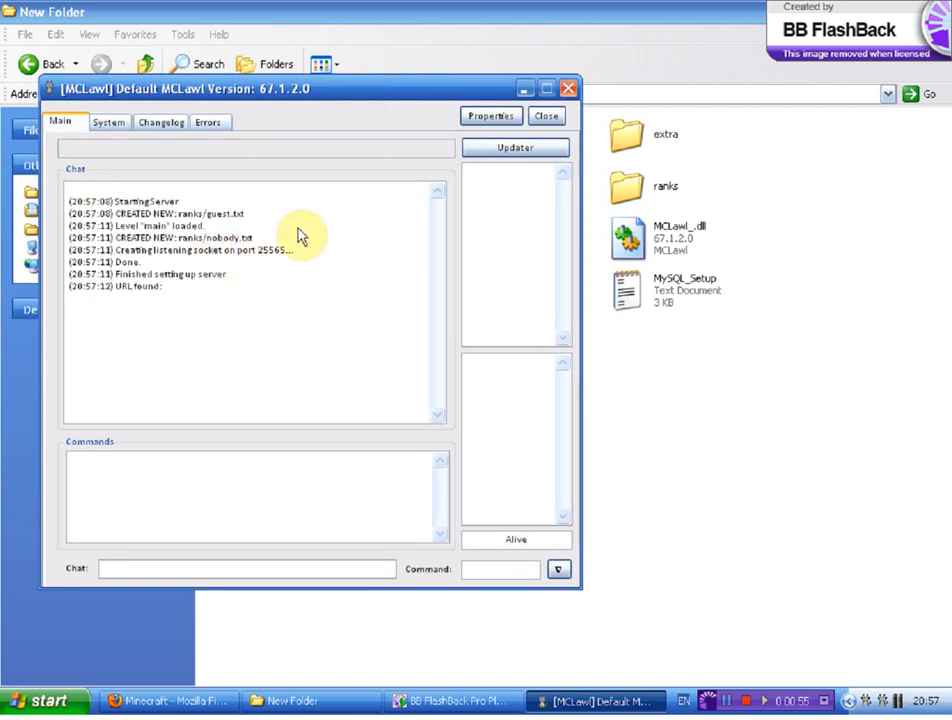
left_click(492, 116)
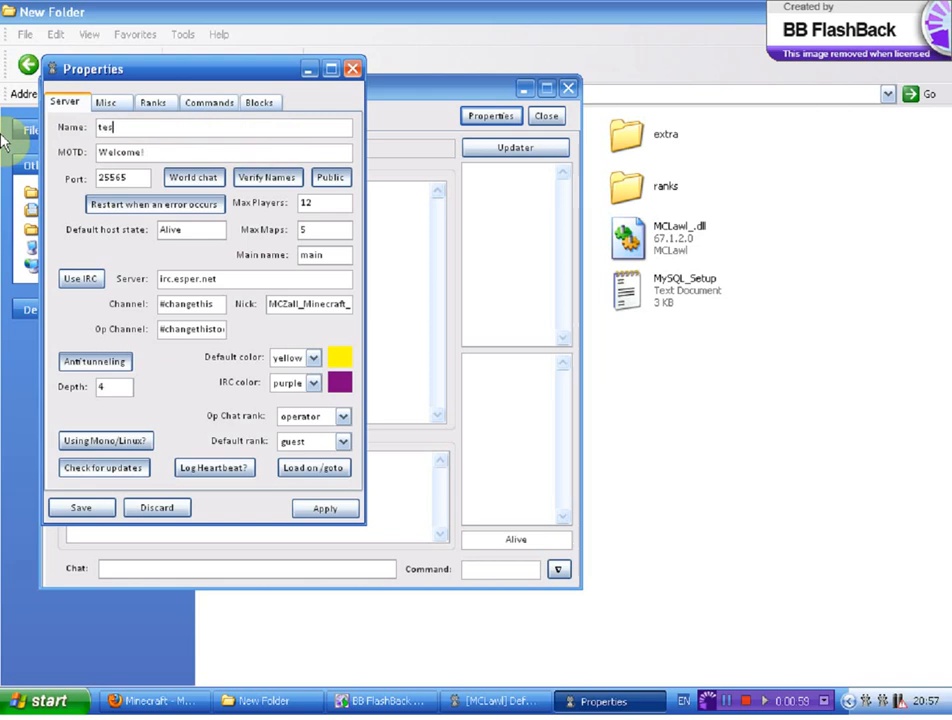
Step: Rename the server testserver, review max players and welcome message, and save
type("server")
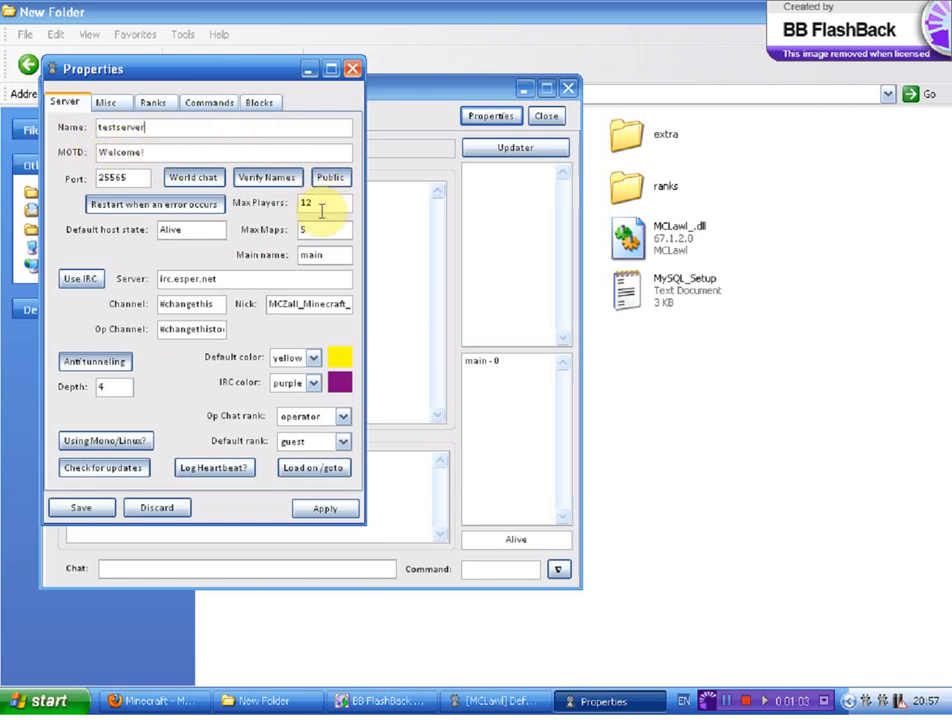
left_click(156, 152)
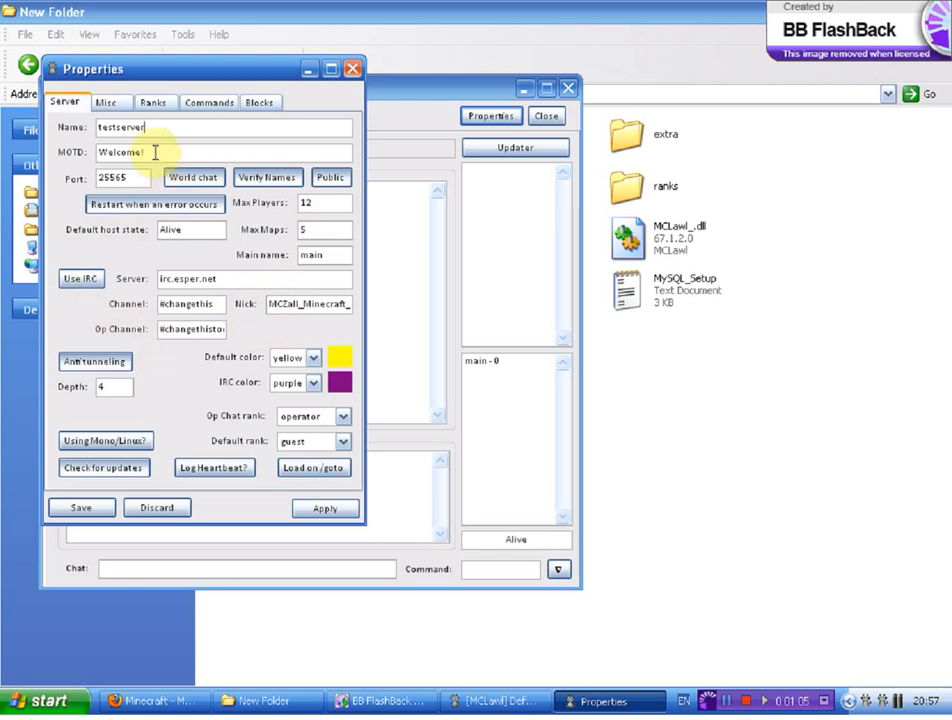
left_click(80, 508)
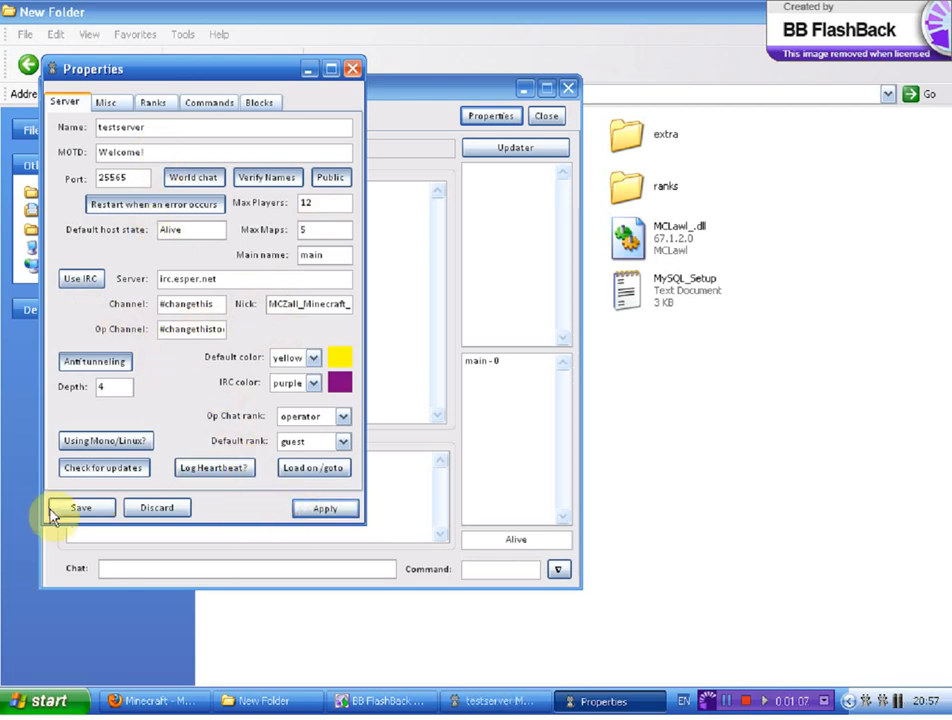
left_click(80, 508)
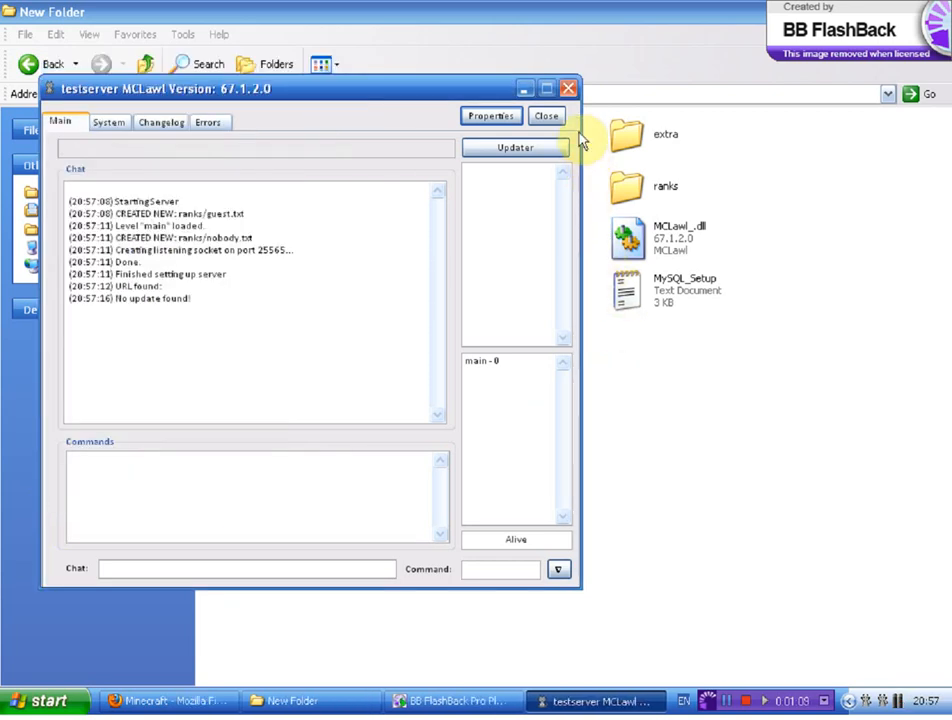
Step: Add the username suchtlon to uberOps.txt in the ranks folder
left_click(546, 114)
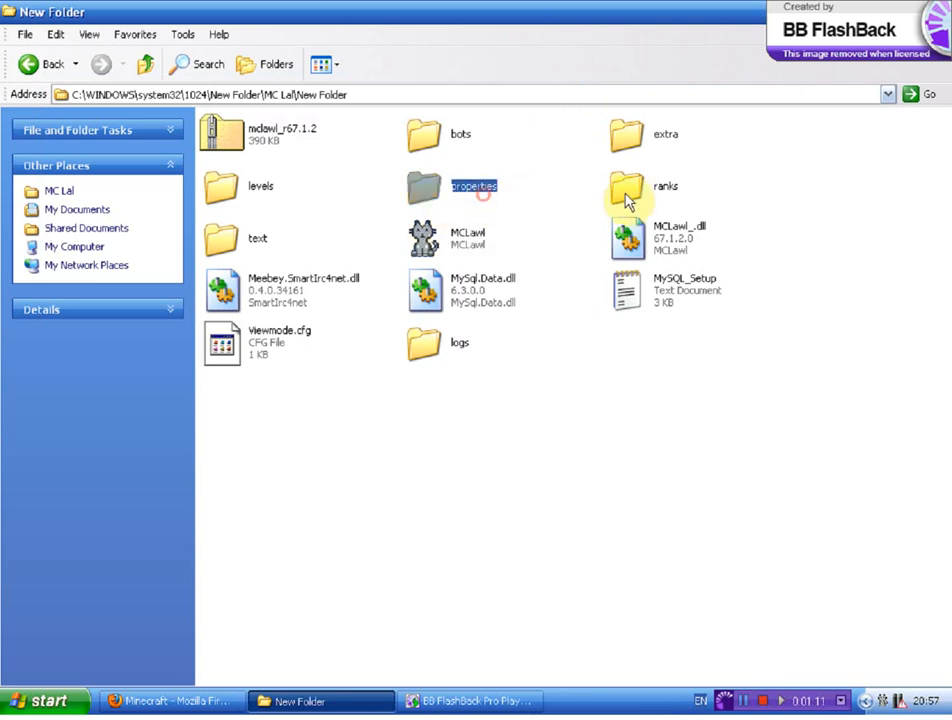
double_click(628, 190)
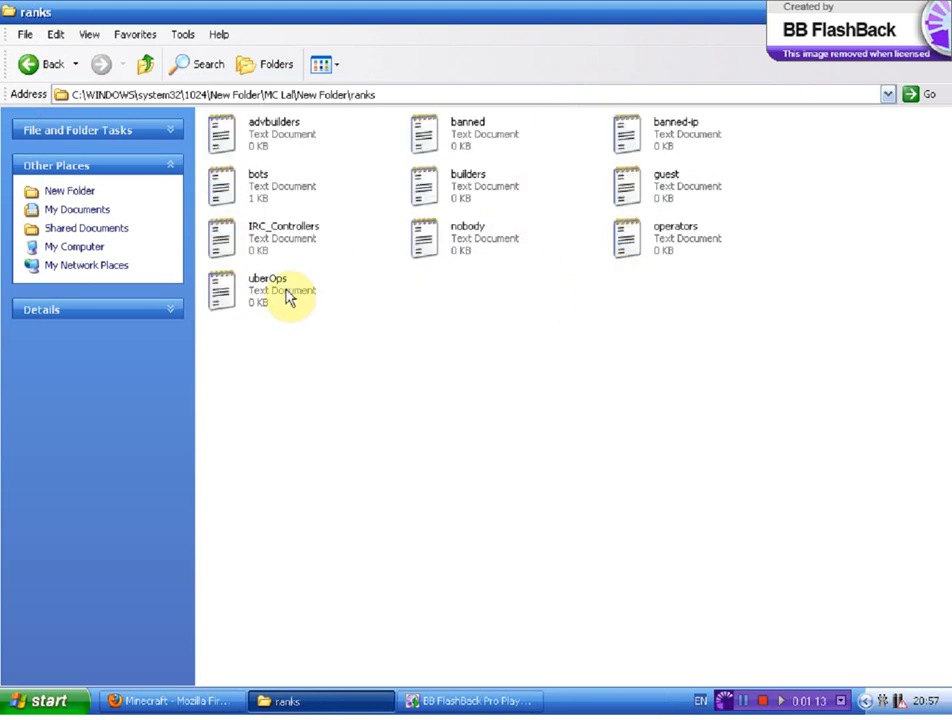
double_click(268, 290)
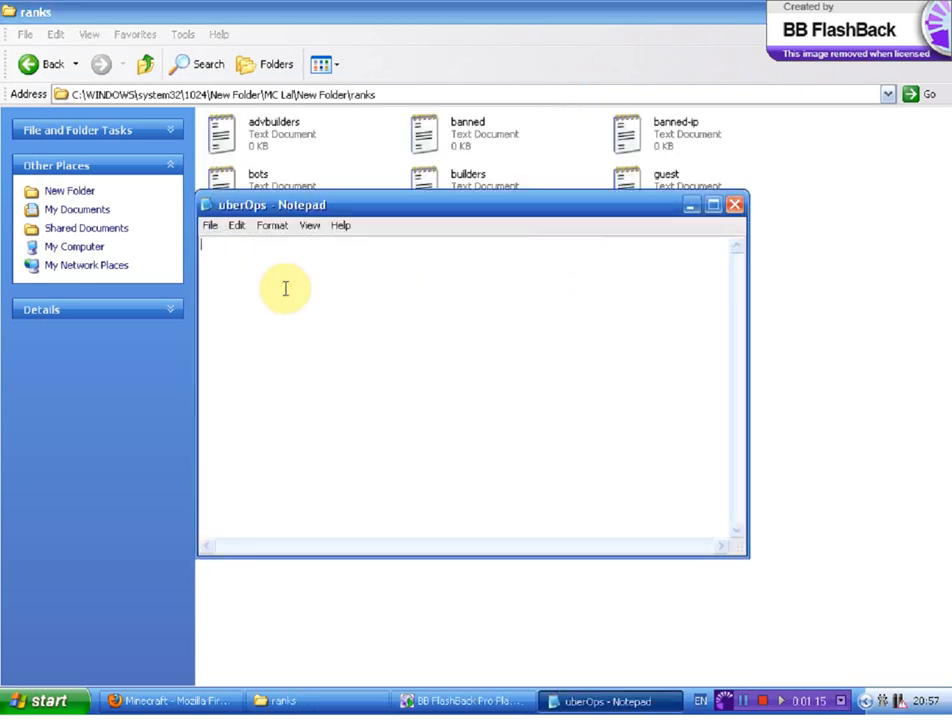
type("sucht")
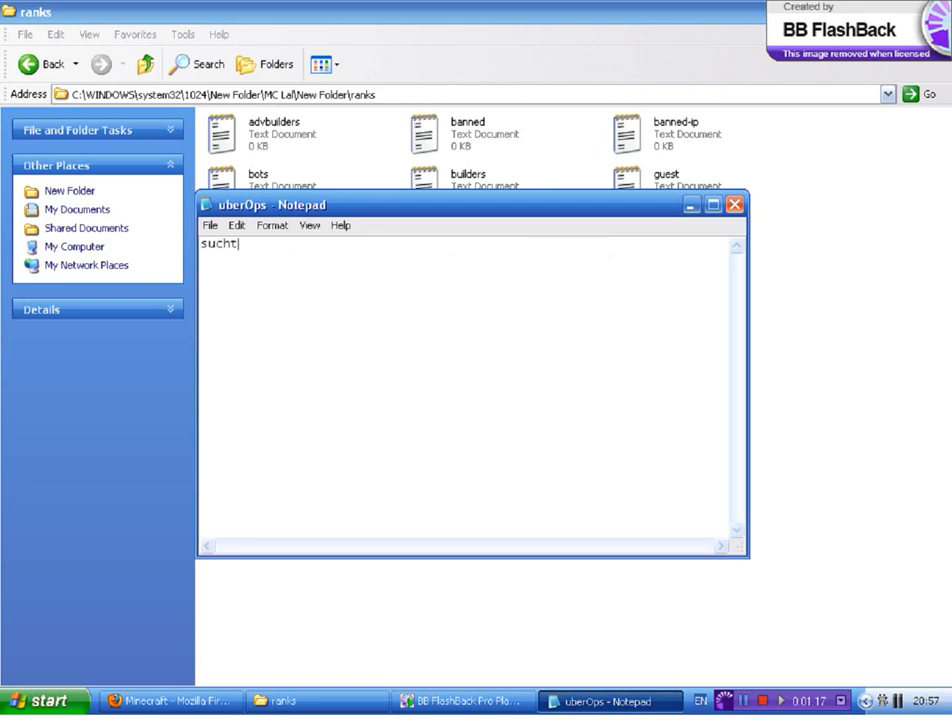
type("lon")
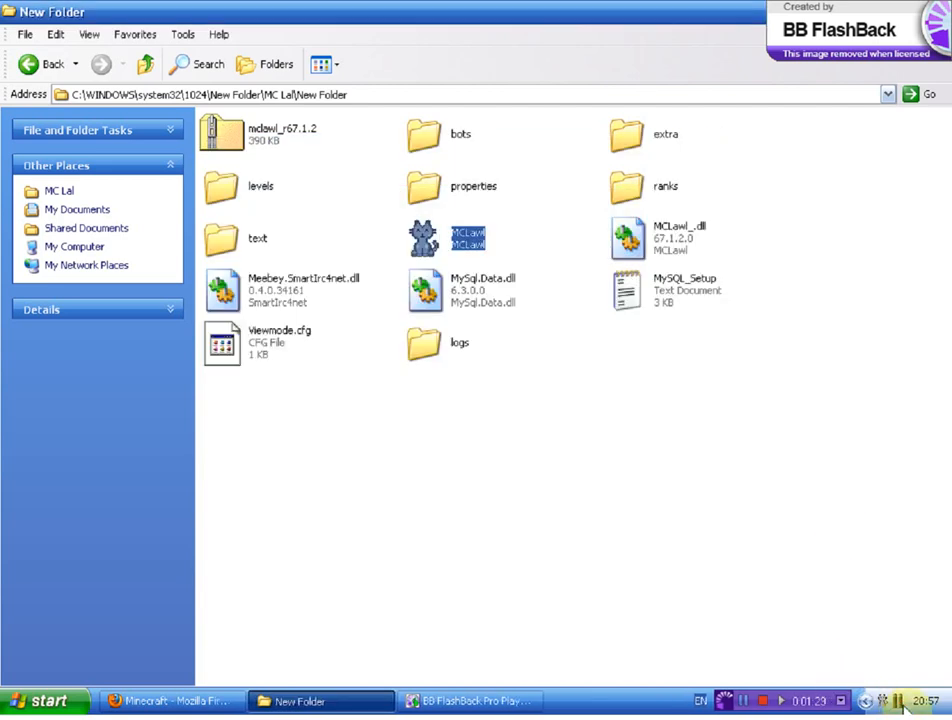
mouse_move(350, 700)
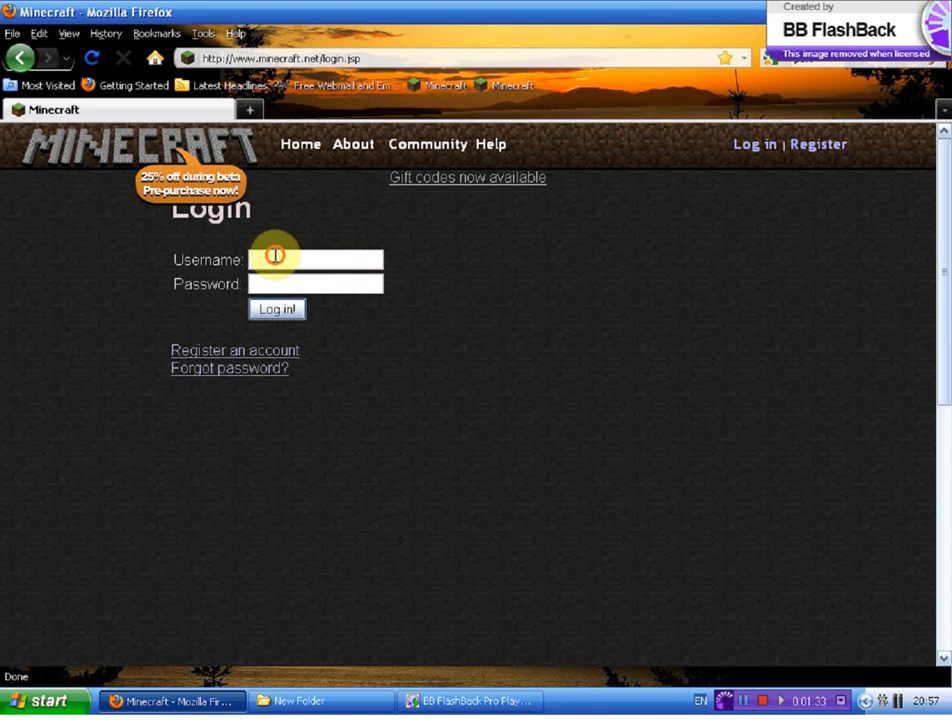
Step: Log in to minecraft.net as suction
type("suction")
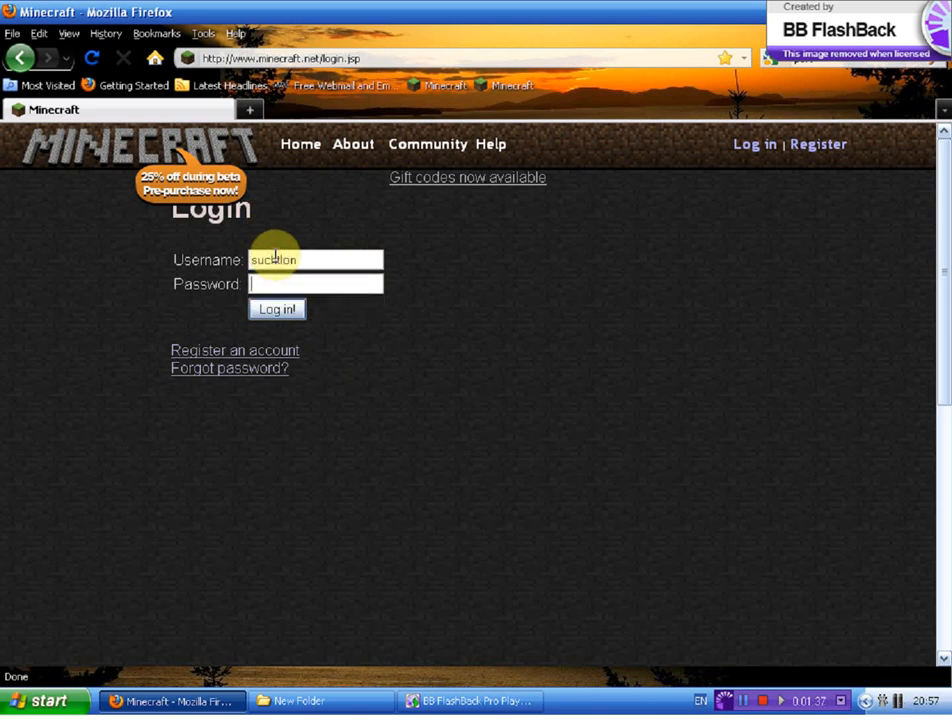
type("password")
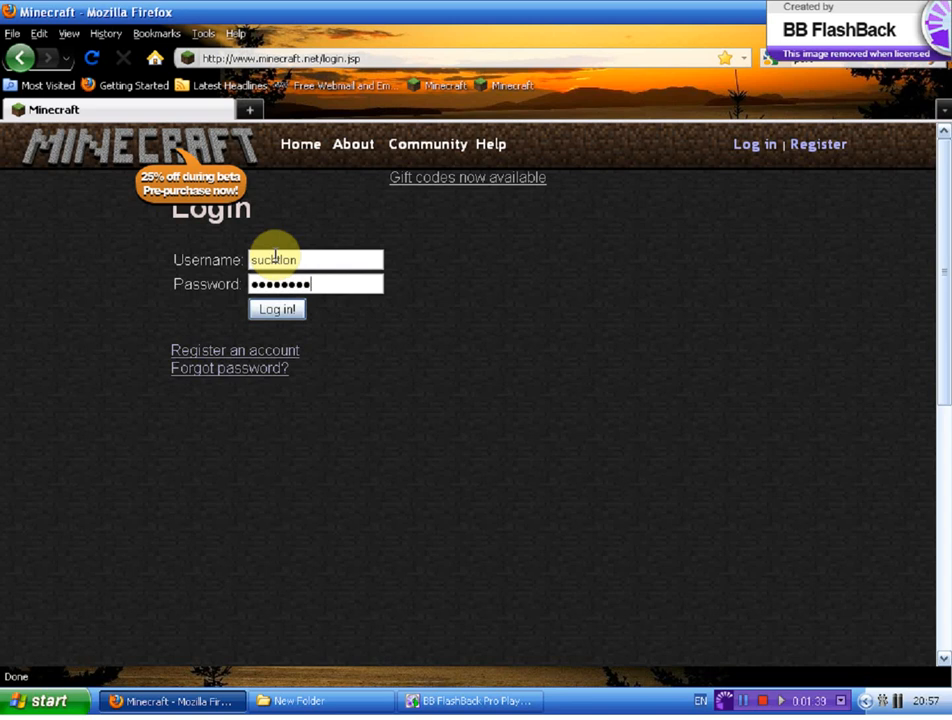
left_click(276, 308)
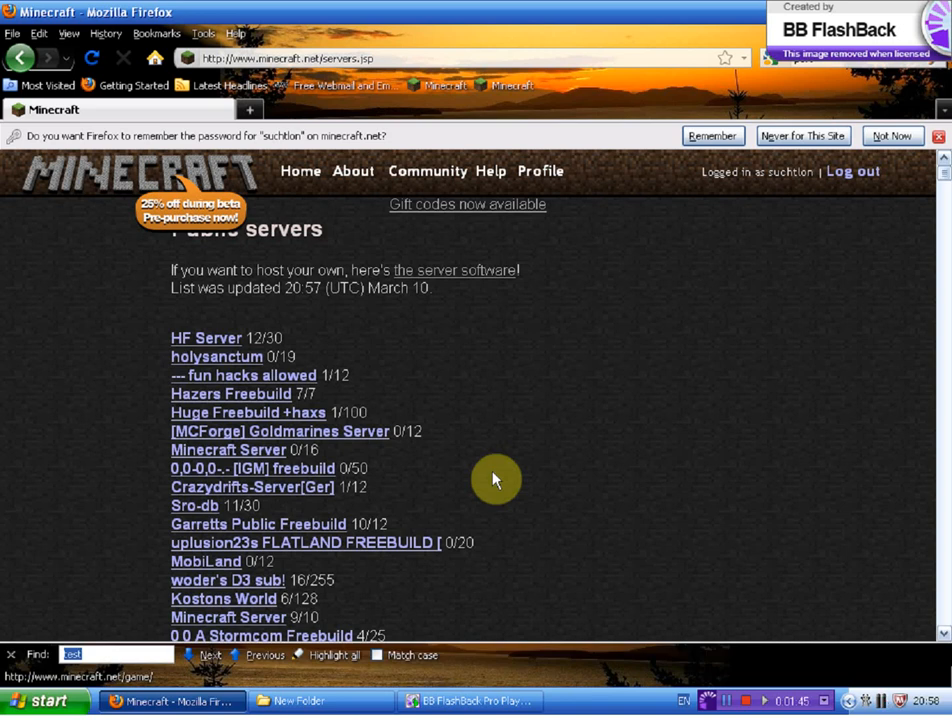
Step: Join testserver from the public servers list and return to the game
scroll("down", 3)
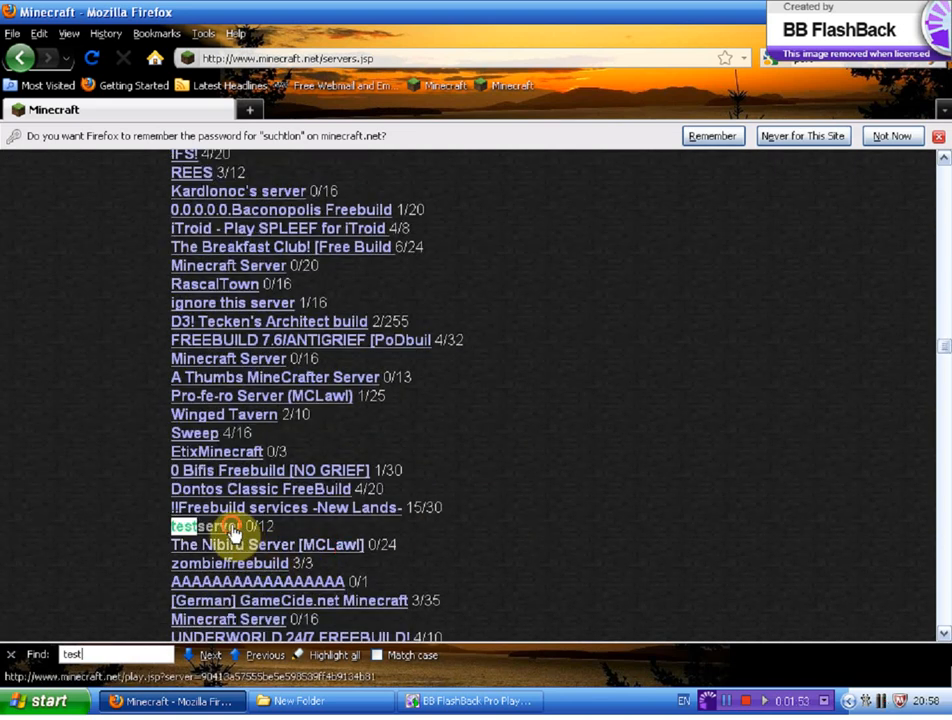
left_click(200, 528)
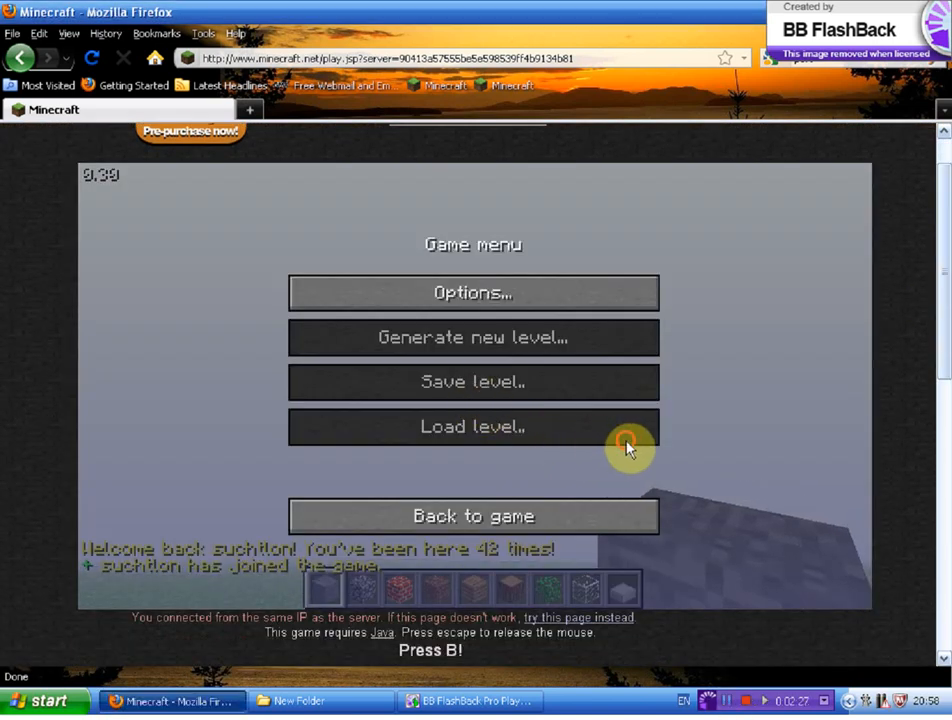
left_click(472, 516)
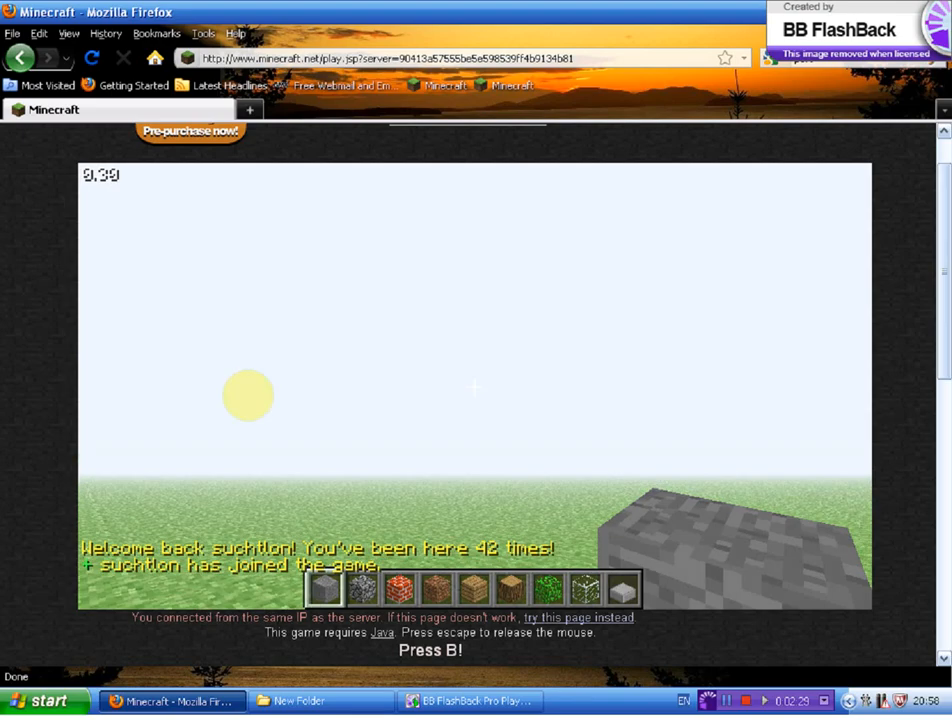
mouse_move(476, 390)
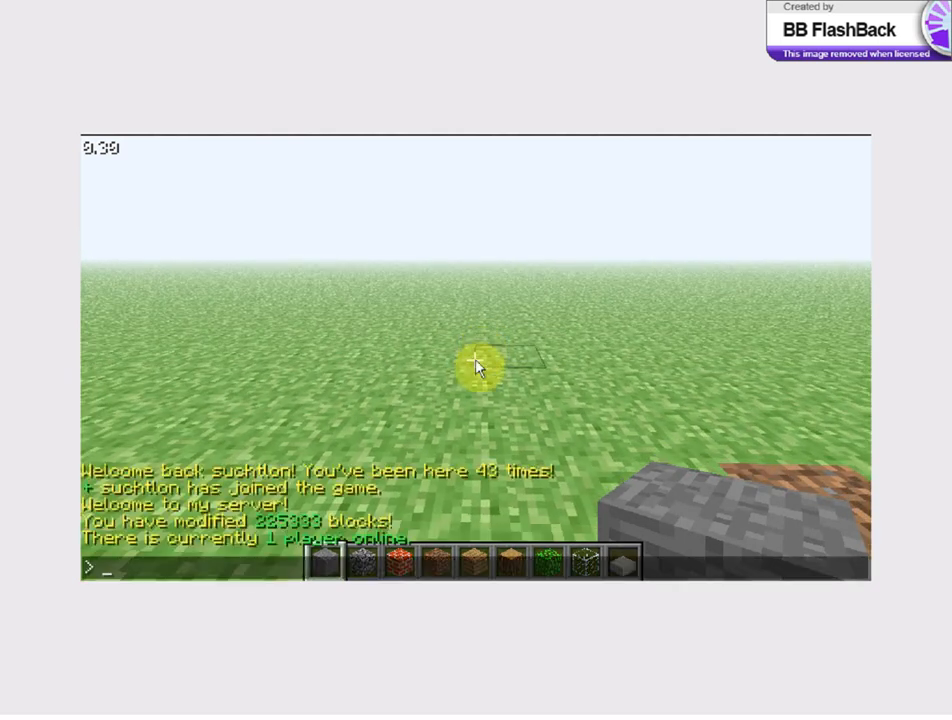
Step: Run /newlvl guest 256 128 256 flat to create the guest level
type("/n")
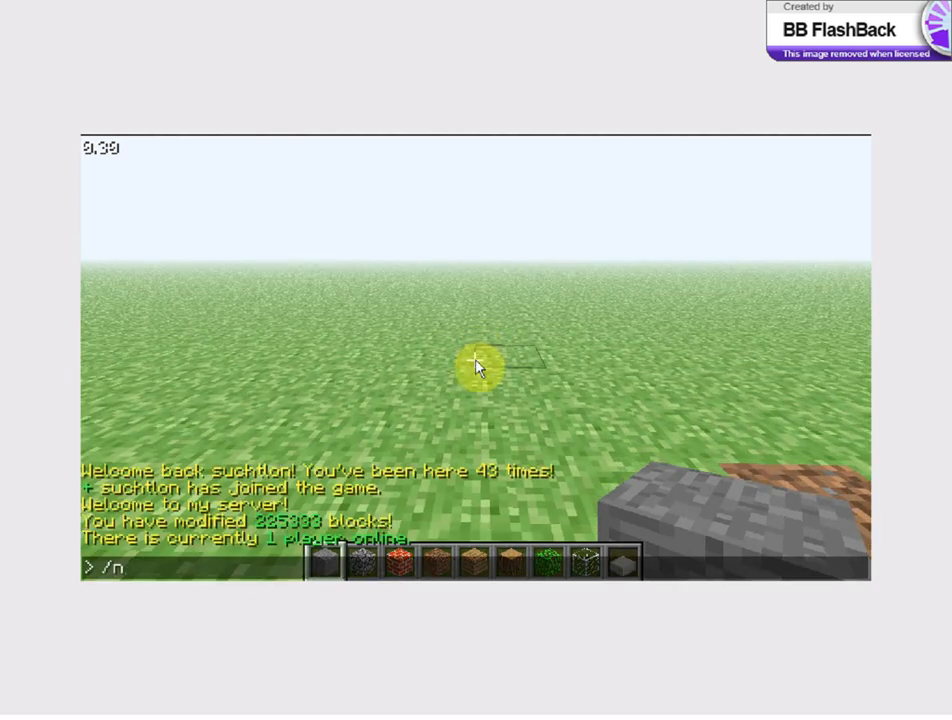
type("ewlvl")
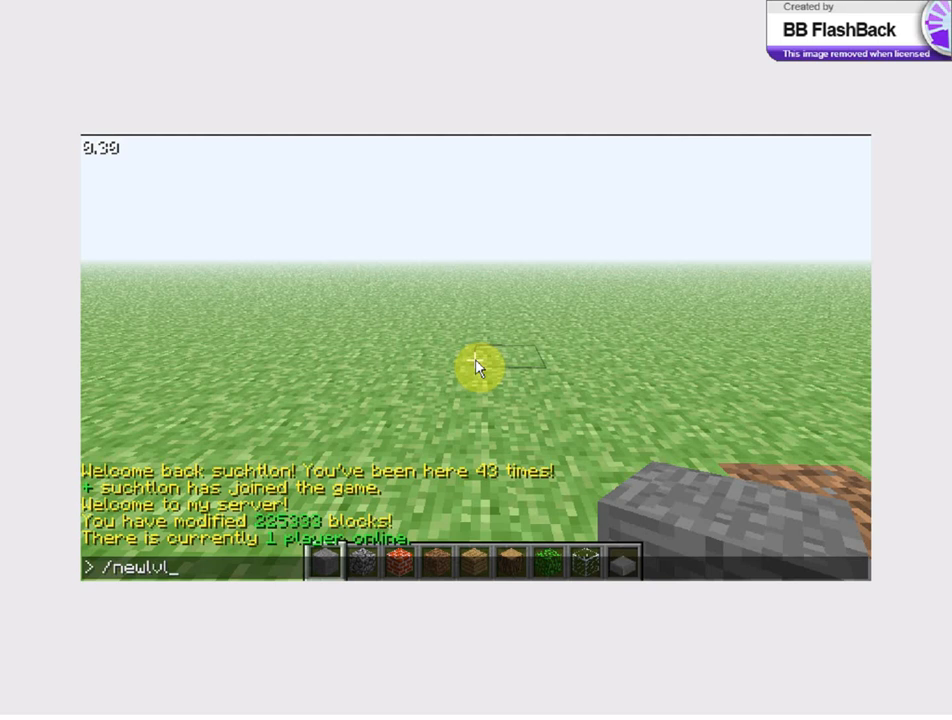
type("gues")
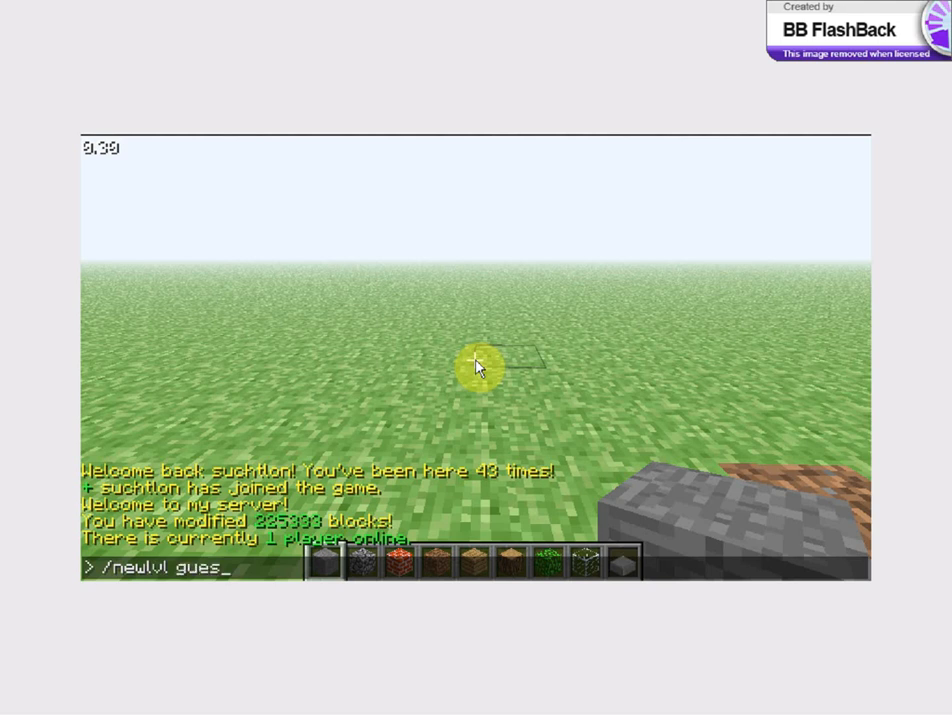
type("t")
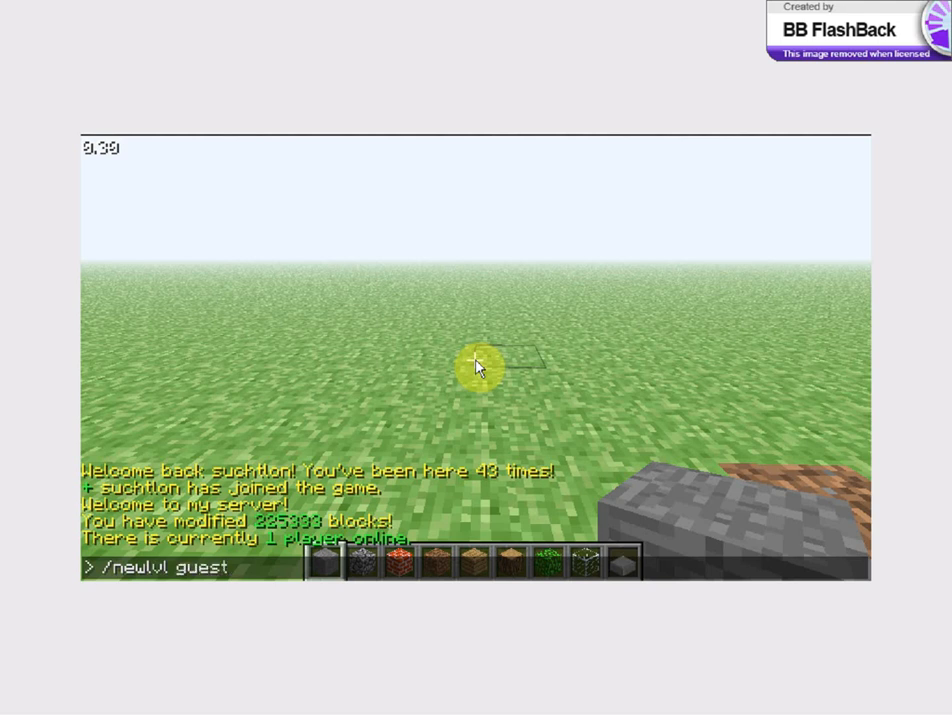
type("256")
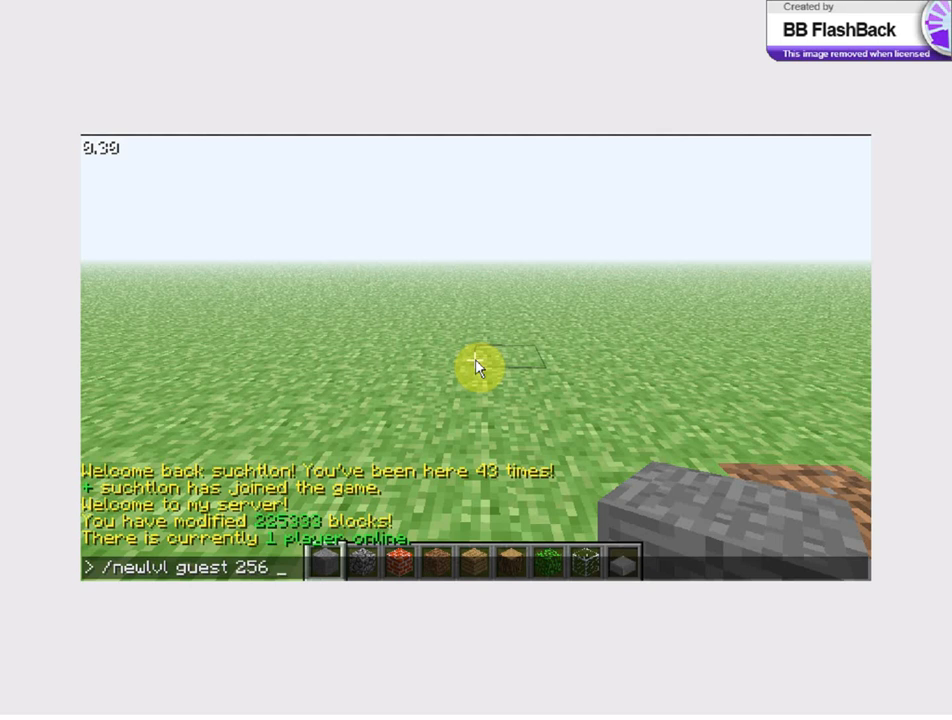
type("128")
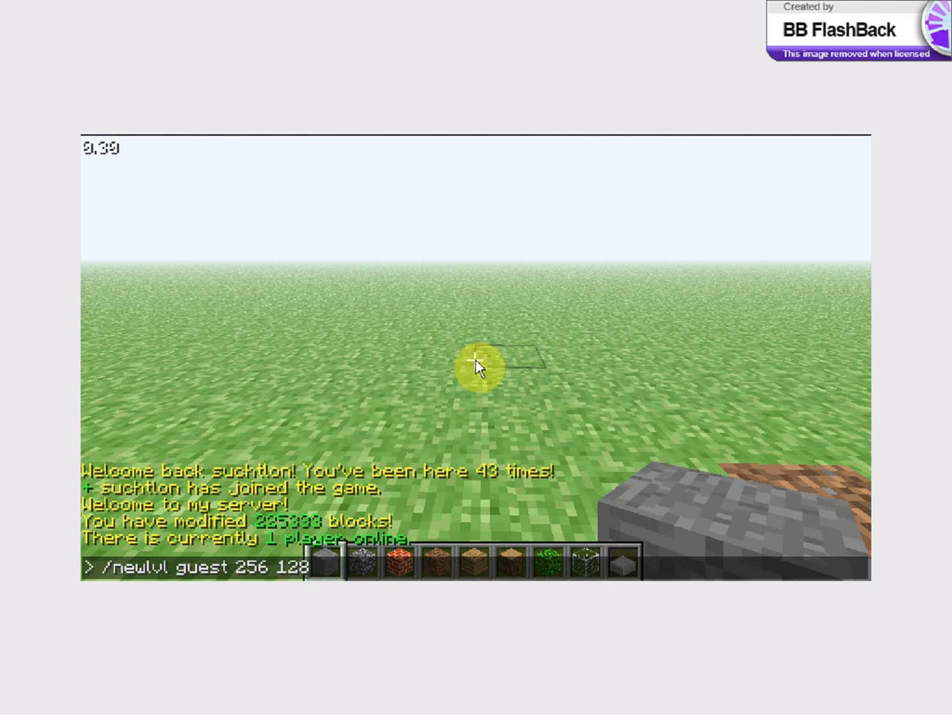
type("256")
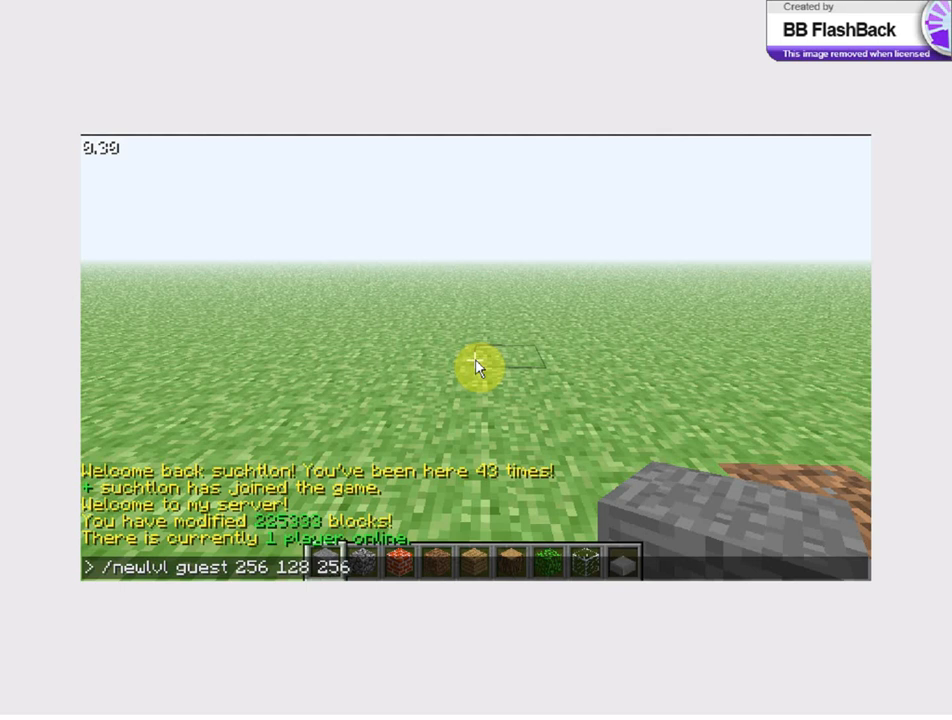
type("flat")
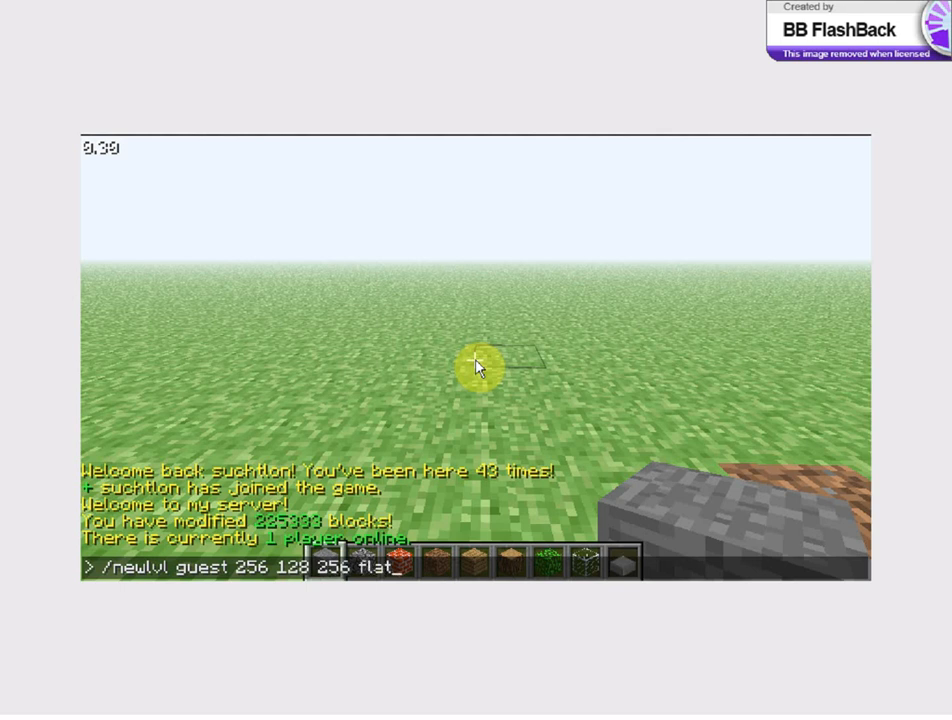
key("Return")
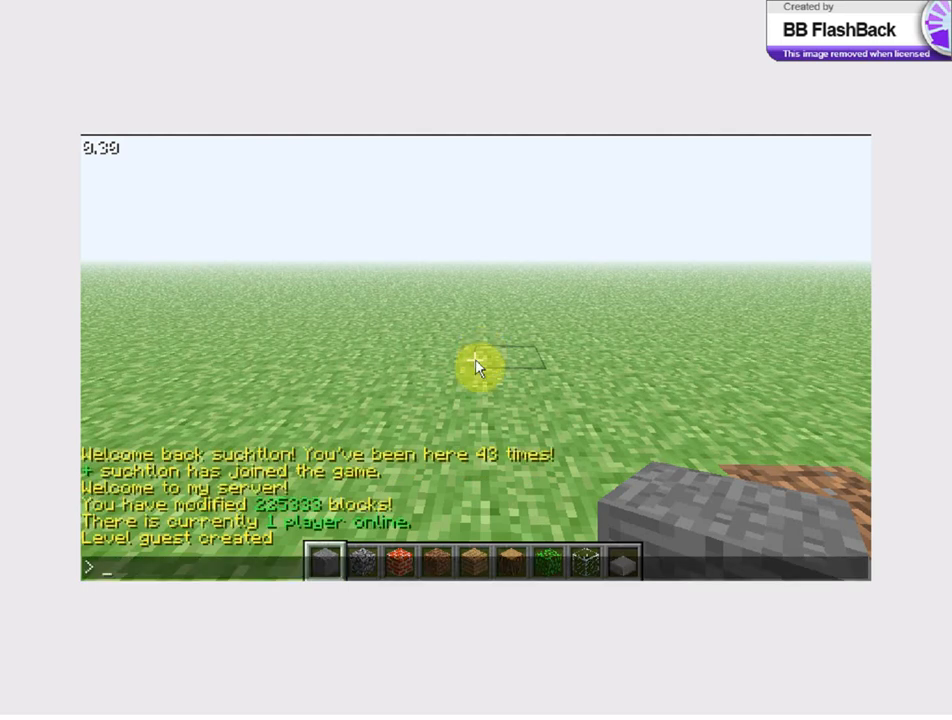
Step: Run /load guest to load the new level onto the server
type("/load")
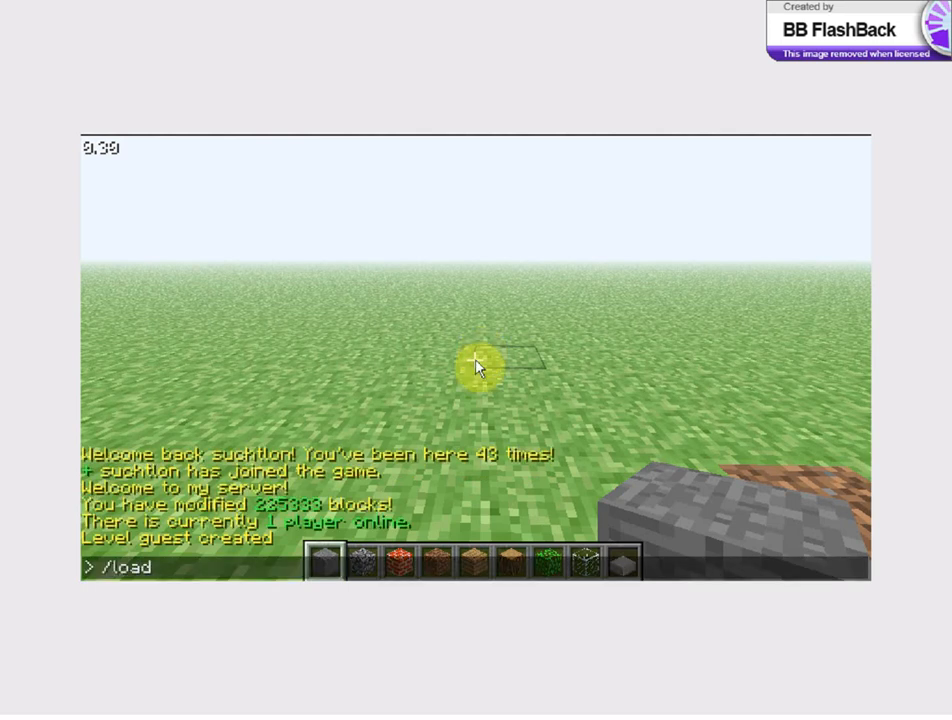
type("guest")
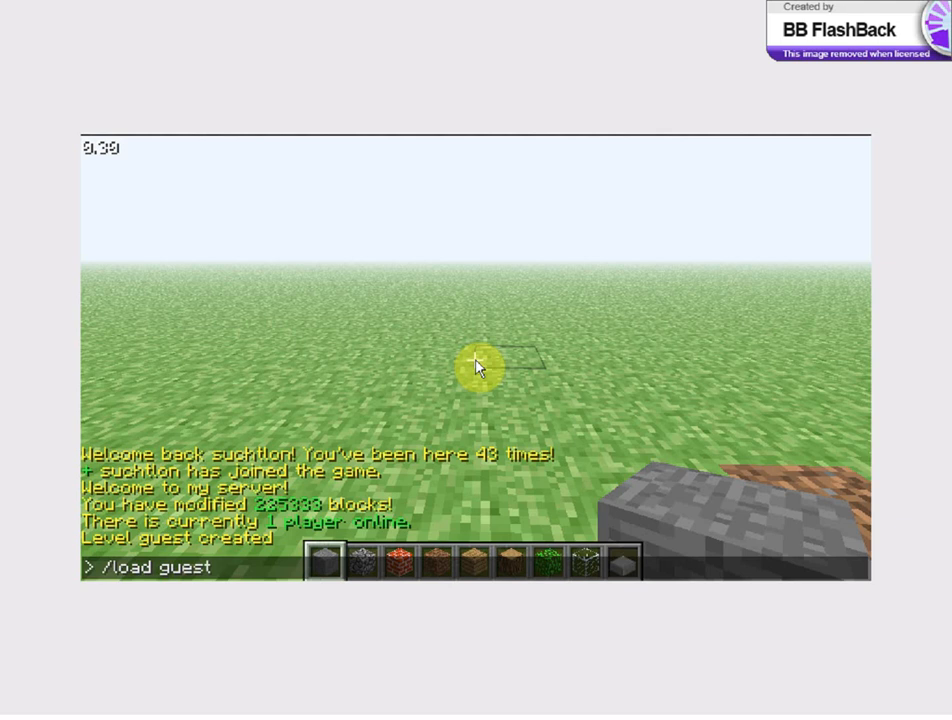
key("Return")
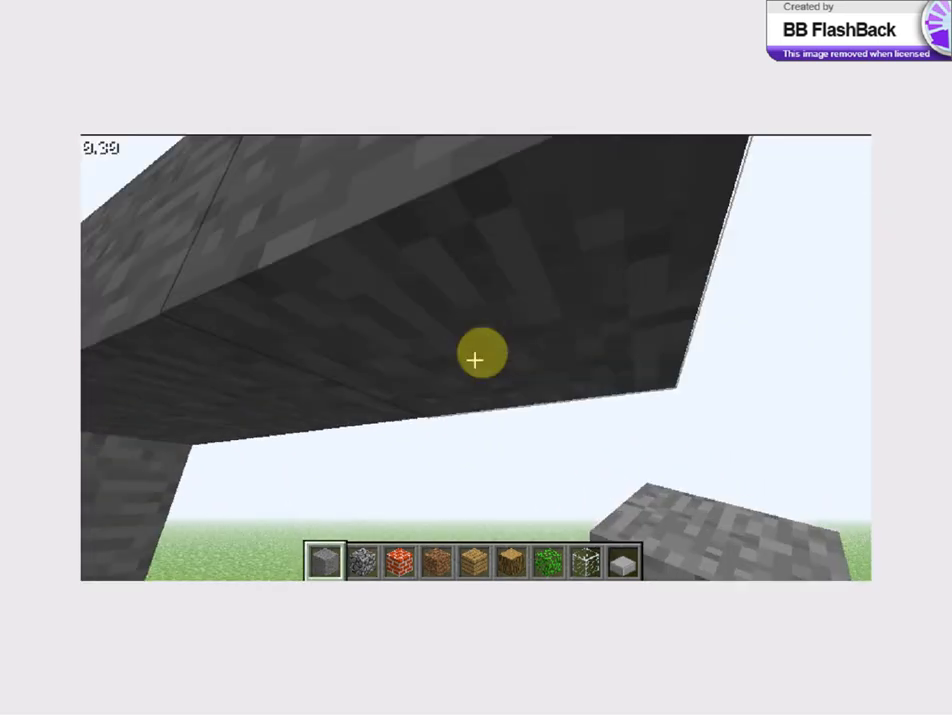
mouse_move(476, 360)
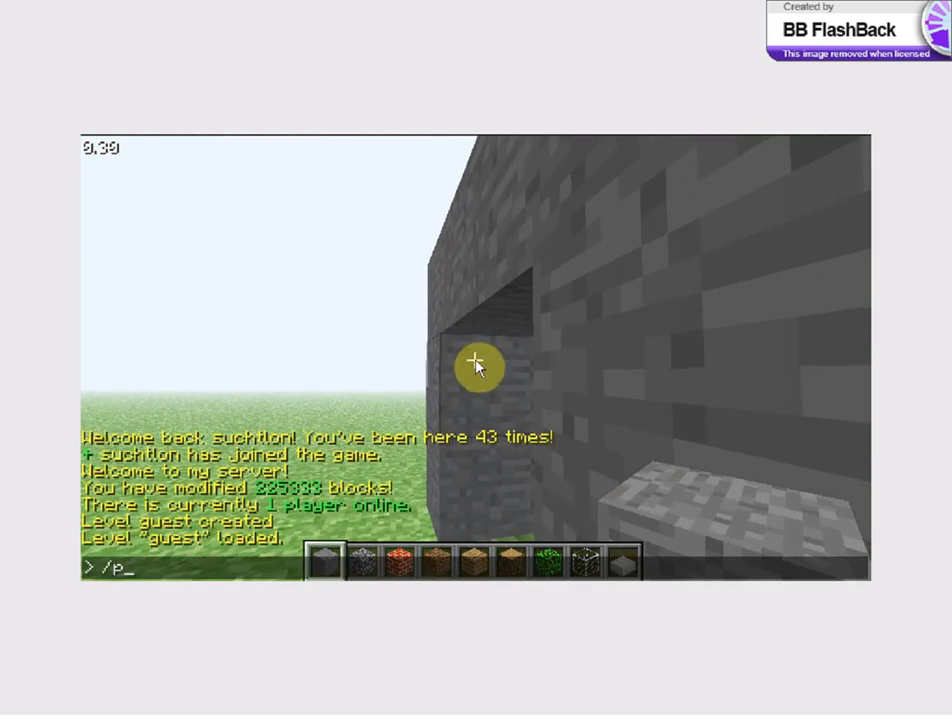
Step: Run /portal water multi and begin placing entry blocks in the stone doorway
type("ortal")
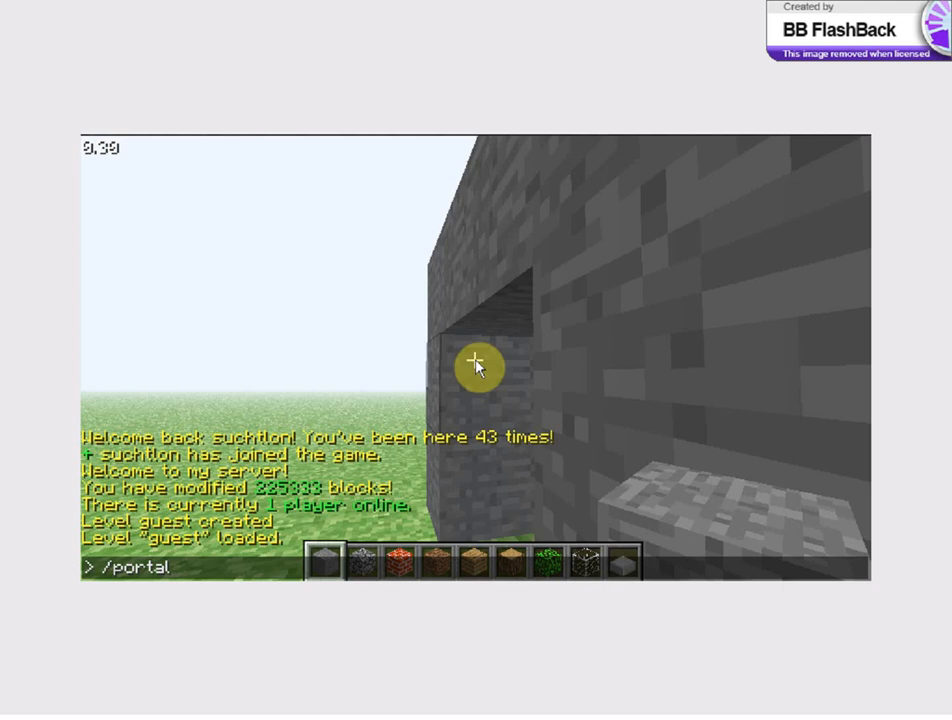
type("wate")
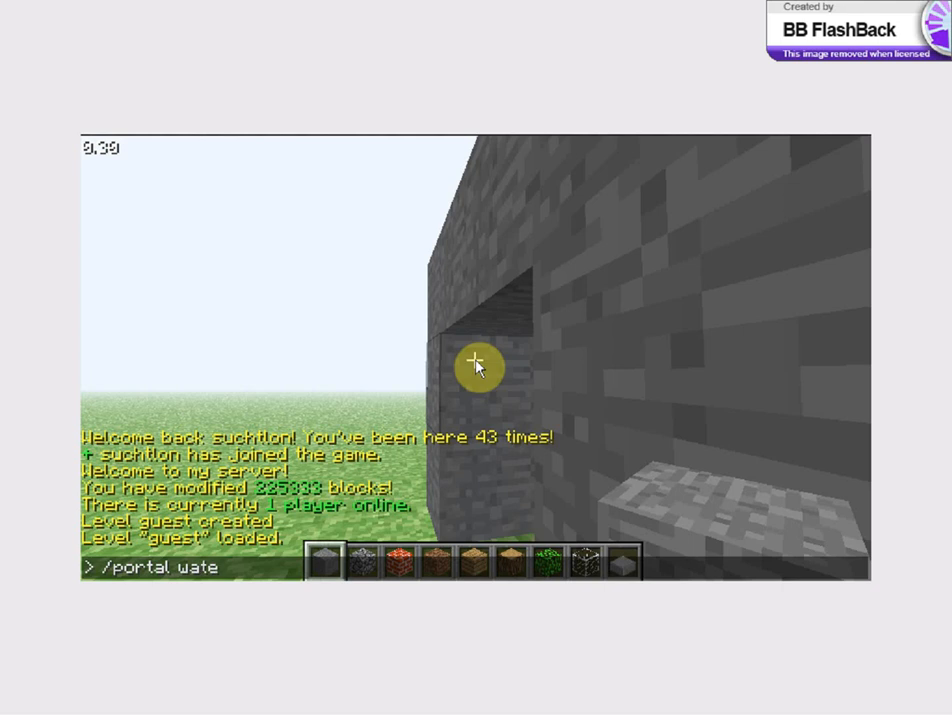
type("r mul")
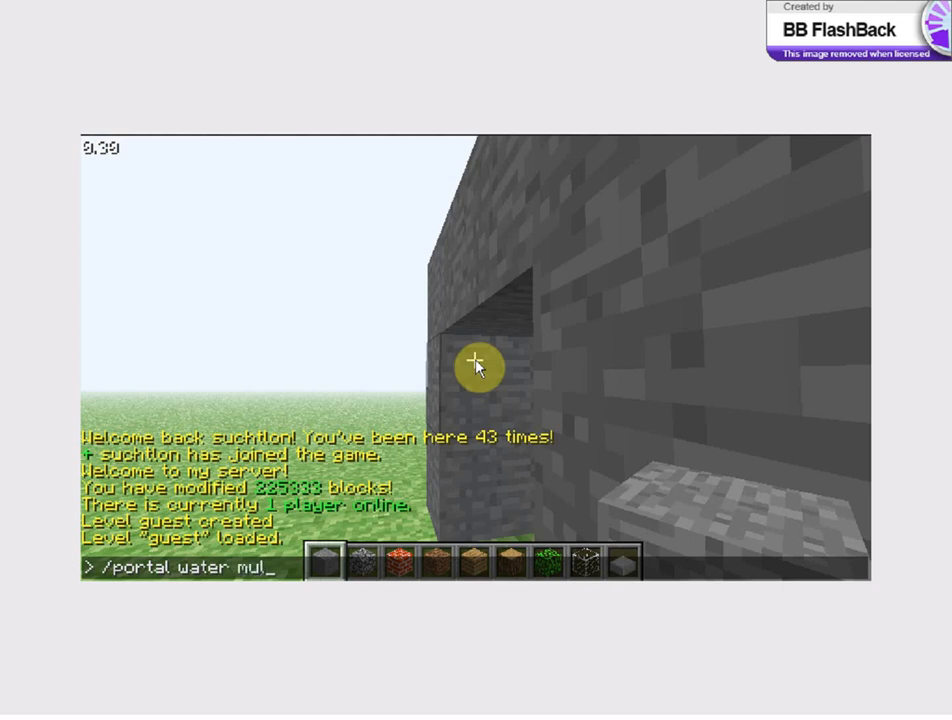
type("ti")
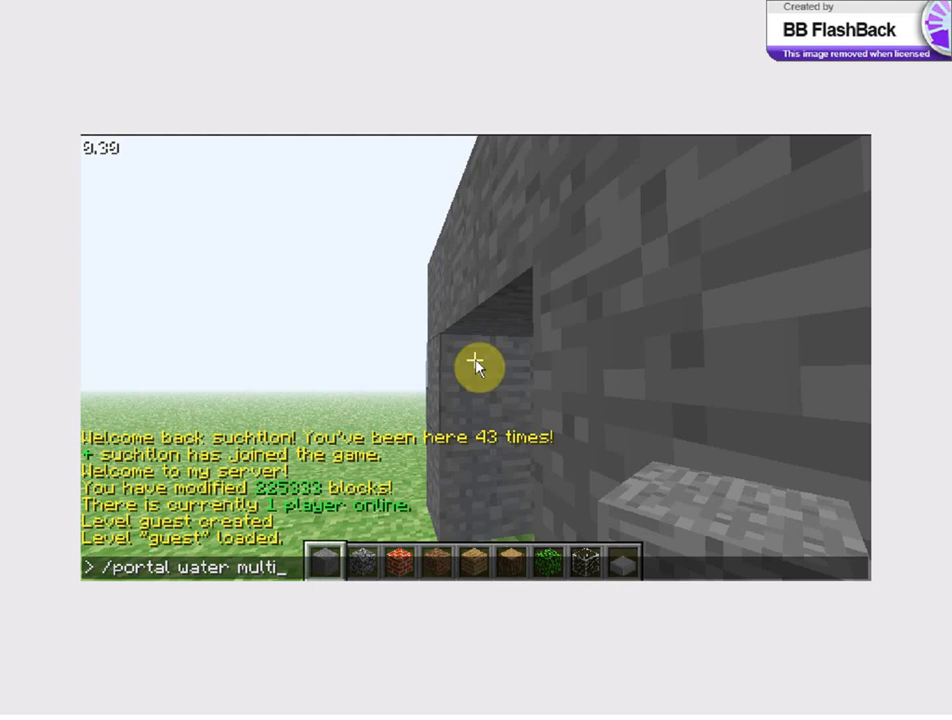
key("Return")
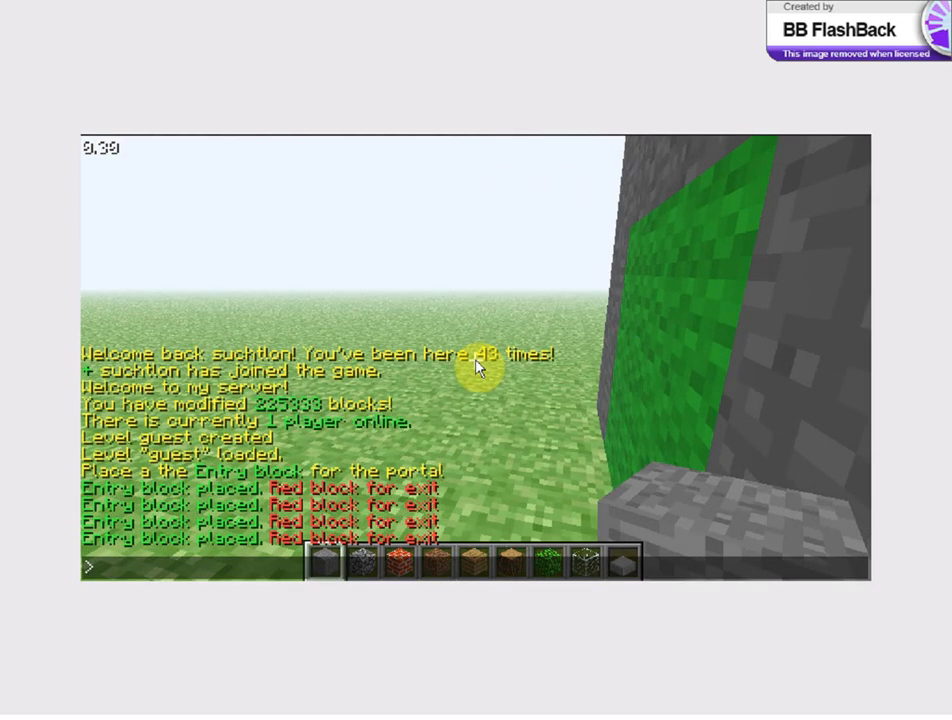
type("t")
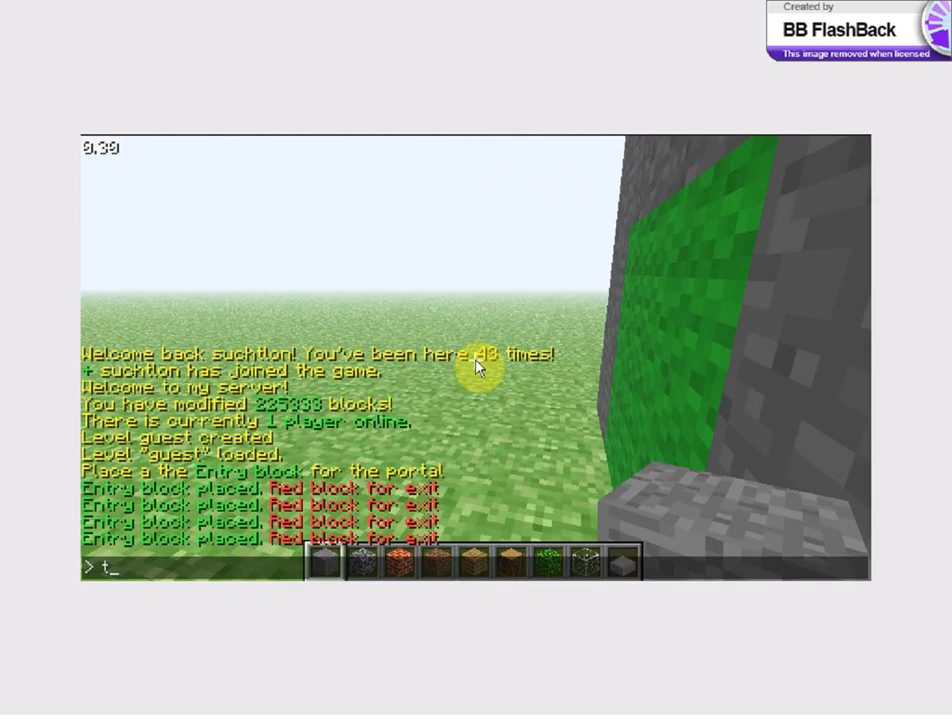
Step: Go to the guest level with /g guest to place the portal's red exit block
type("/g")
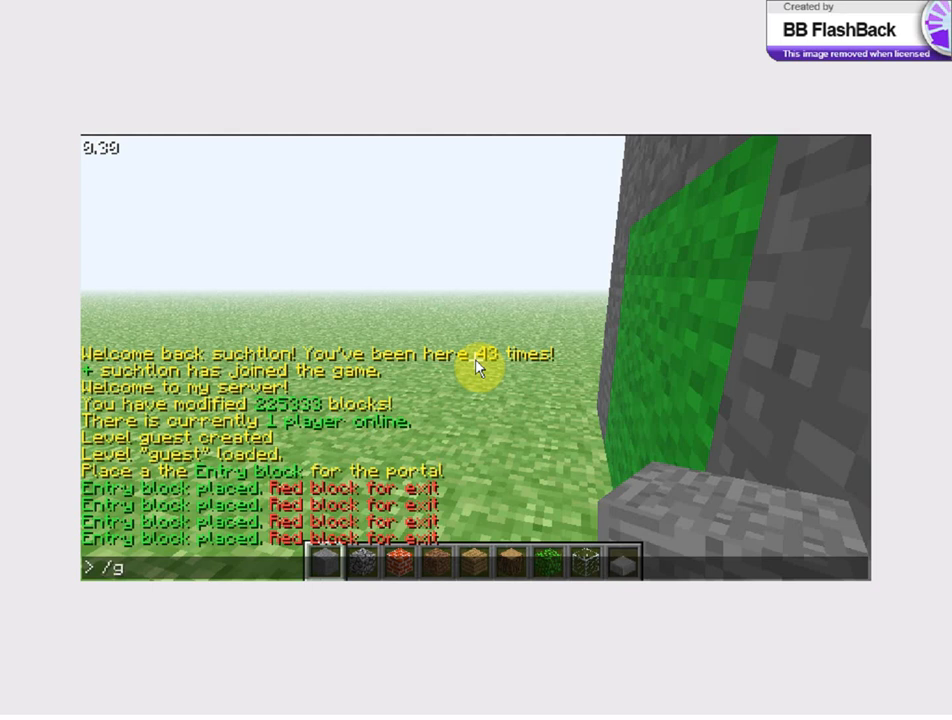
type("guest")
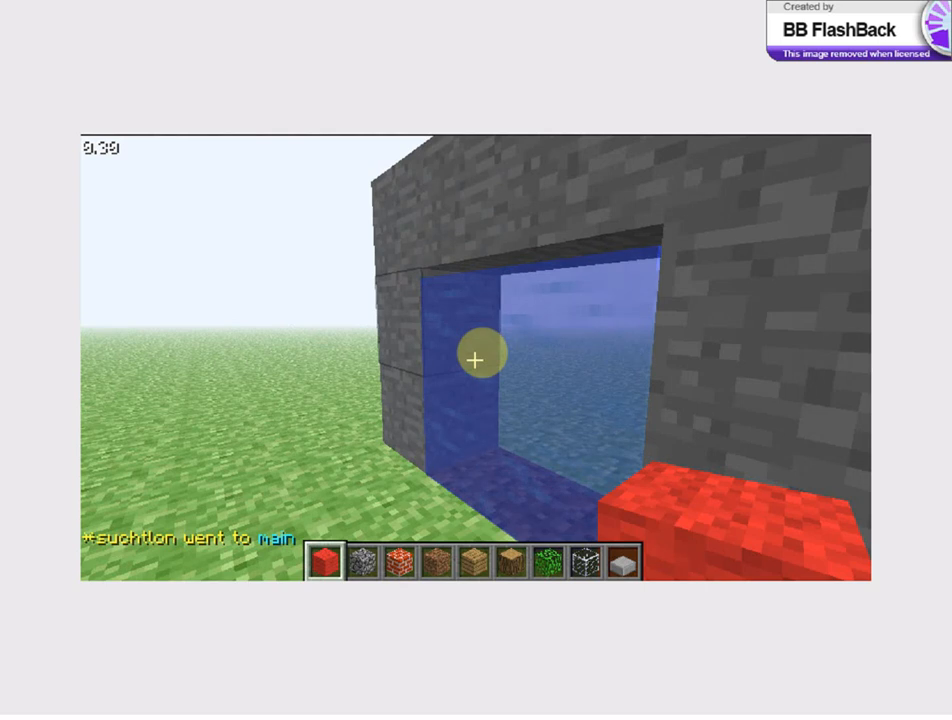
mouse_move(476, 360)
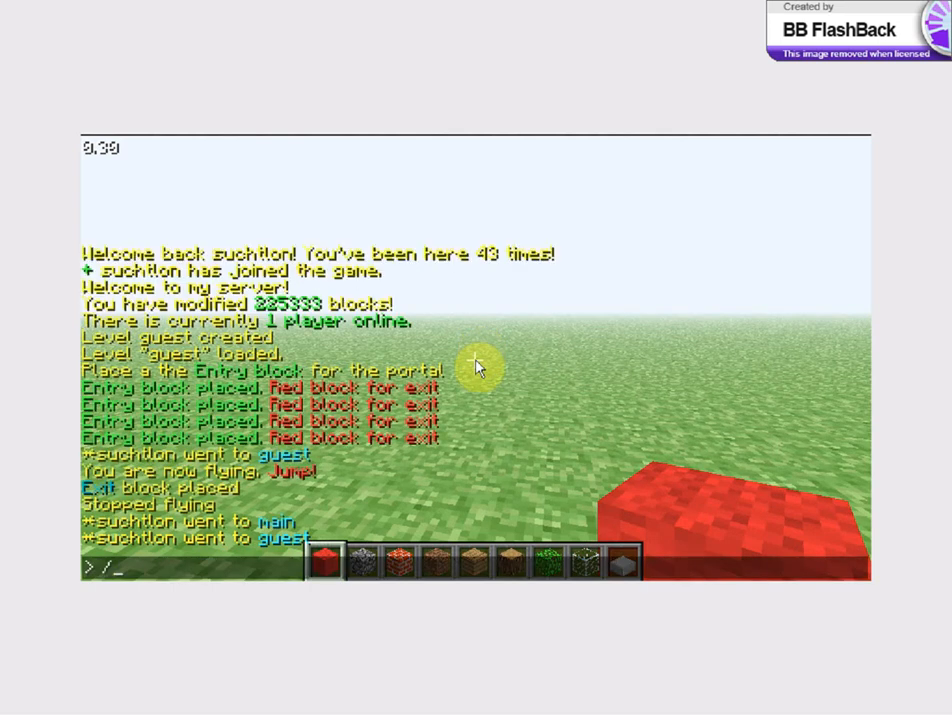
Step: Return to the main level with /g main and look over the portal
type("g gu")
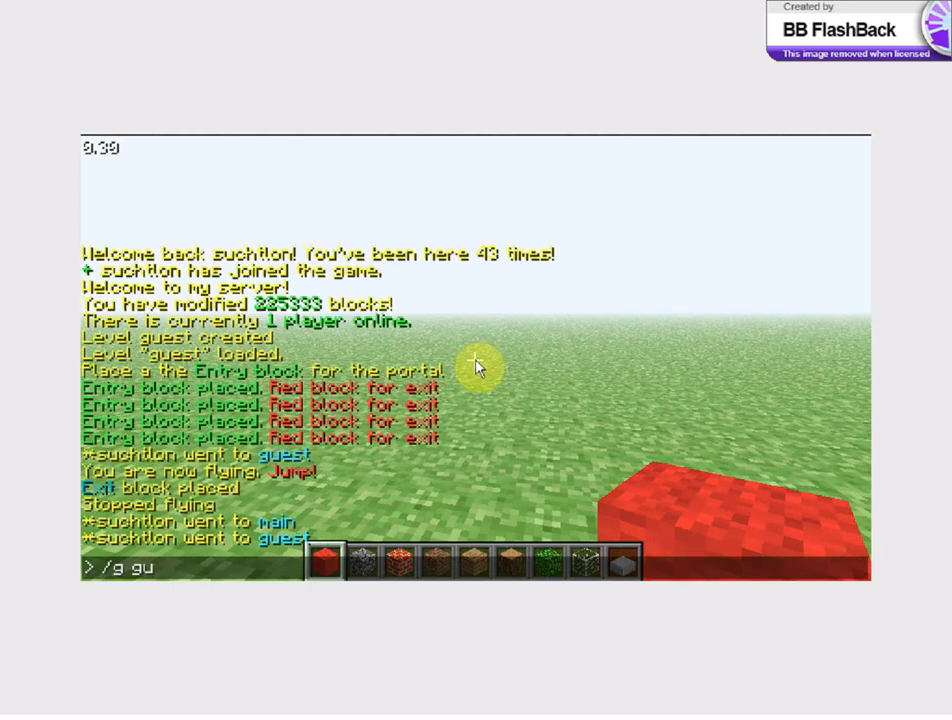
type("ma")
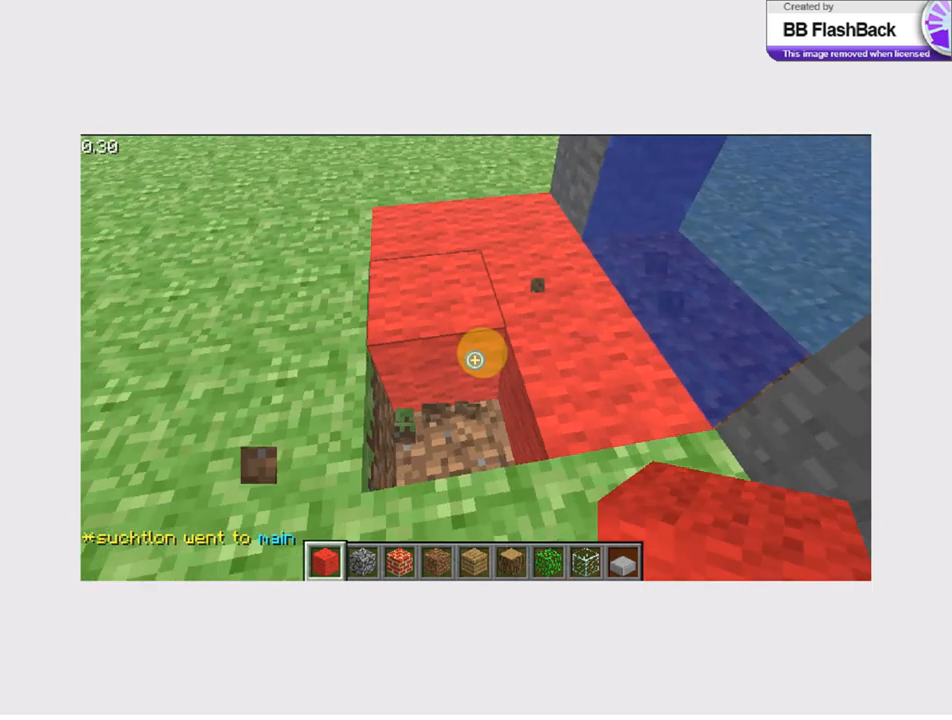
mouse_move(476, 360)
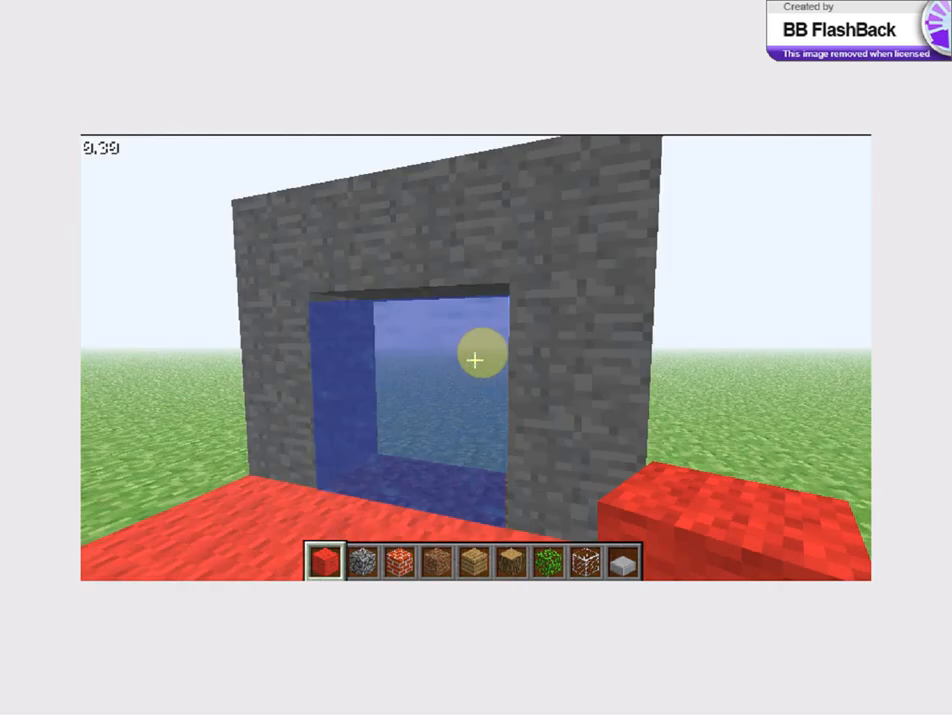
mouse_move(476, 356)
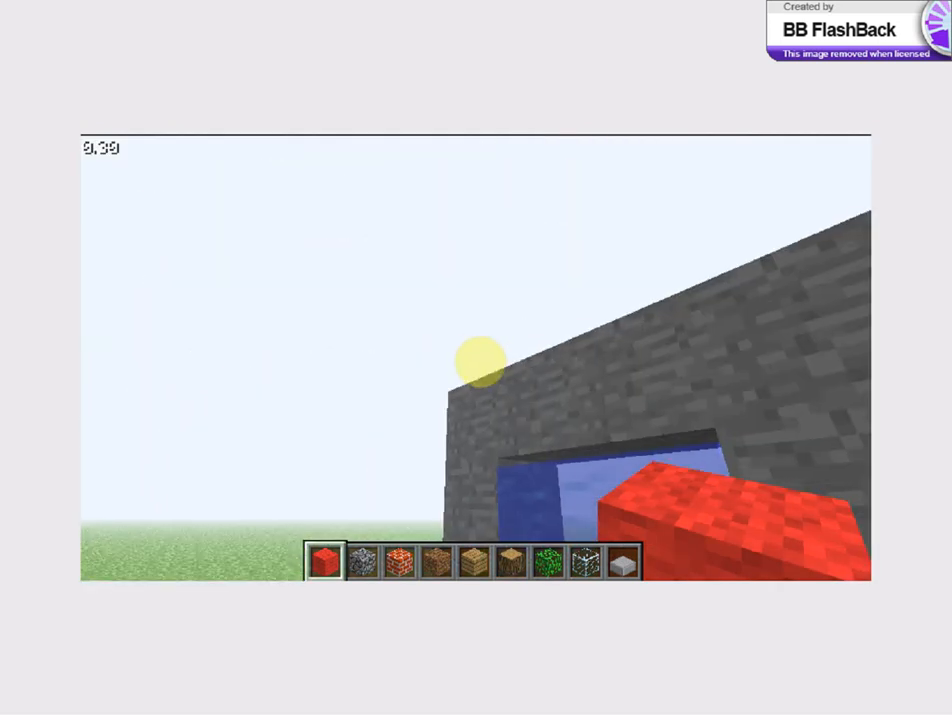
mouse_move(476, 356)
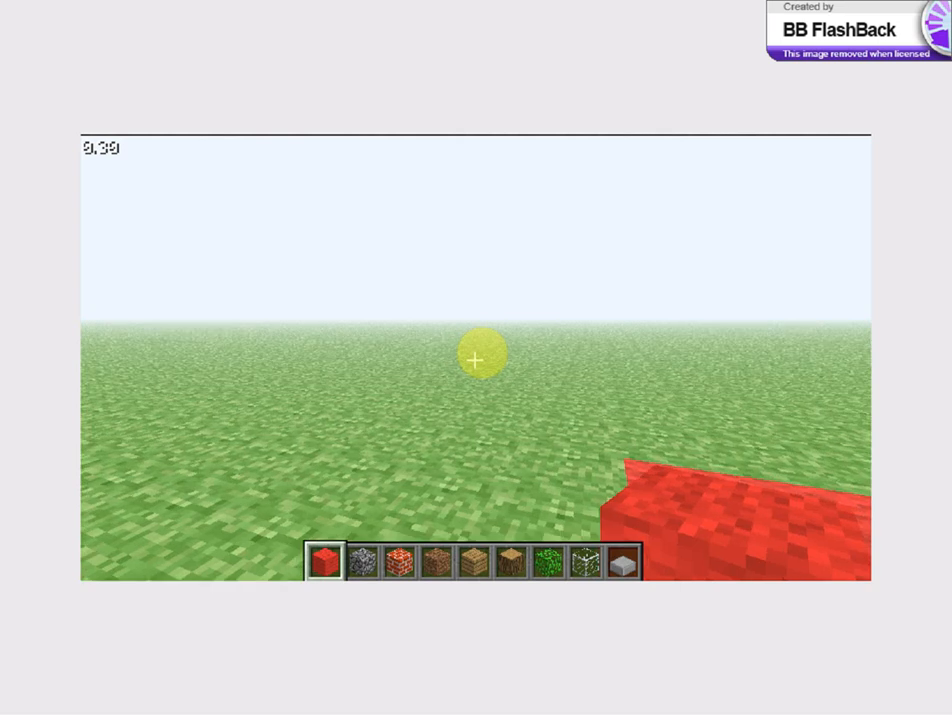
key("t")
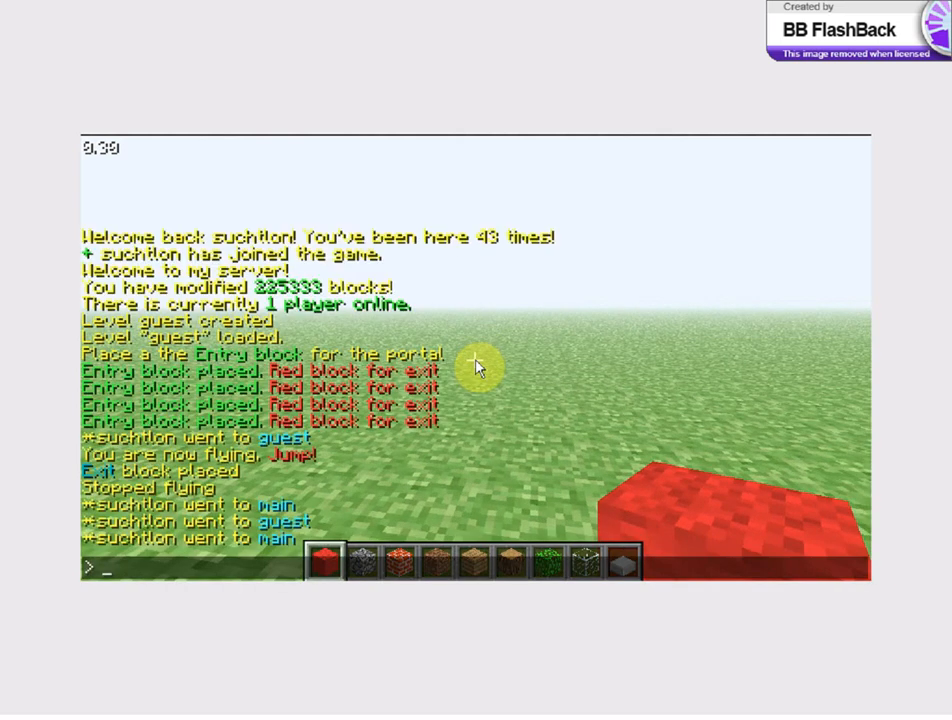
Step: Run /write guest to spell guest in red blocks, then leave the game view
type("/wr")
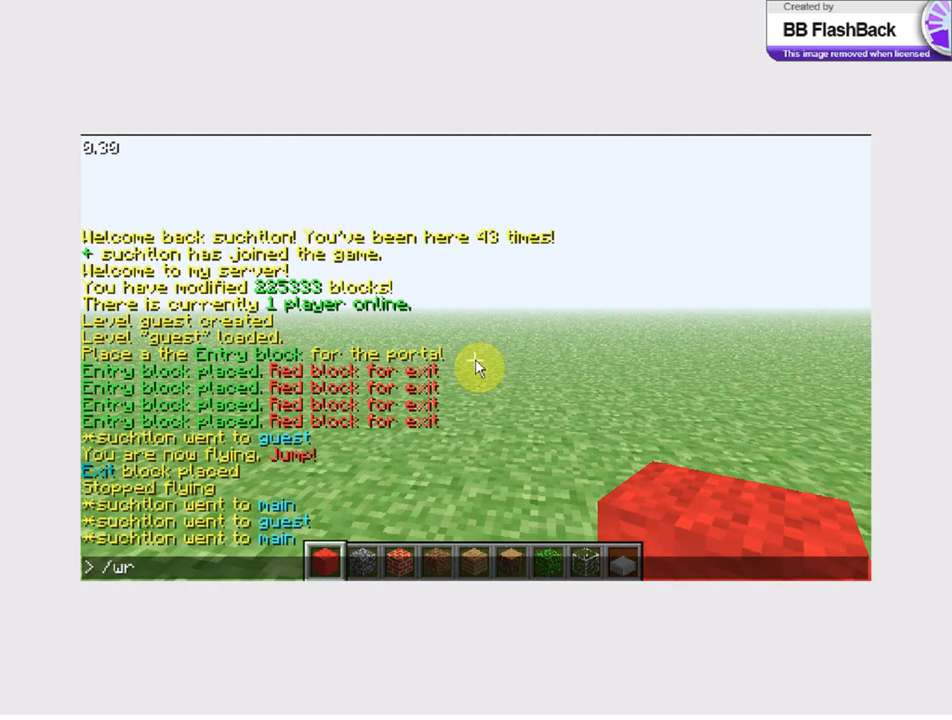
type("ite")
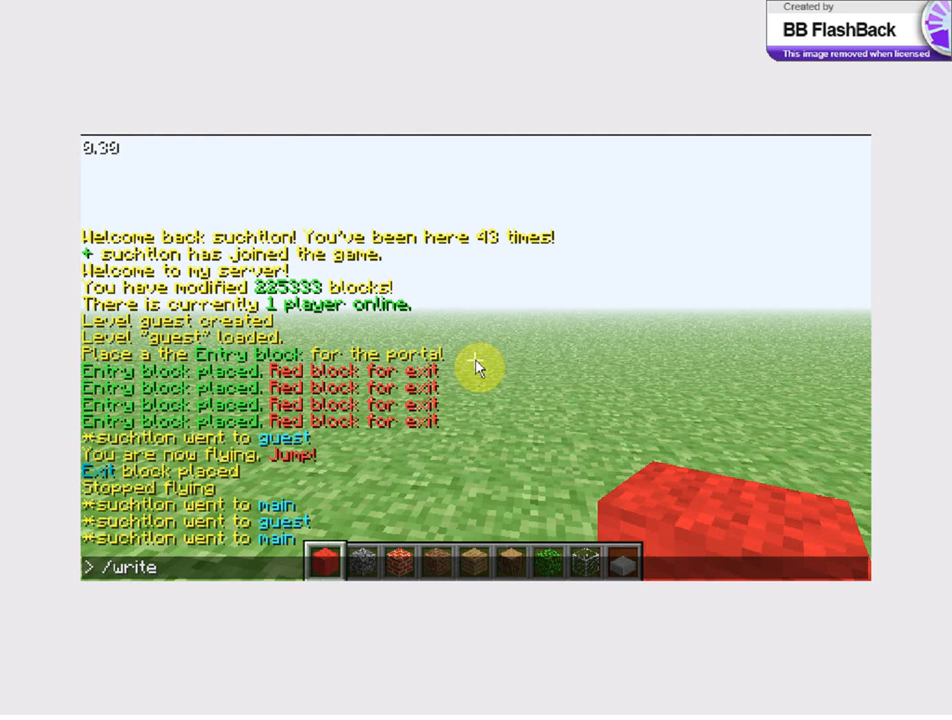
type("guest")
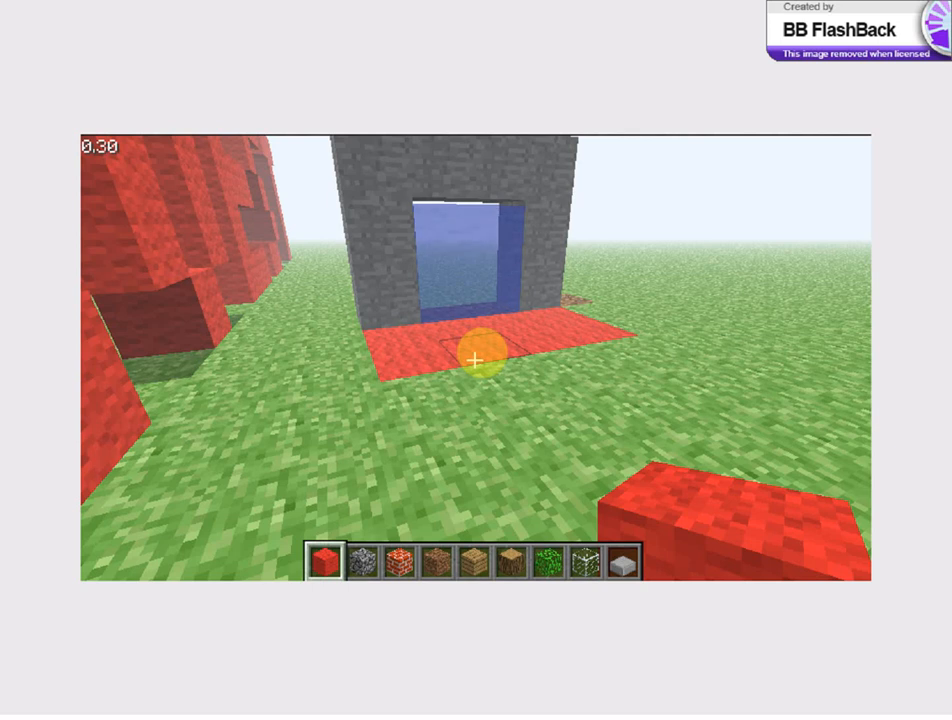
key("Escape")
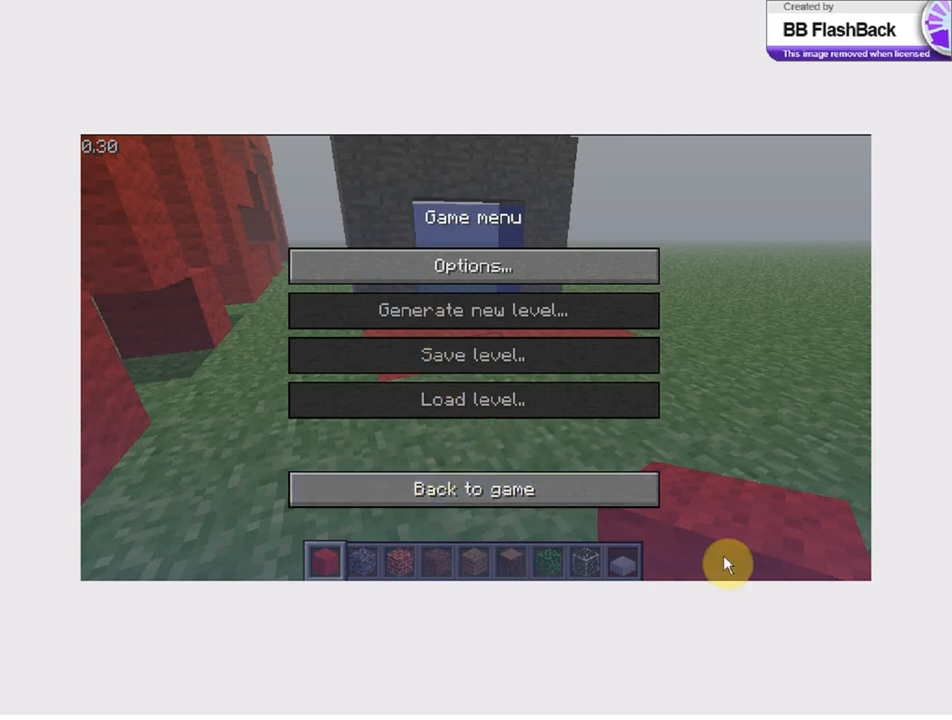
mouse_move(732, 678)
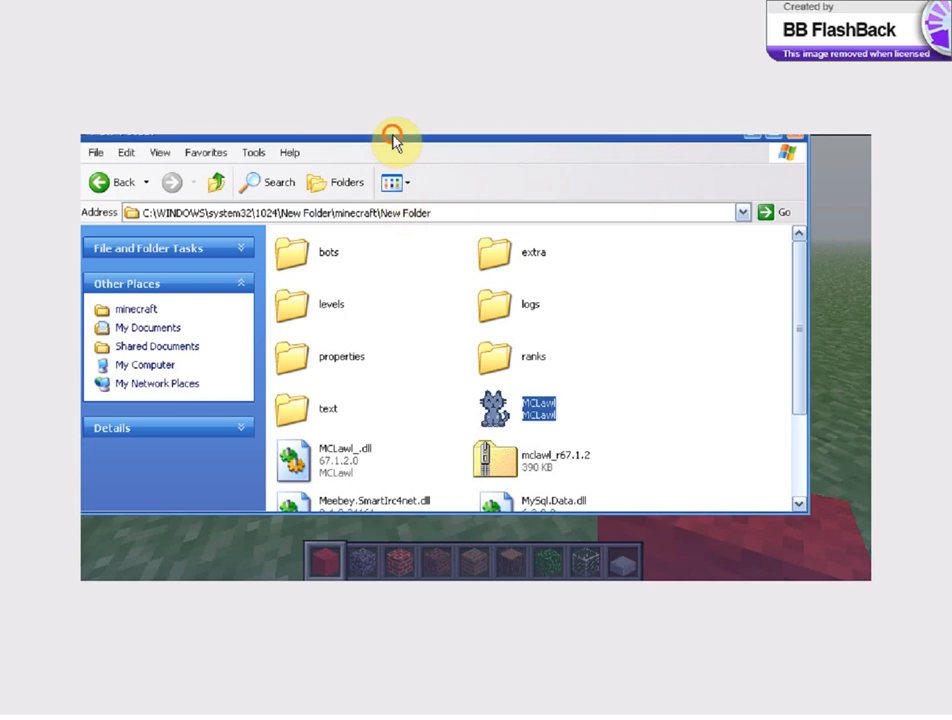
mouse_move(492, 378)
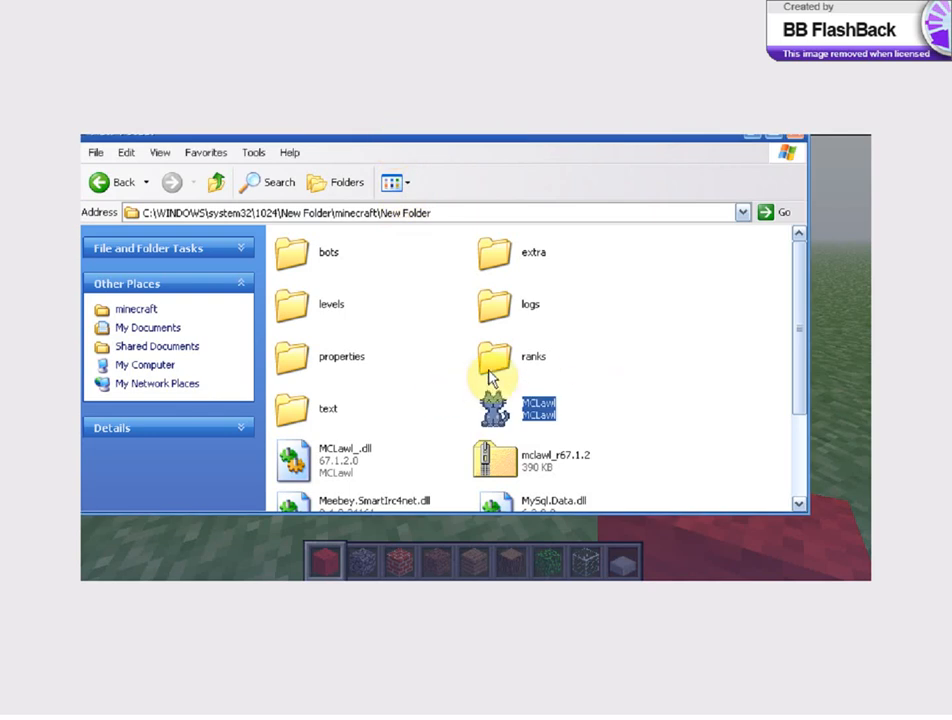
mouse_move(330, 308)
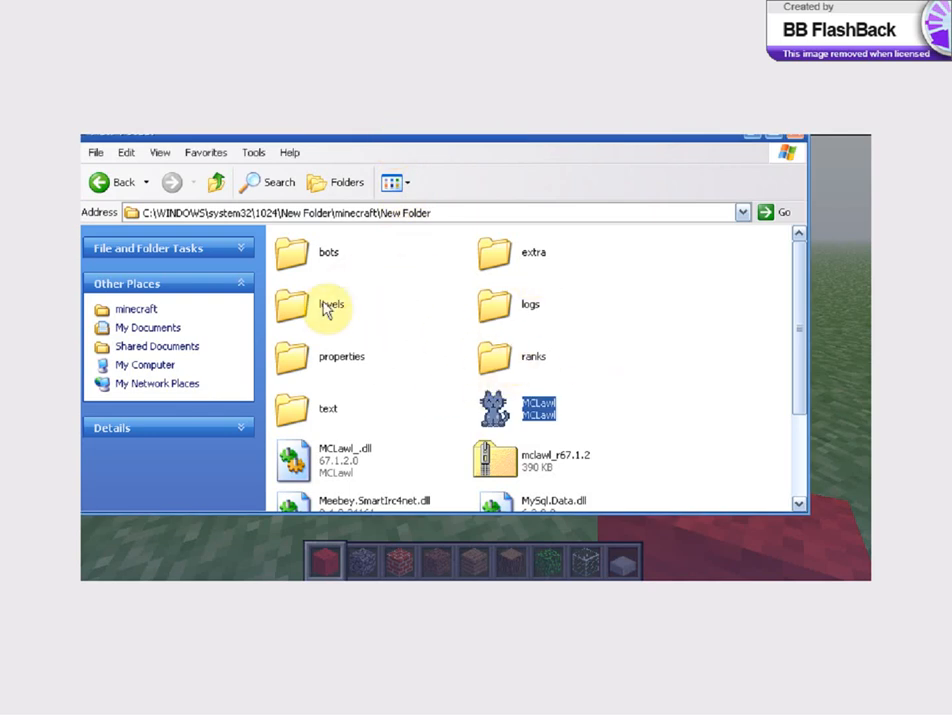
Step: Open main.properties from the levels folder and shut down the running MCLawl server
double_click(328, 304)
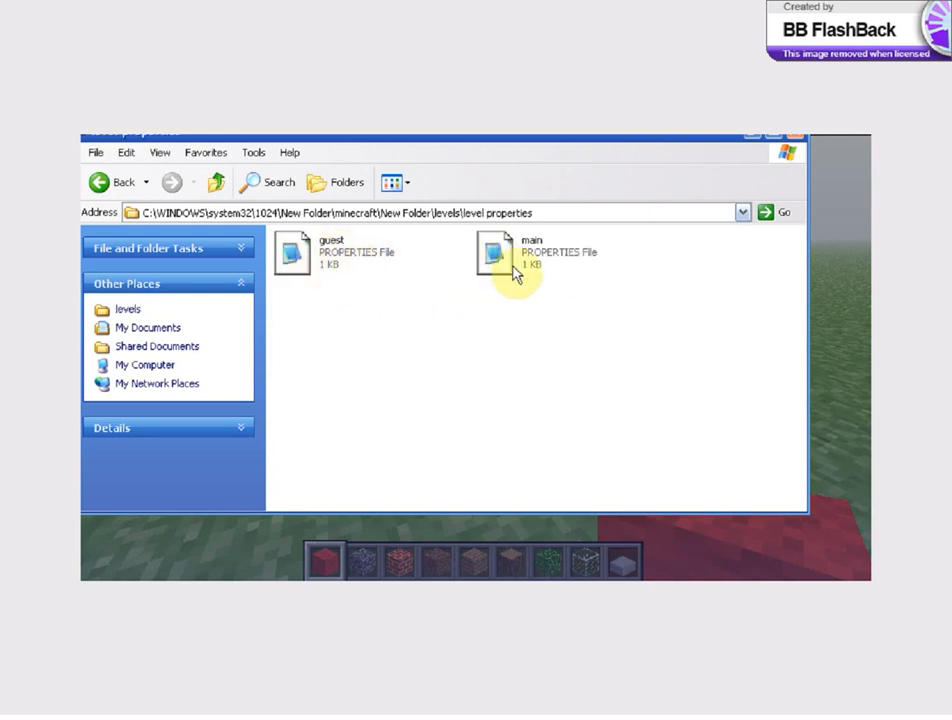
double_click(496, 250)
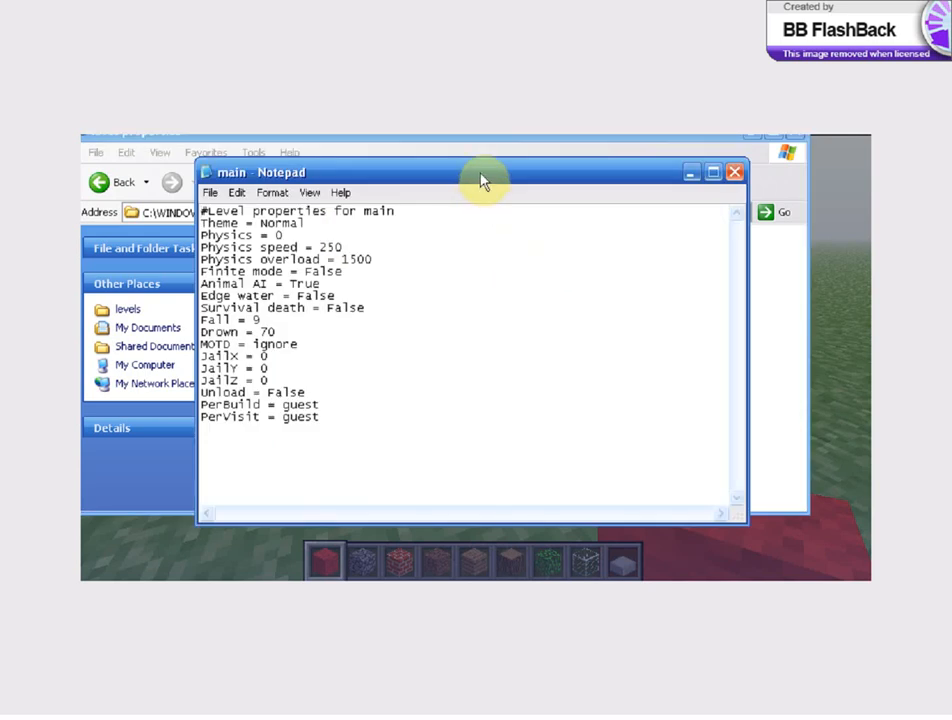
left_click_drag(480, 172, 450, 156)
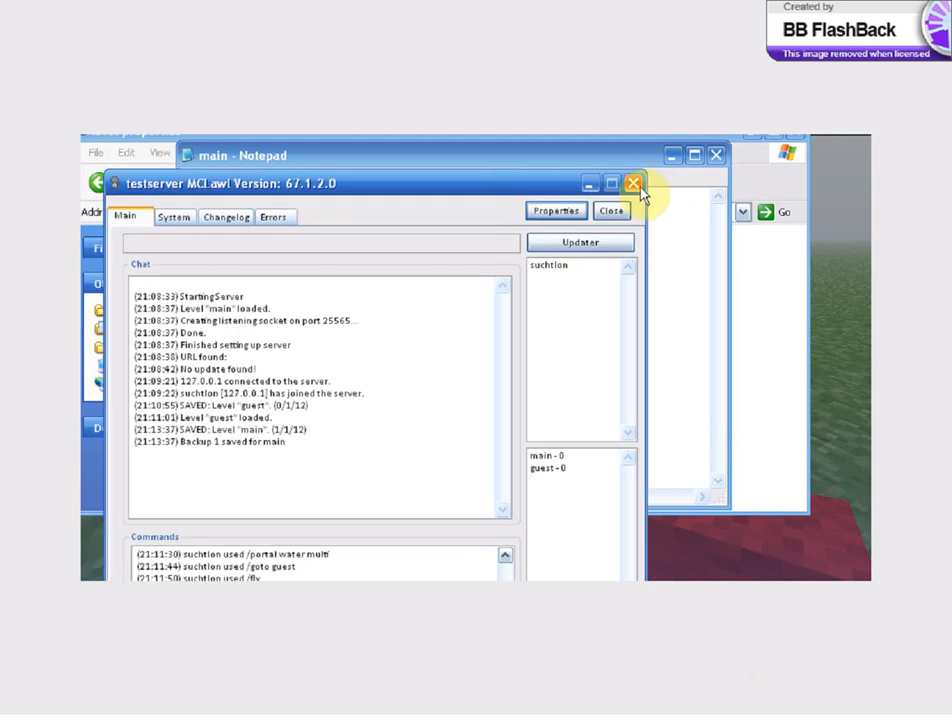
left_click(632, 184)
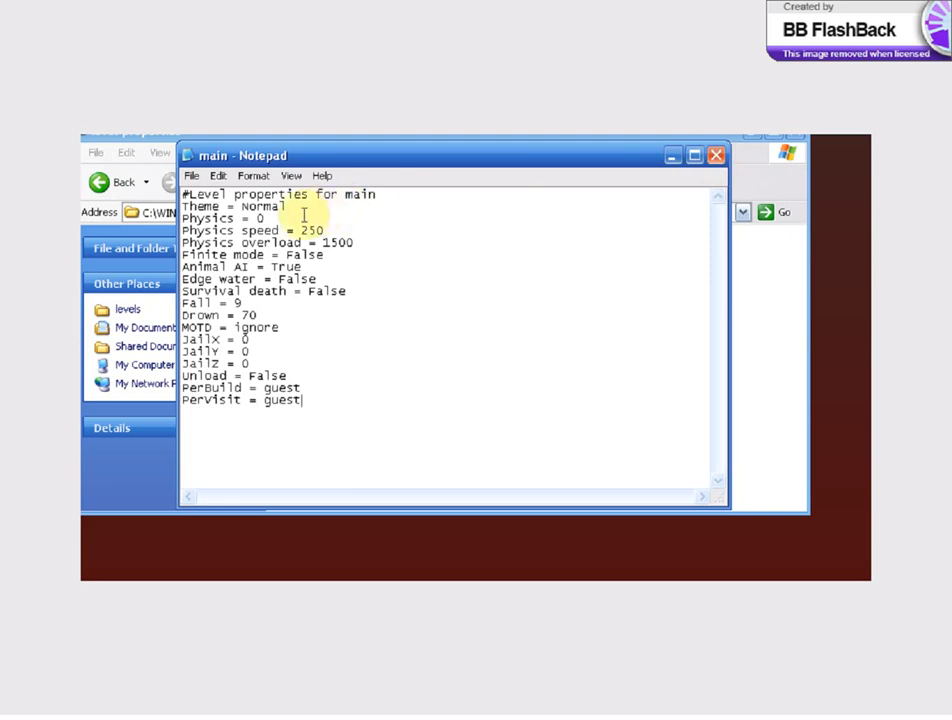
Step: Change the main level's Perbuild value from guest to operator and close the file
double_click(278, 388)
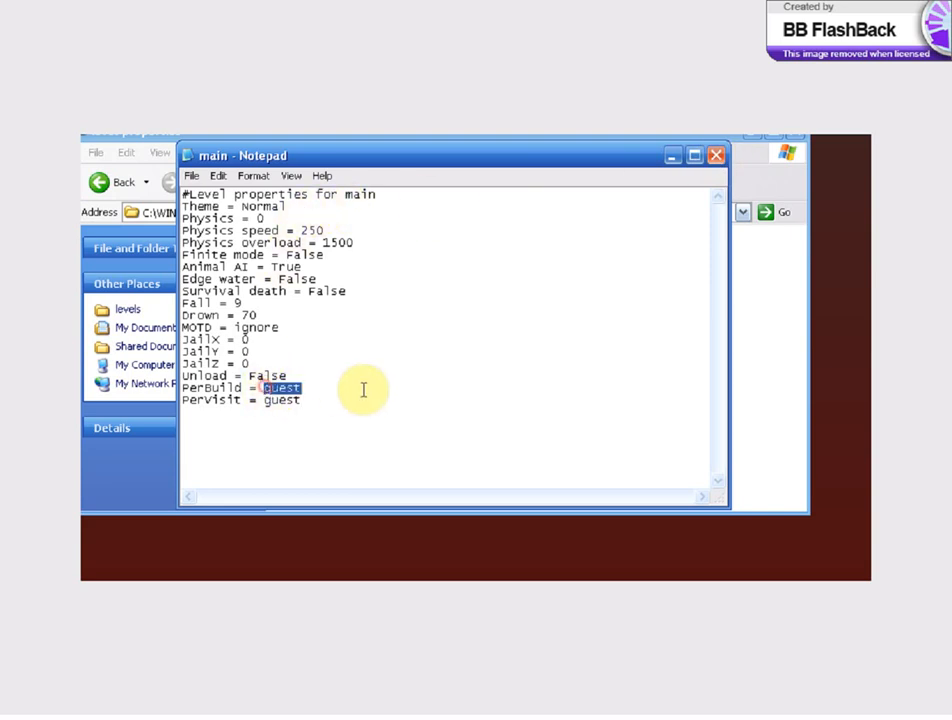
type("open")
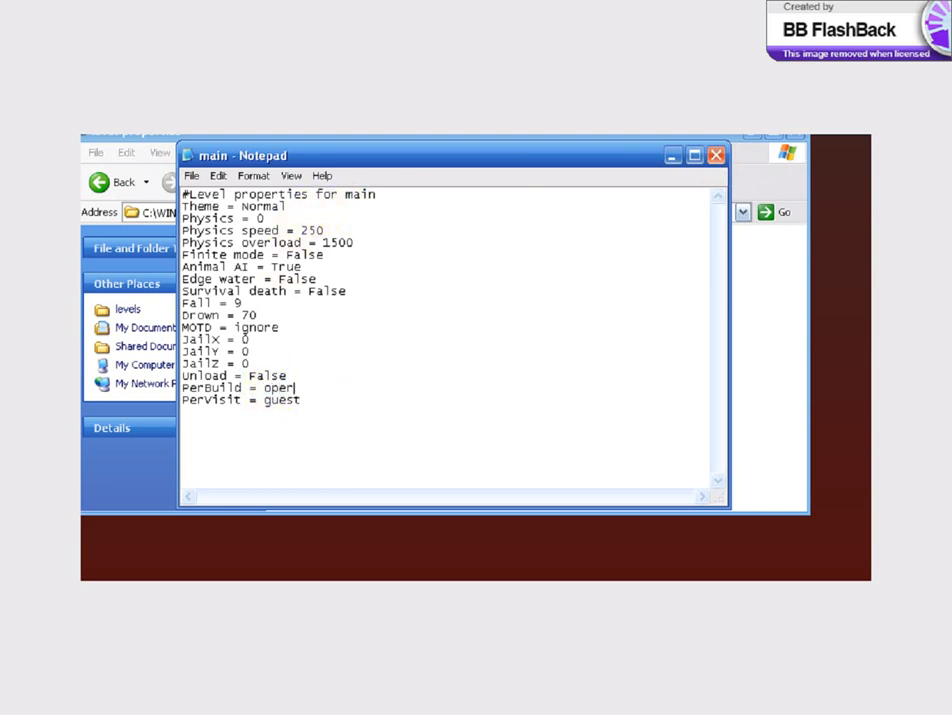
type("ator")
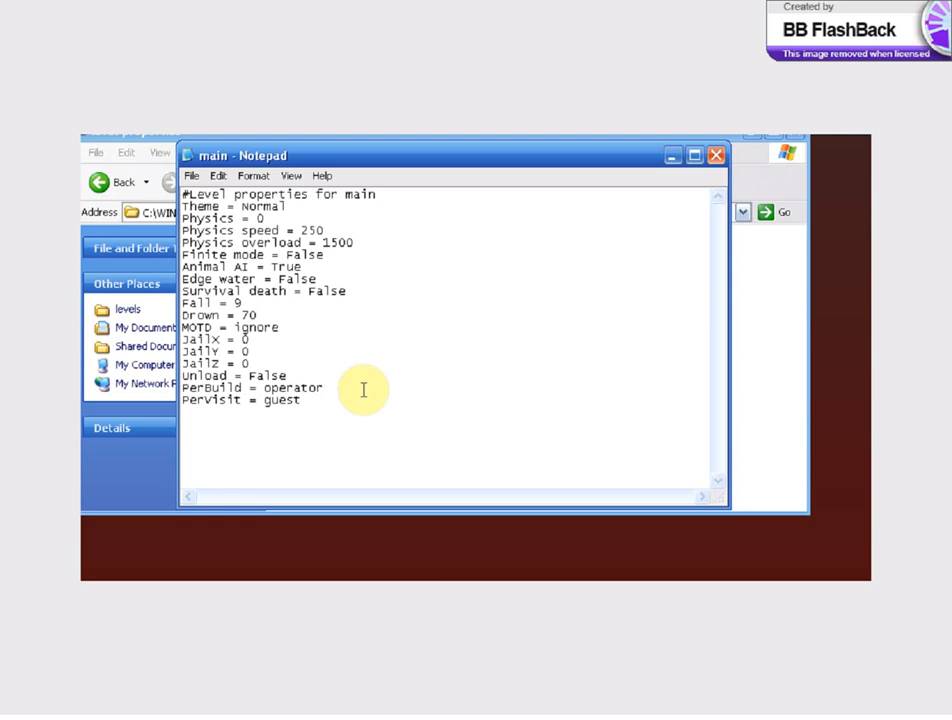
left_click(714, 156)
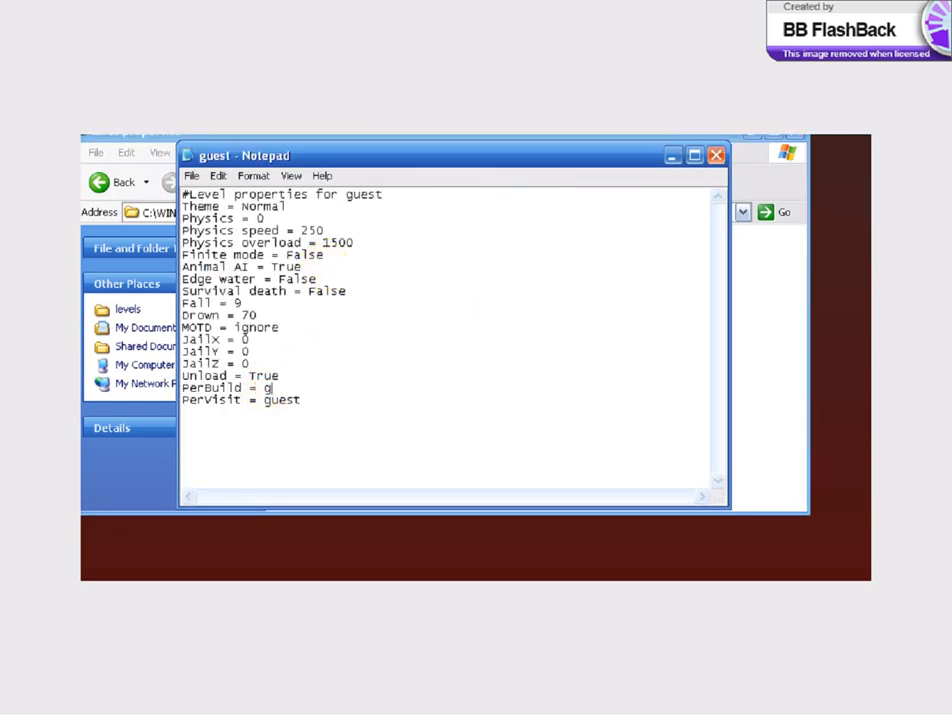
Step: Set the guest level's Perbuild value to guest and save guest.properties on closing
type("uest")
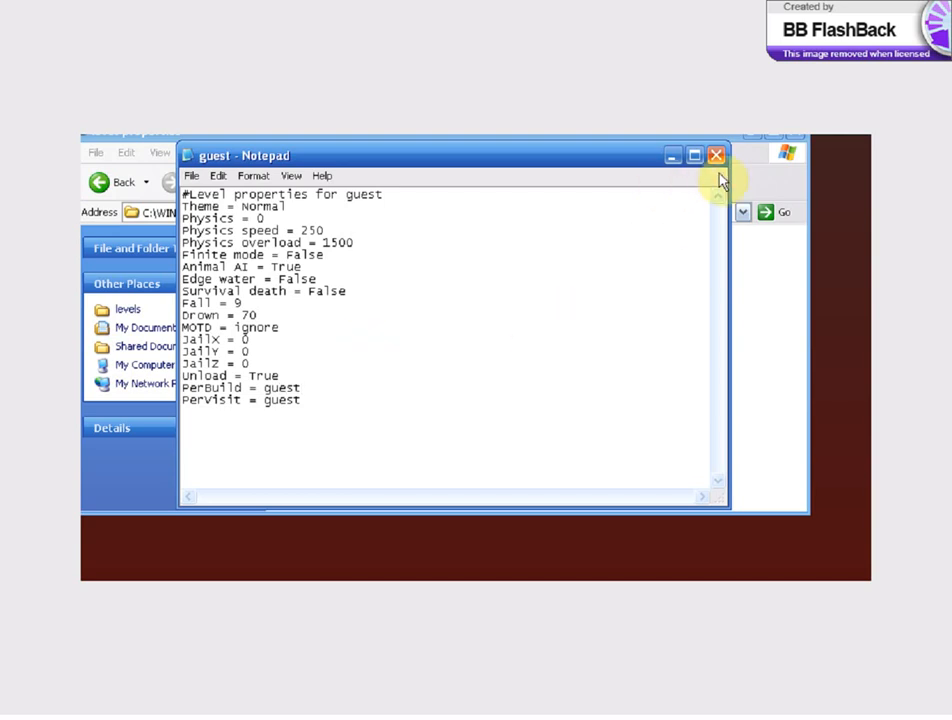
left_click(716, 156)
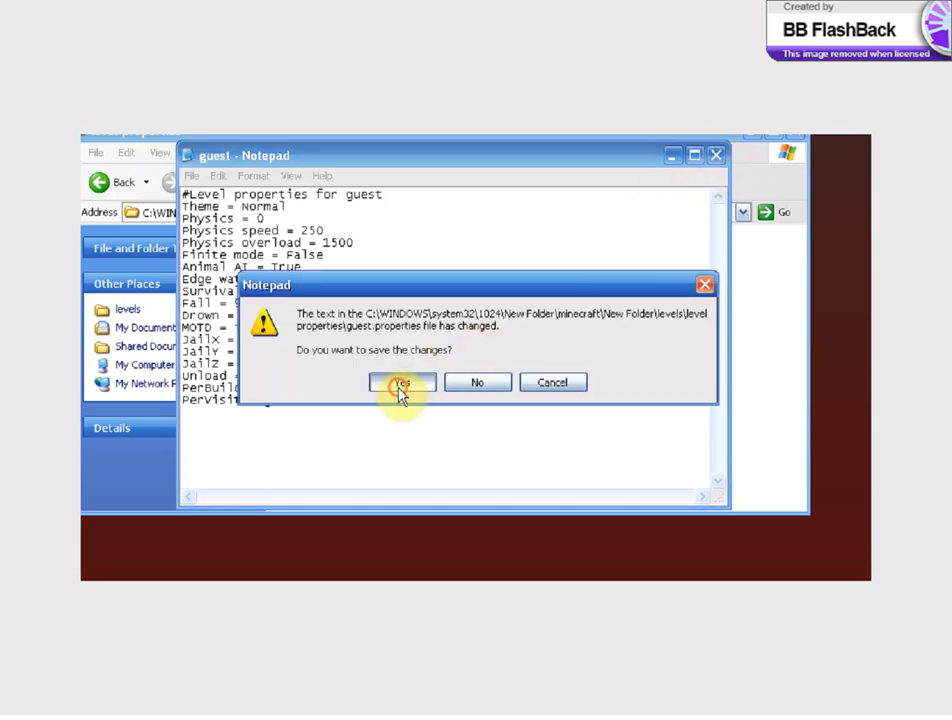
left_click(400, 382)
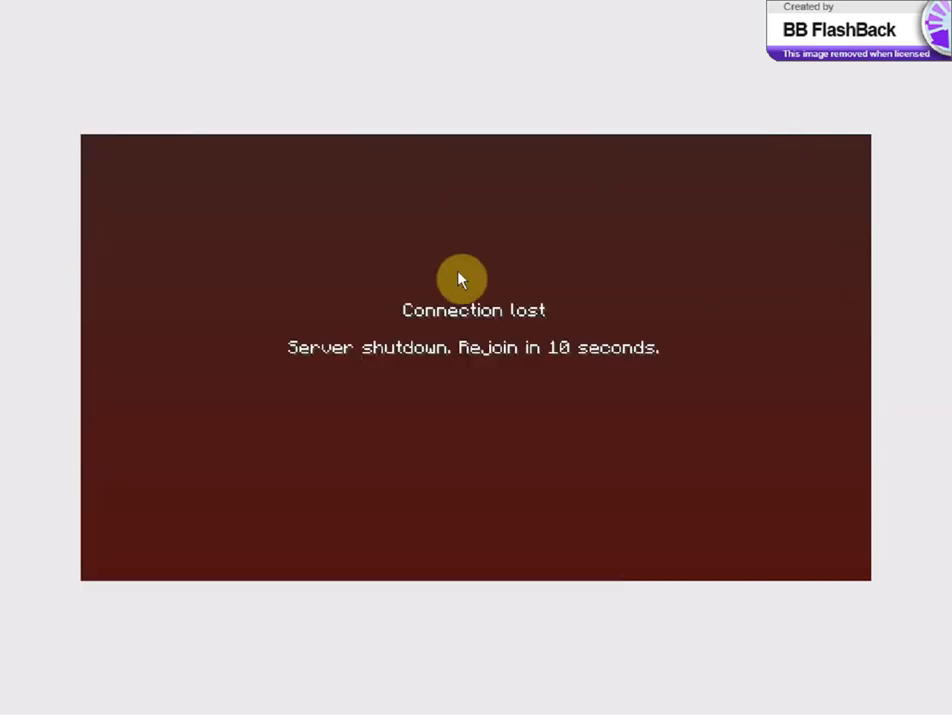
mouse_move(218, 24)
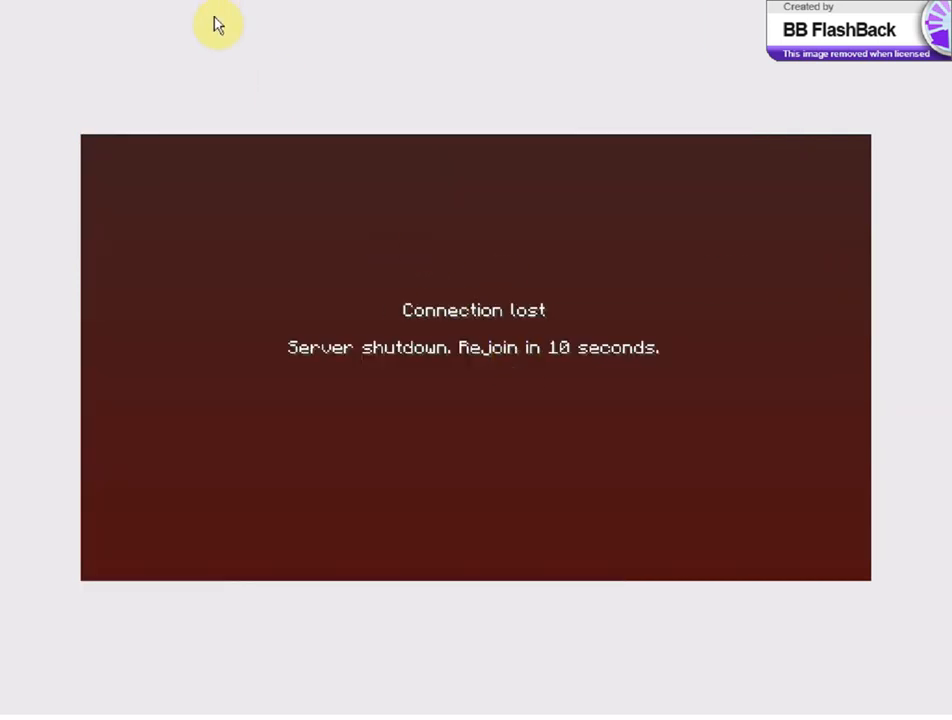
mouse_move(524, 324)
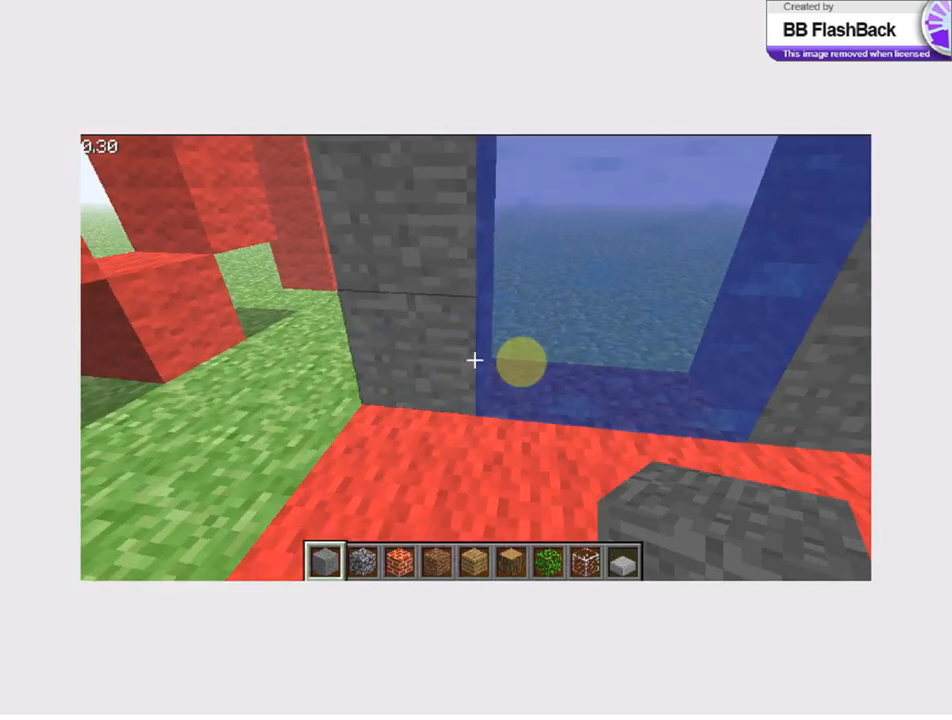
mouse_move(476, 360)
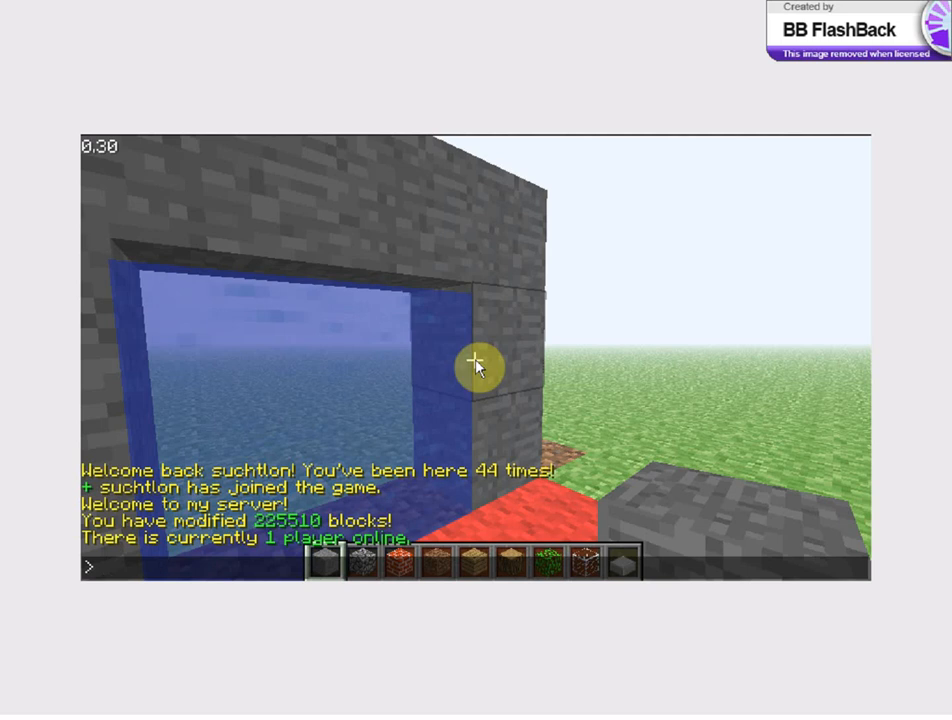
Step: Enter /deletelvl and /newlvl in chat to show the new-level usage and valid map types
type("/del")
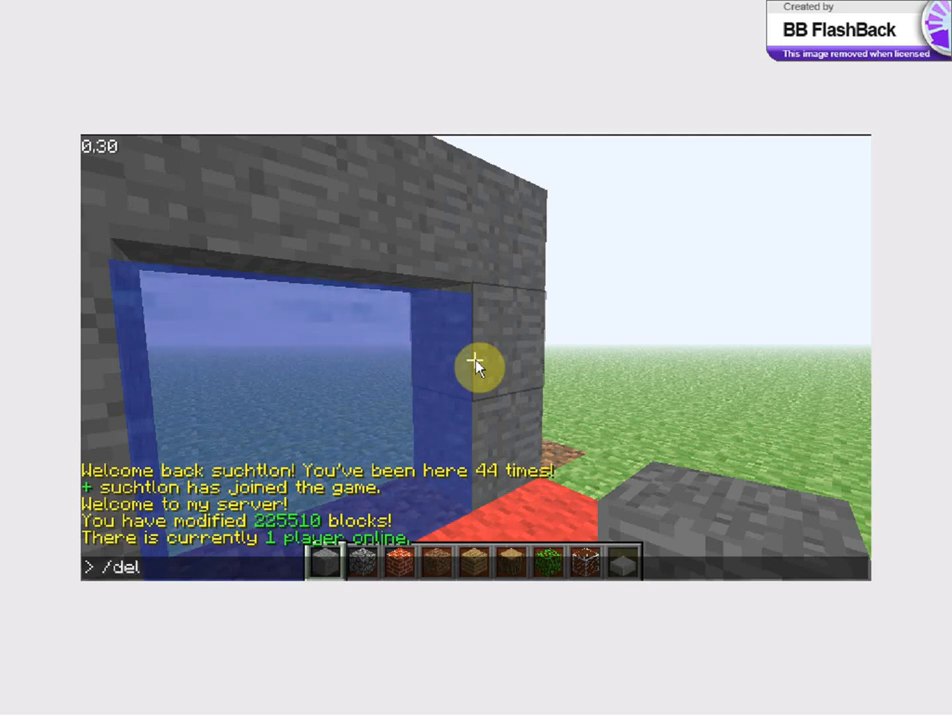
type("ete")
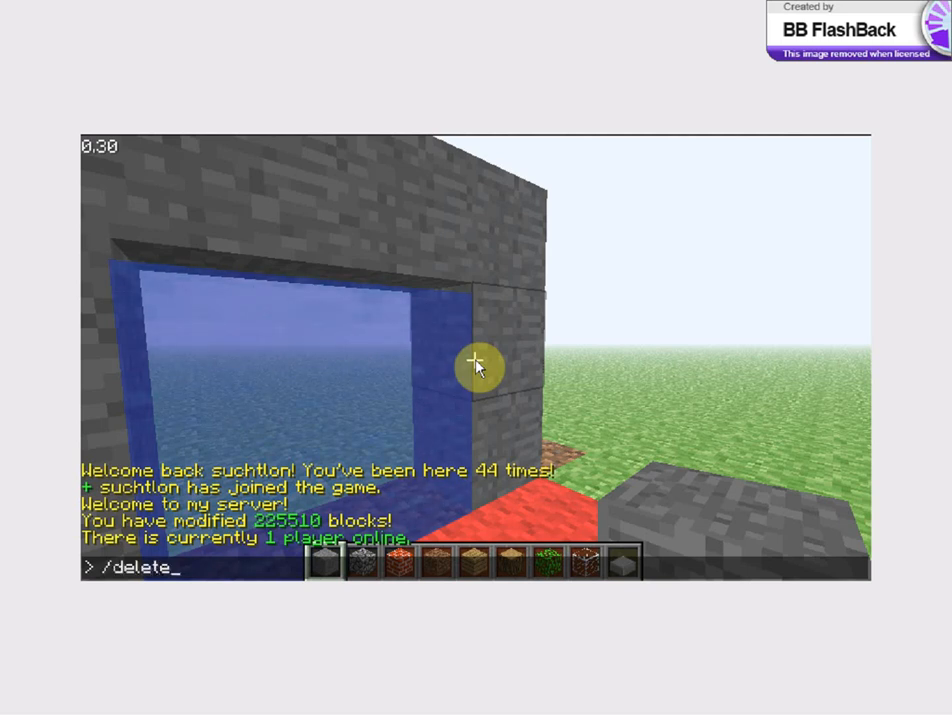
type("lvl")
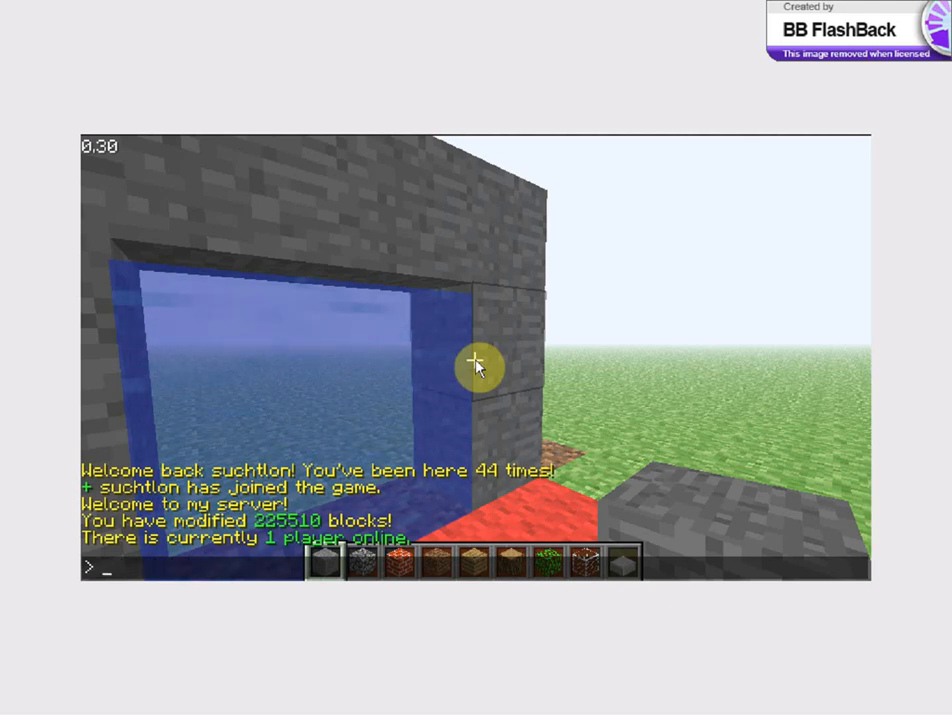
type("/")
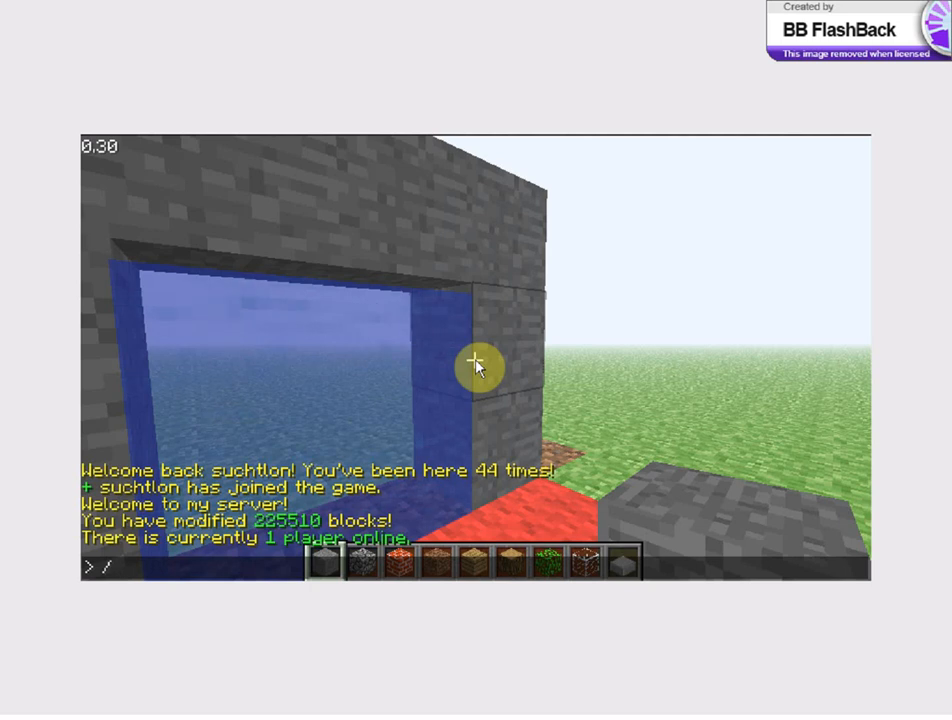
type("new lv")
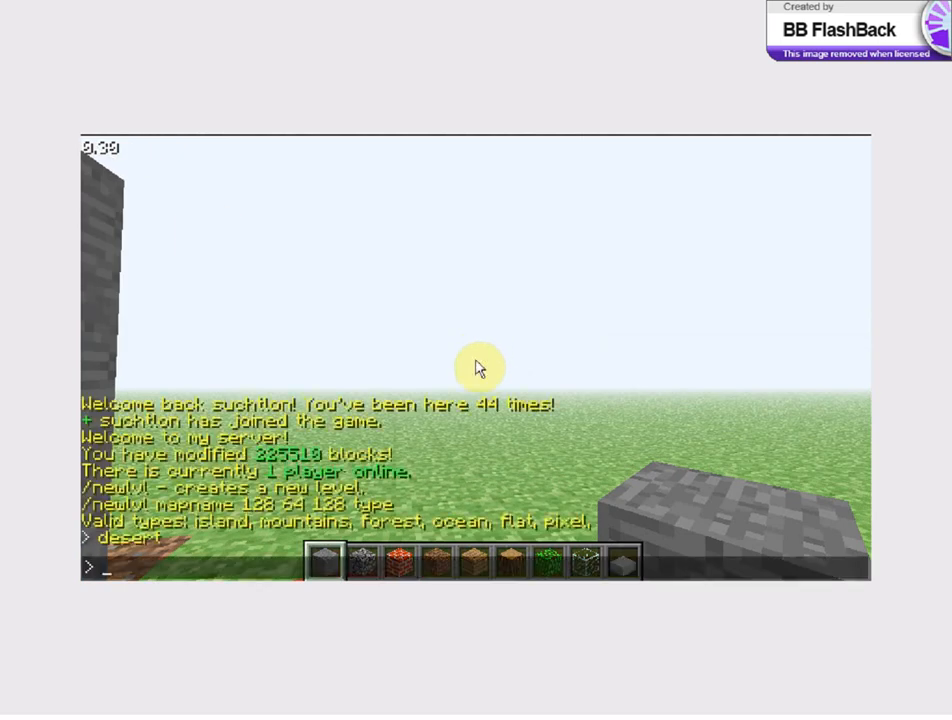
Step: Run /rank name builder to promote the player, then undo the past 30 seconds of building
type("/")
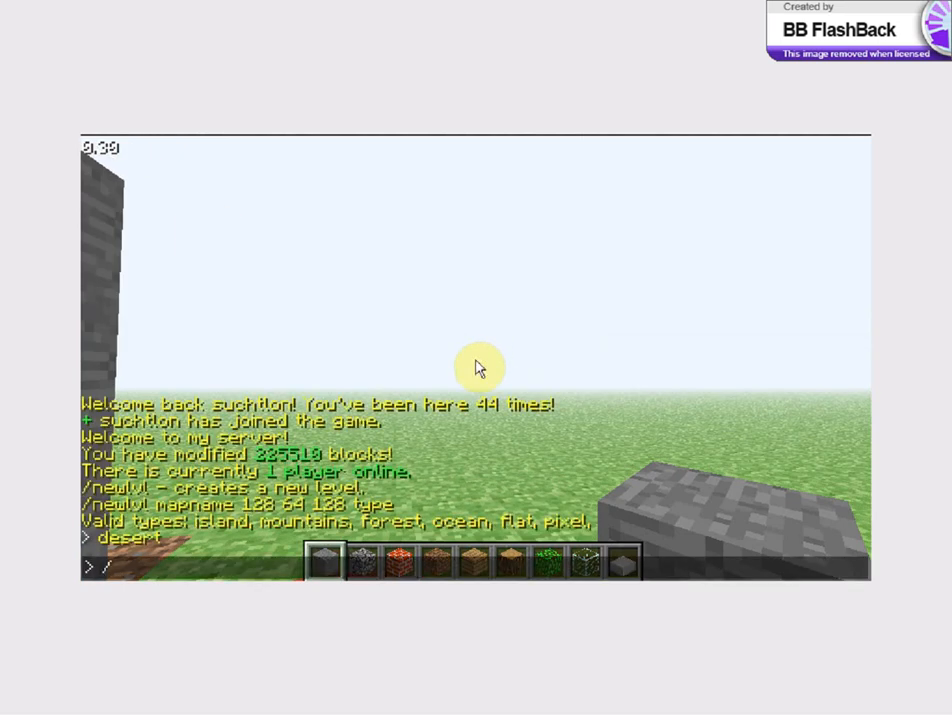
type("rank")
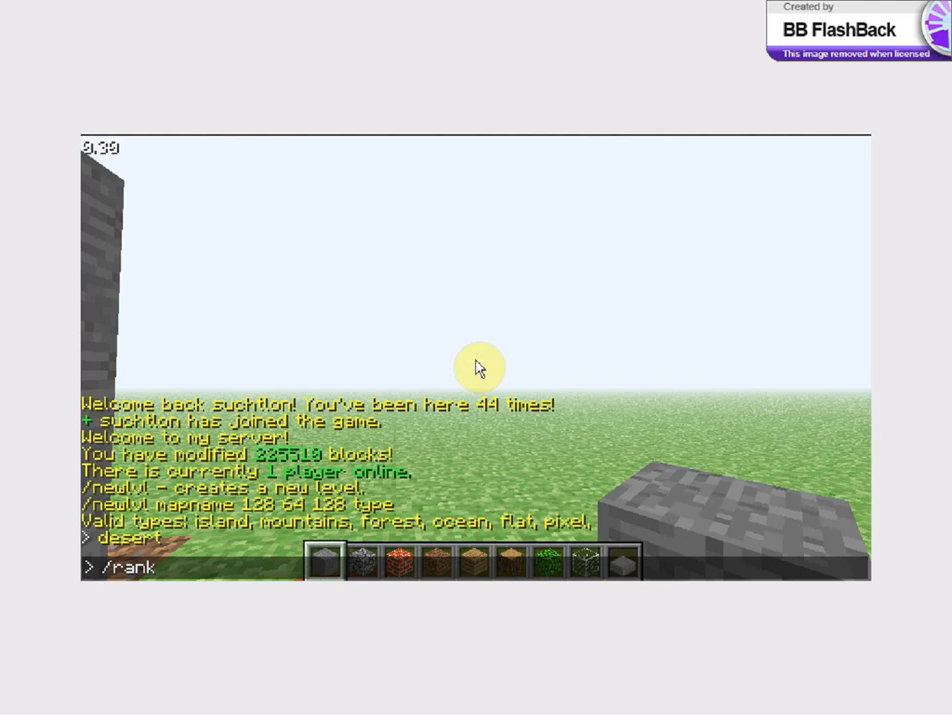
type("namne")
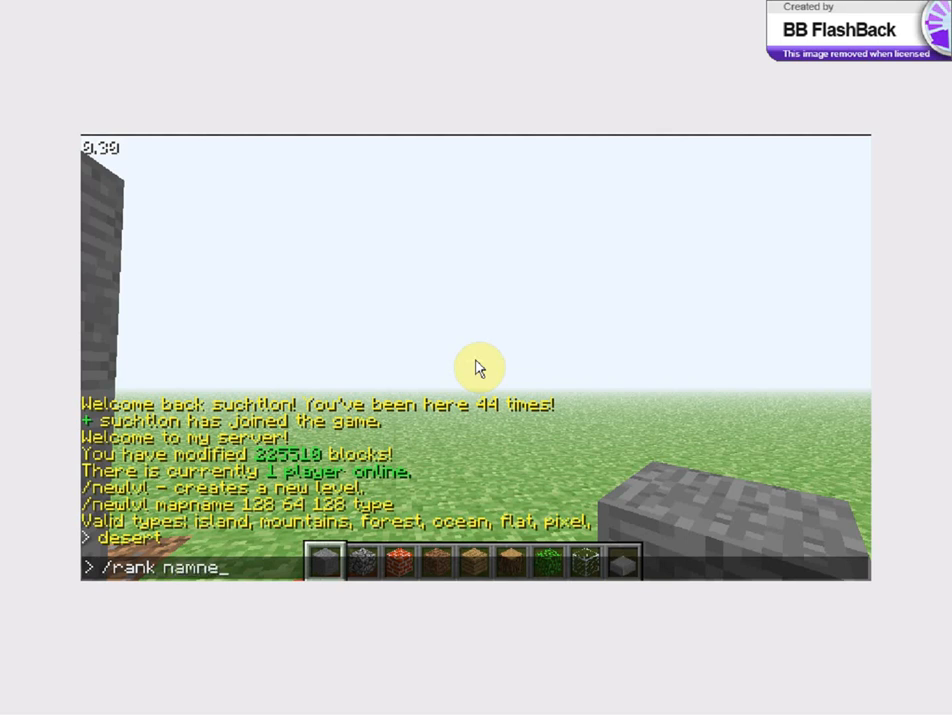
key("Backspace")
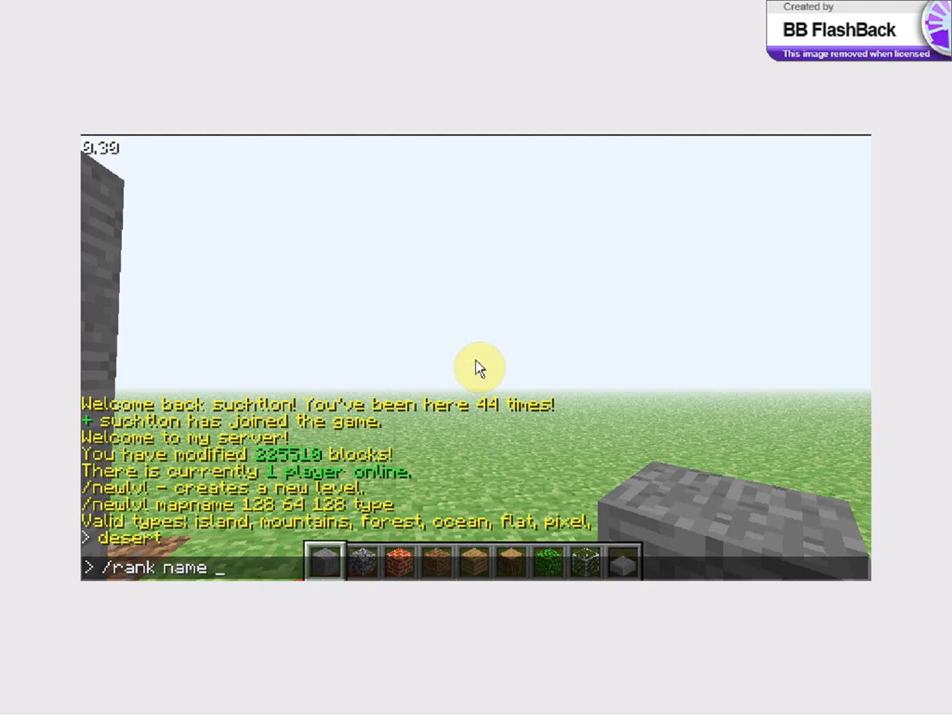
type("builde")
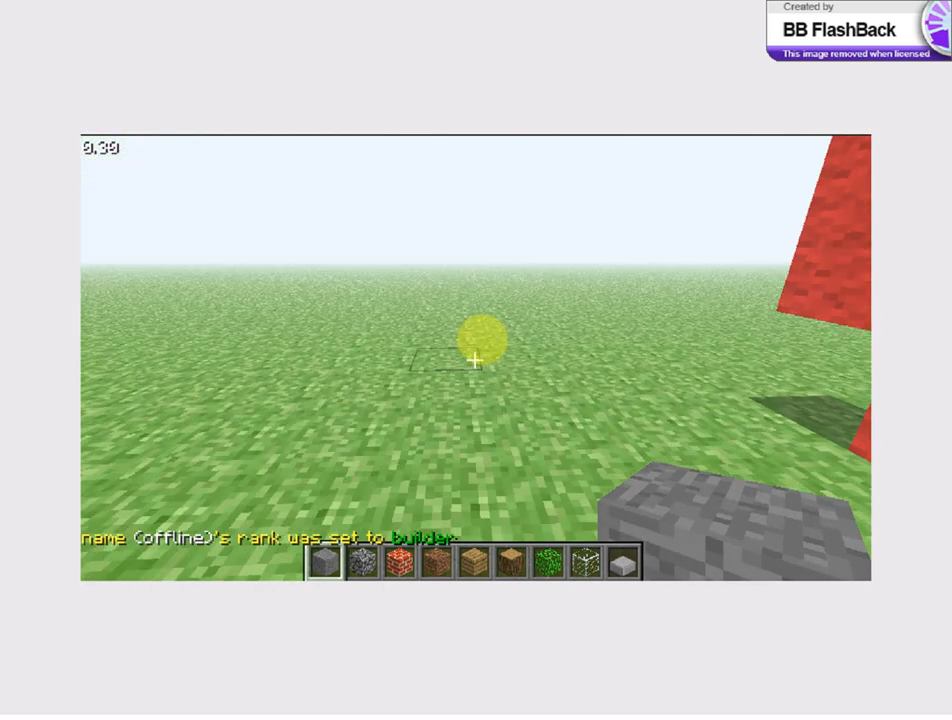
key("t")
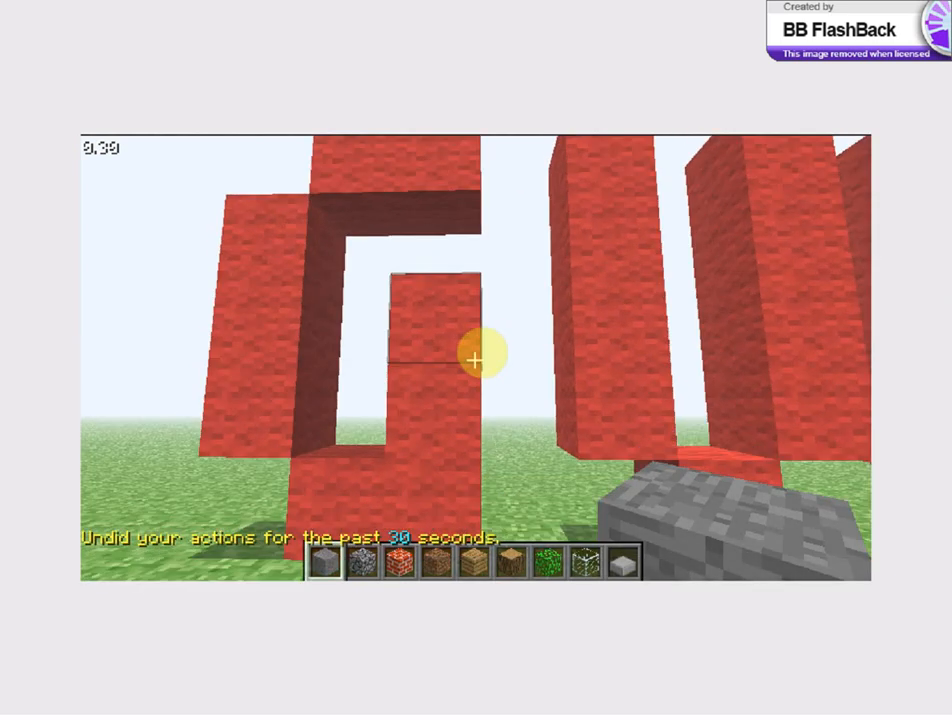
Step: Send a bare /kick command in chat, which the server reports as failed
key("t")
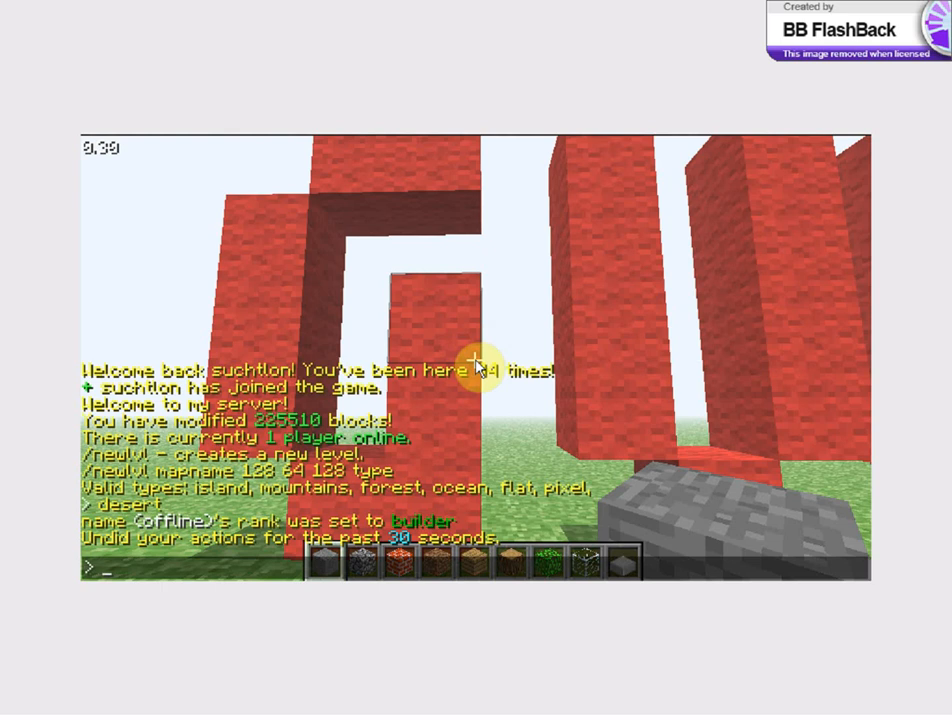
type("k")
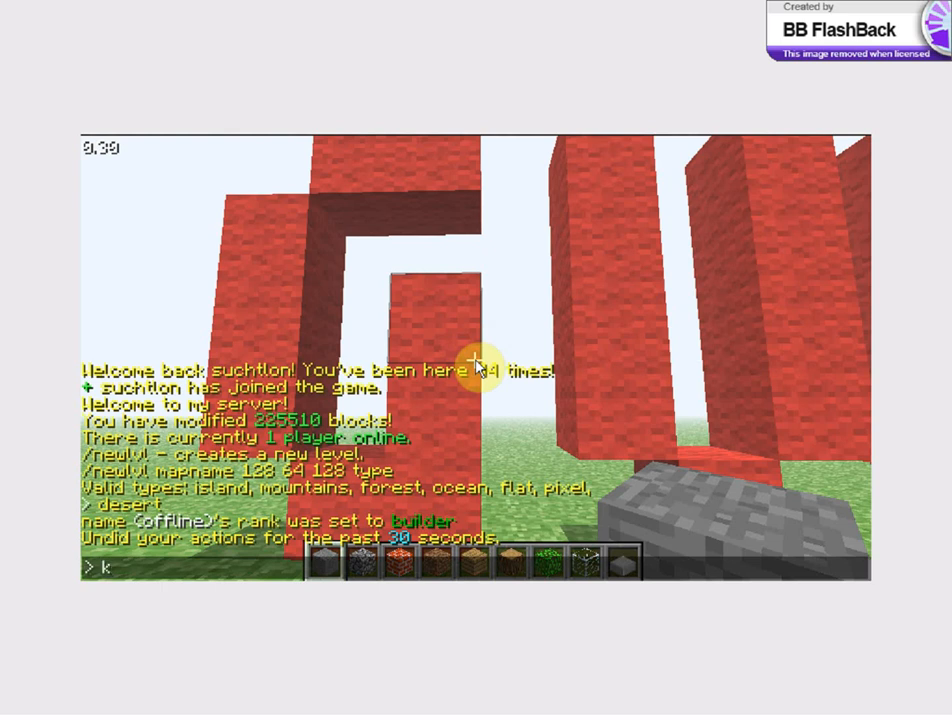
key("Backspace")
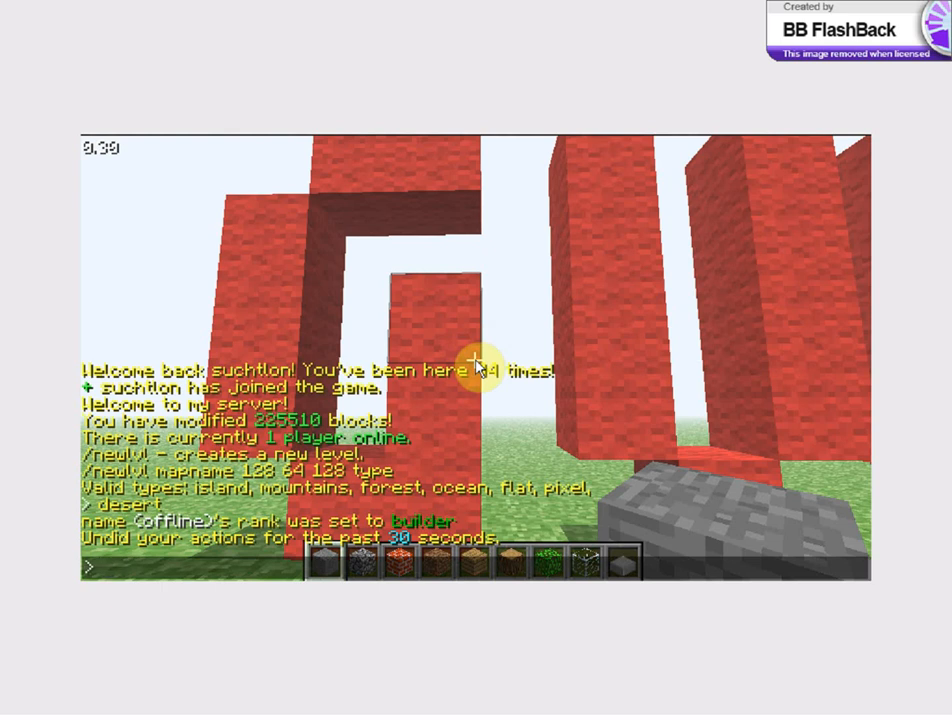
type("/kick")
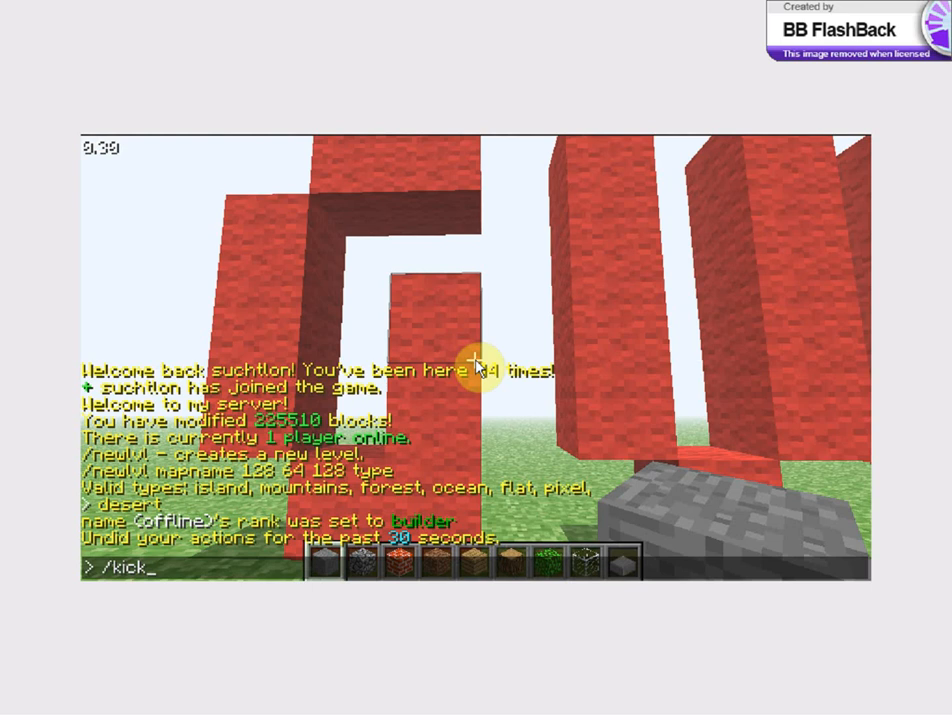
key("Return")
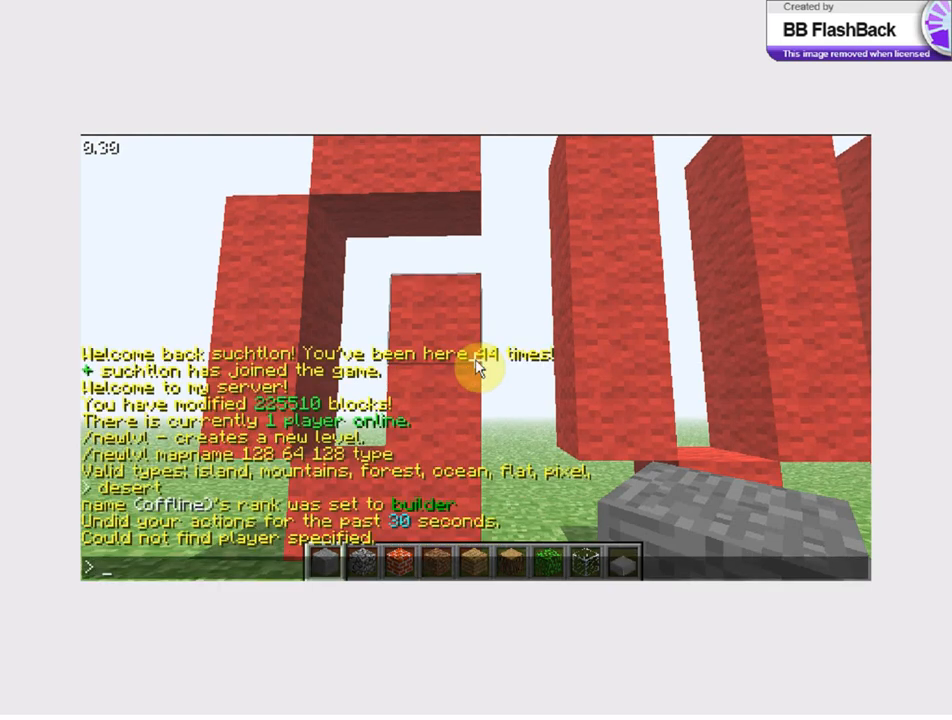
type("/ba")
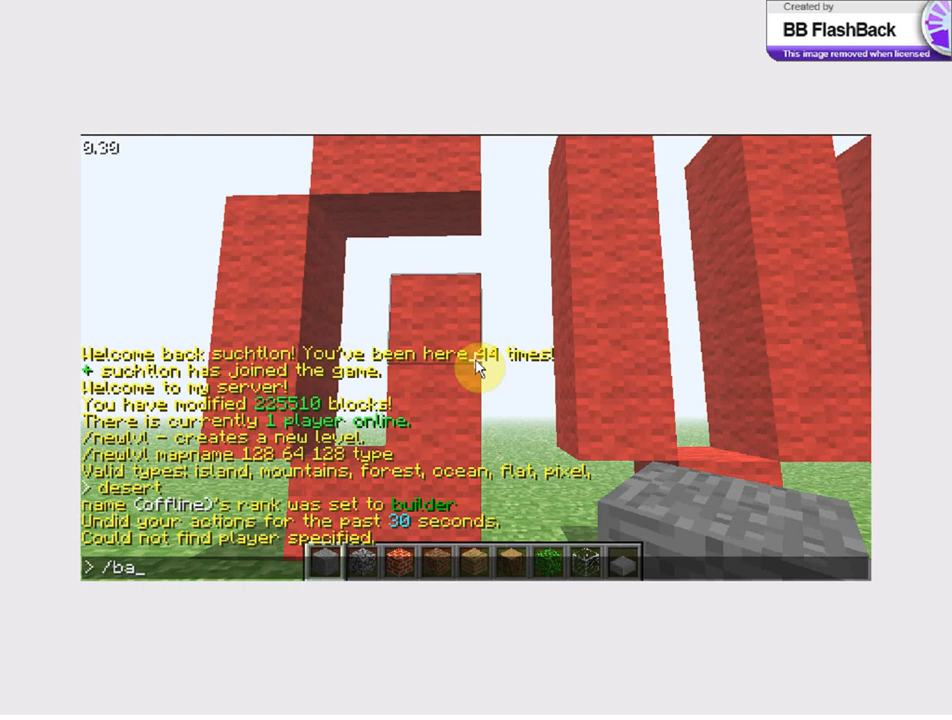
type("n @")
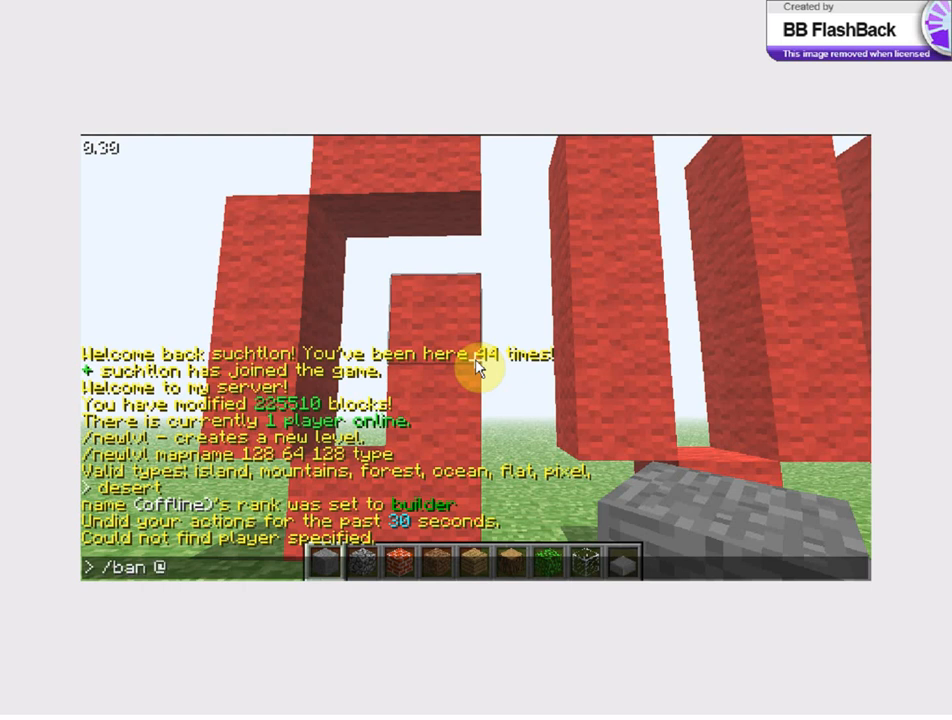
type("name")
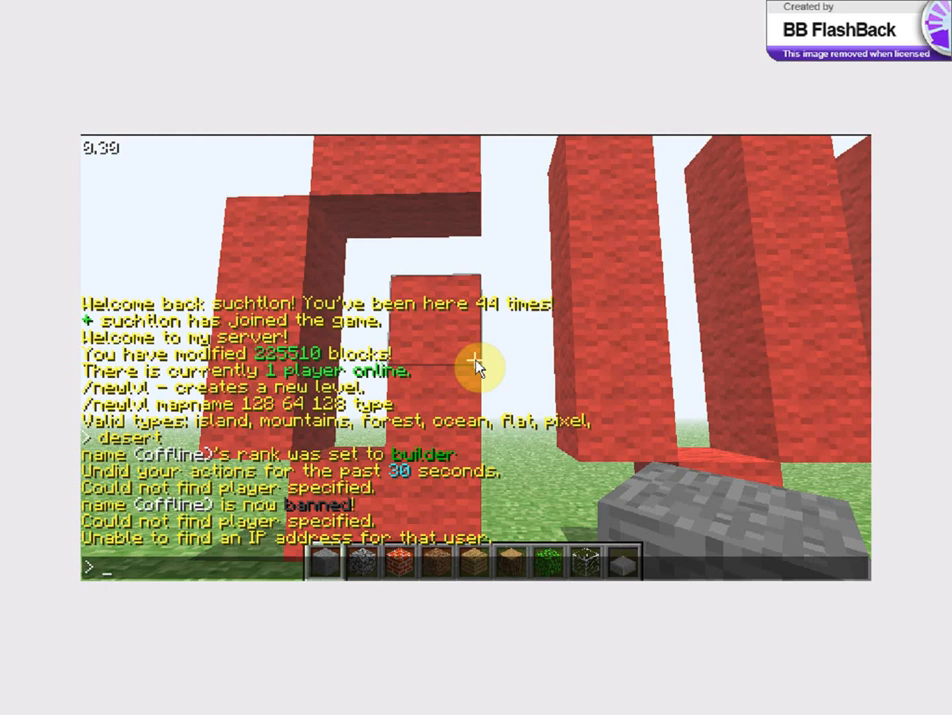
type("/un")
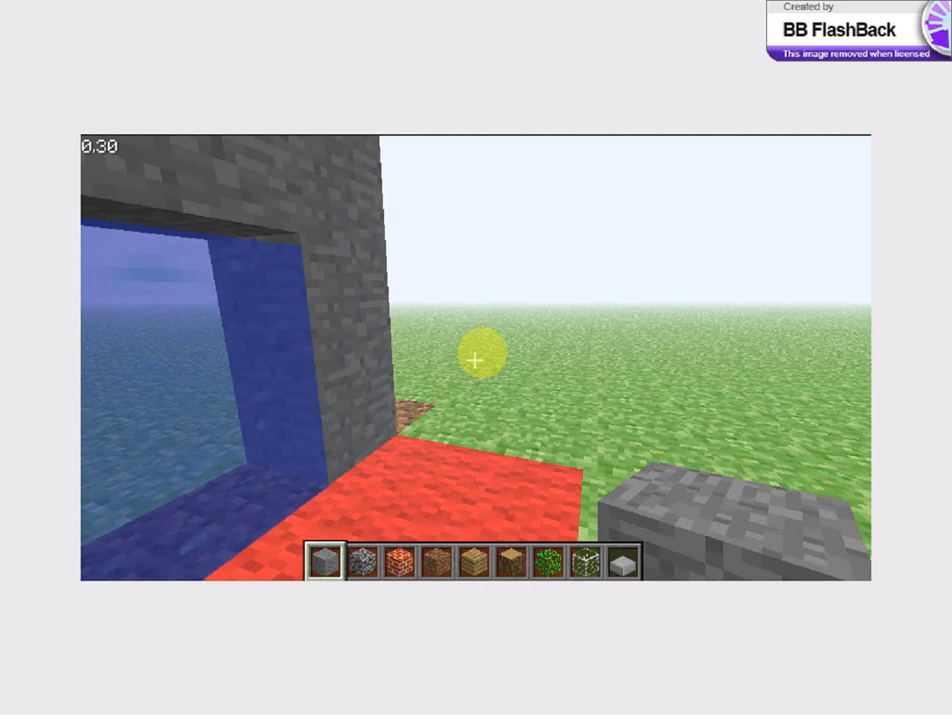
Step: Leave the game via the Esc menu, join the author's server and start typing /g ad in chat
key("Escape")
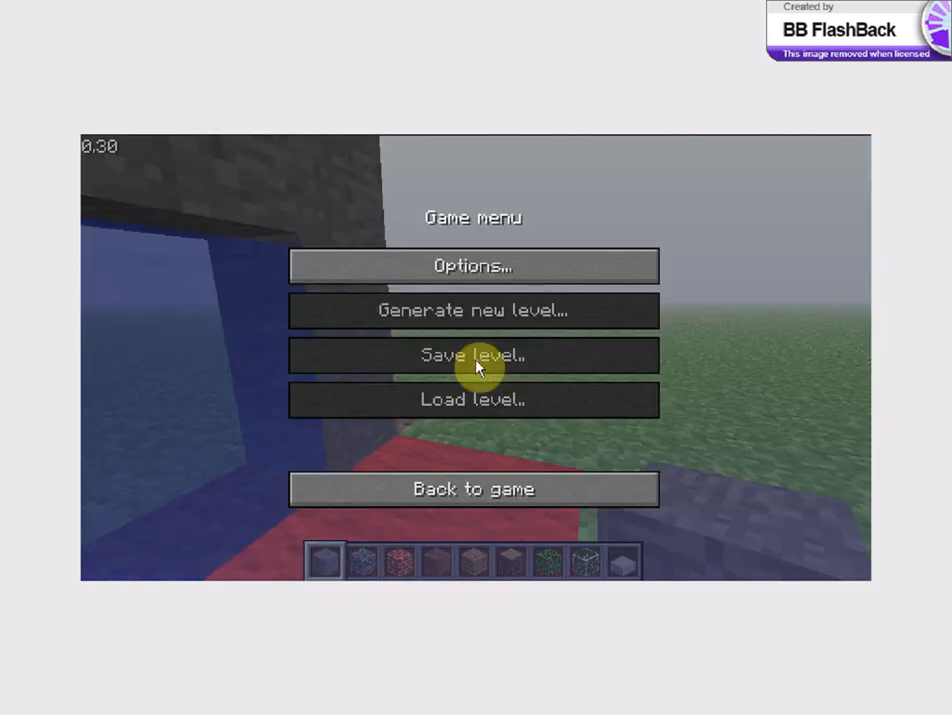
mouse_move(688, 414)
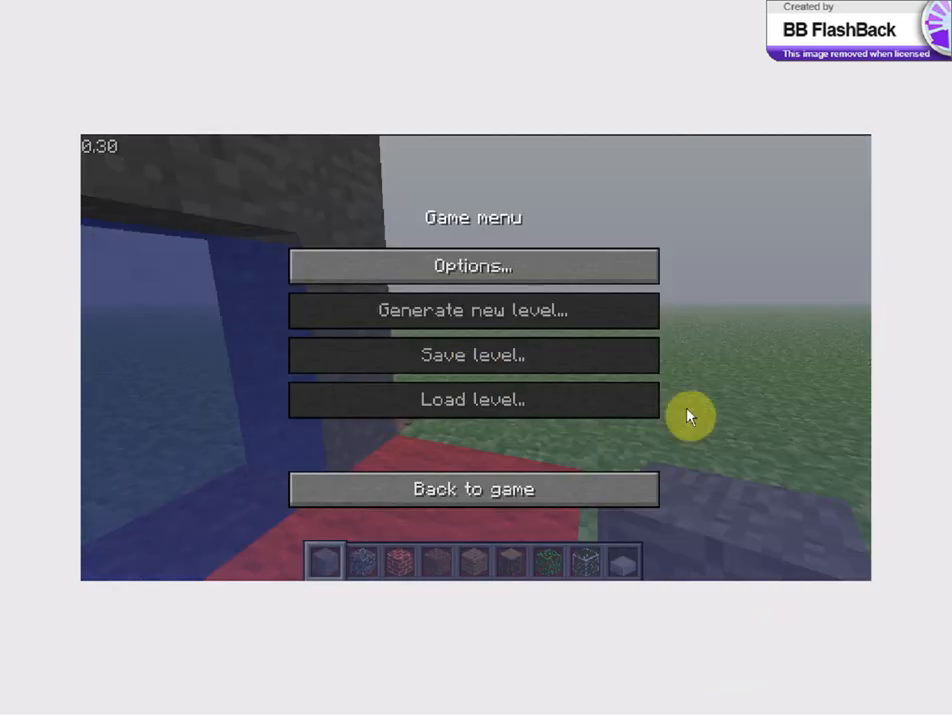
mouse_move(740, 676)
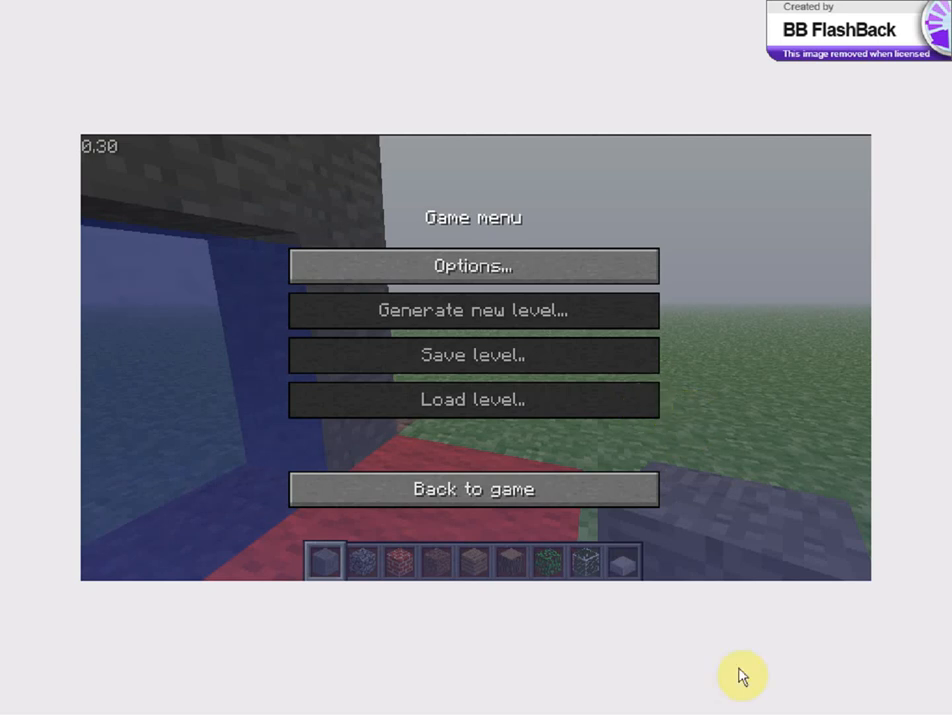
left_click(472, 488)
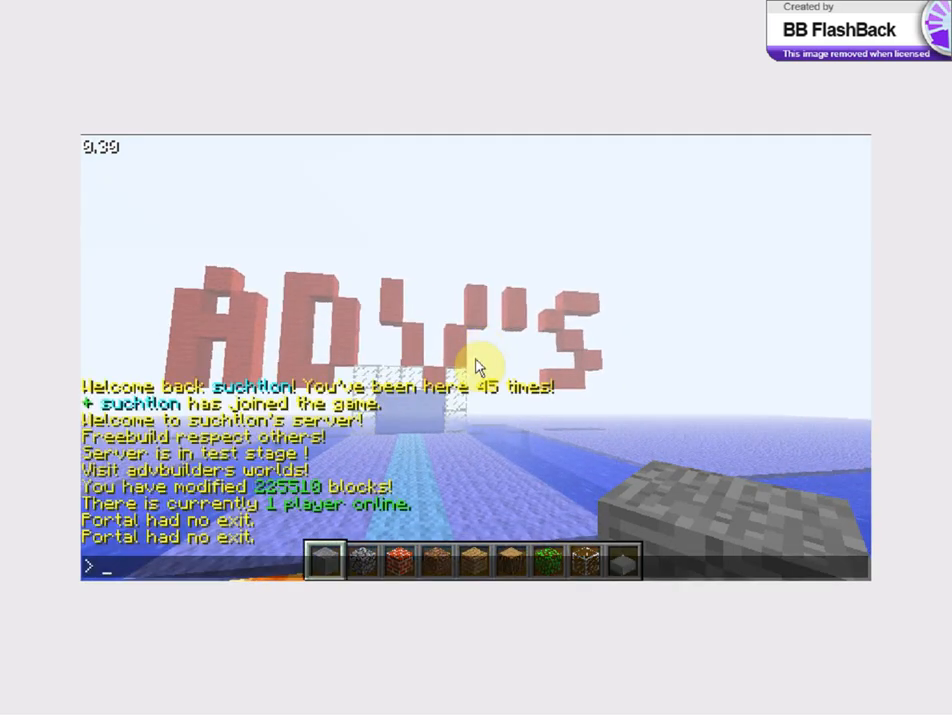
type("/g")
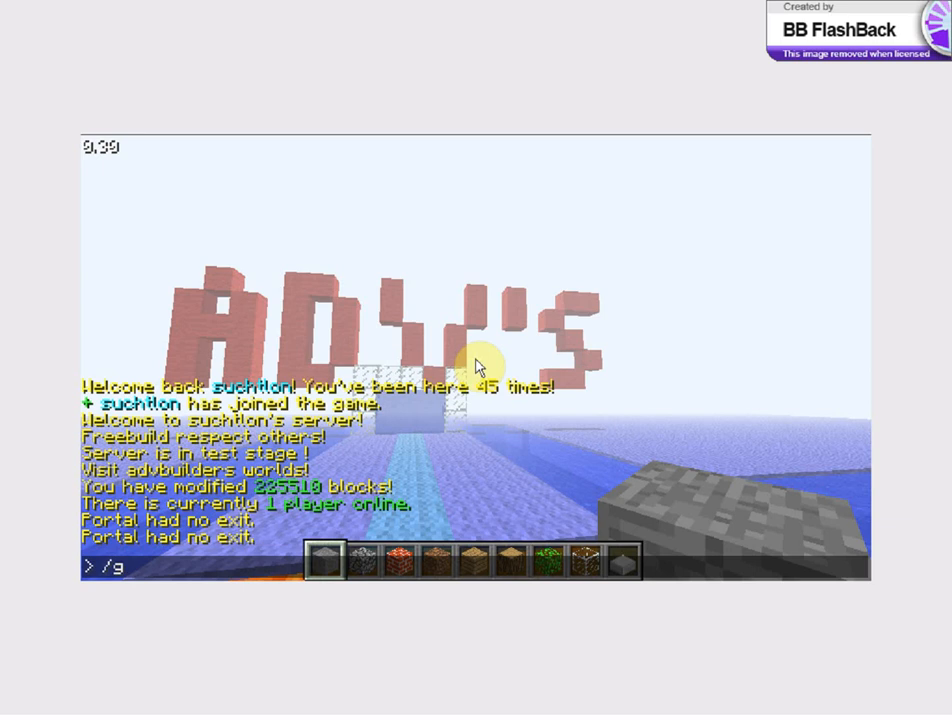
type("ad")
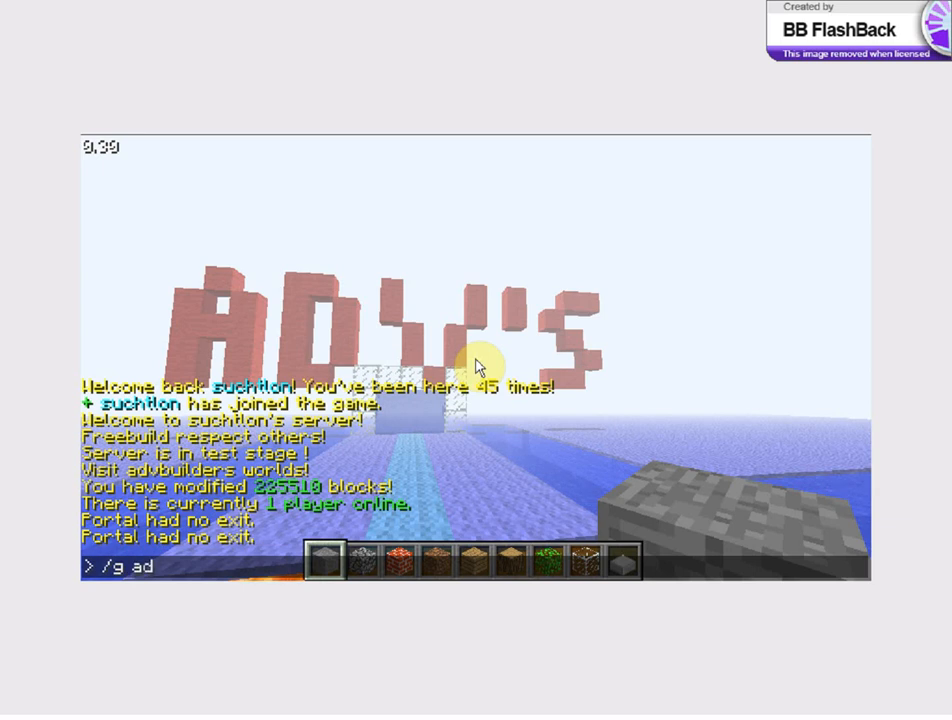